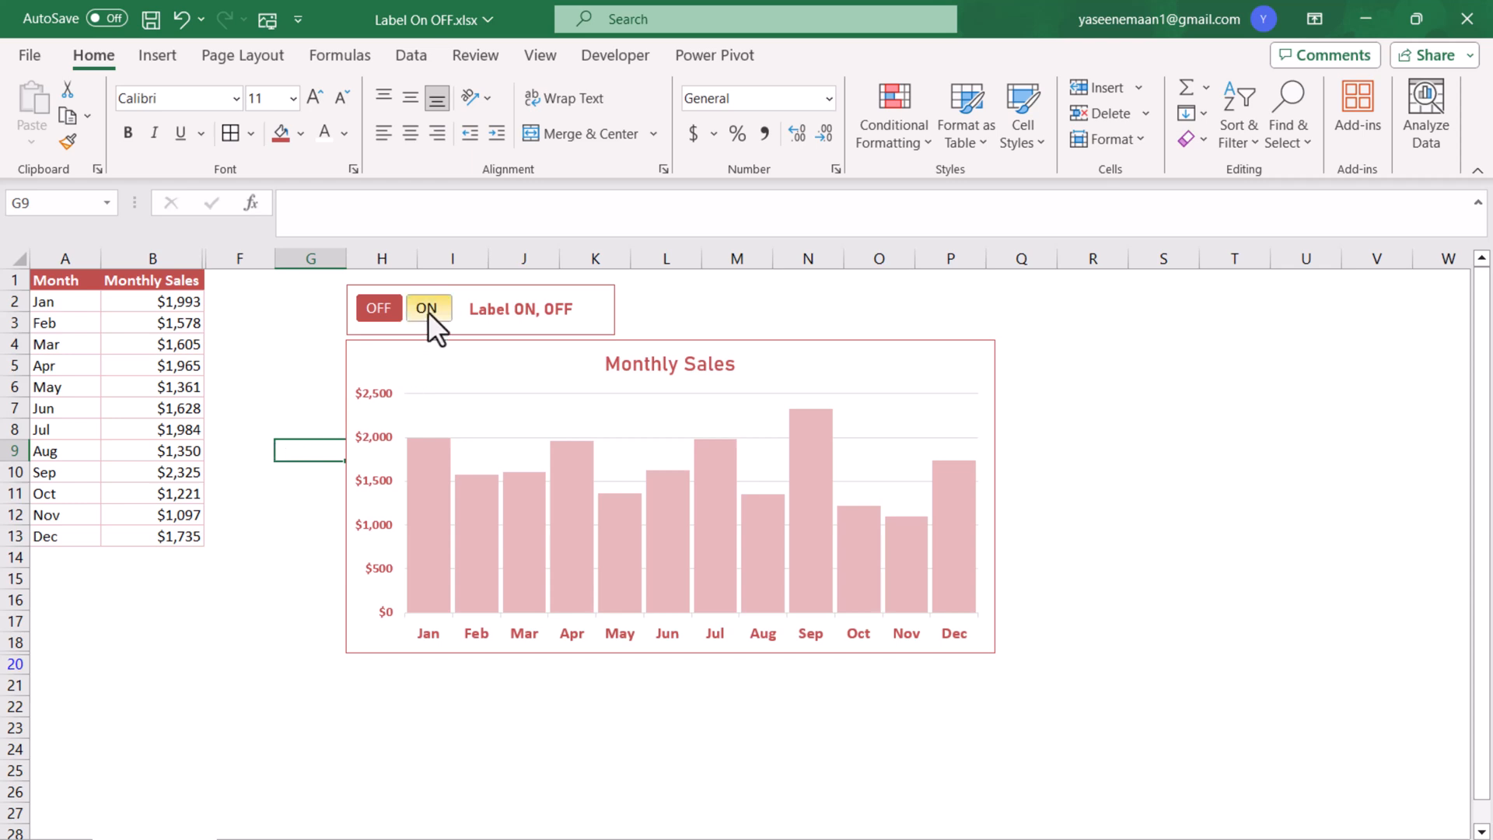
- Toggle the chart's data labels on and off, then return to an empty cell
{"action": "left_click", "coordinate": [428, 308]}
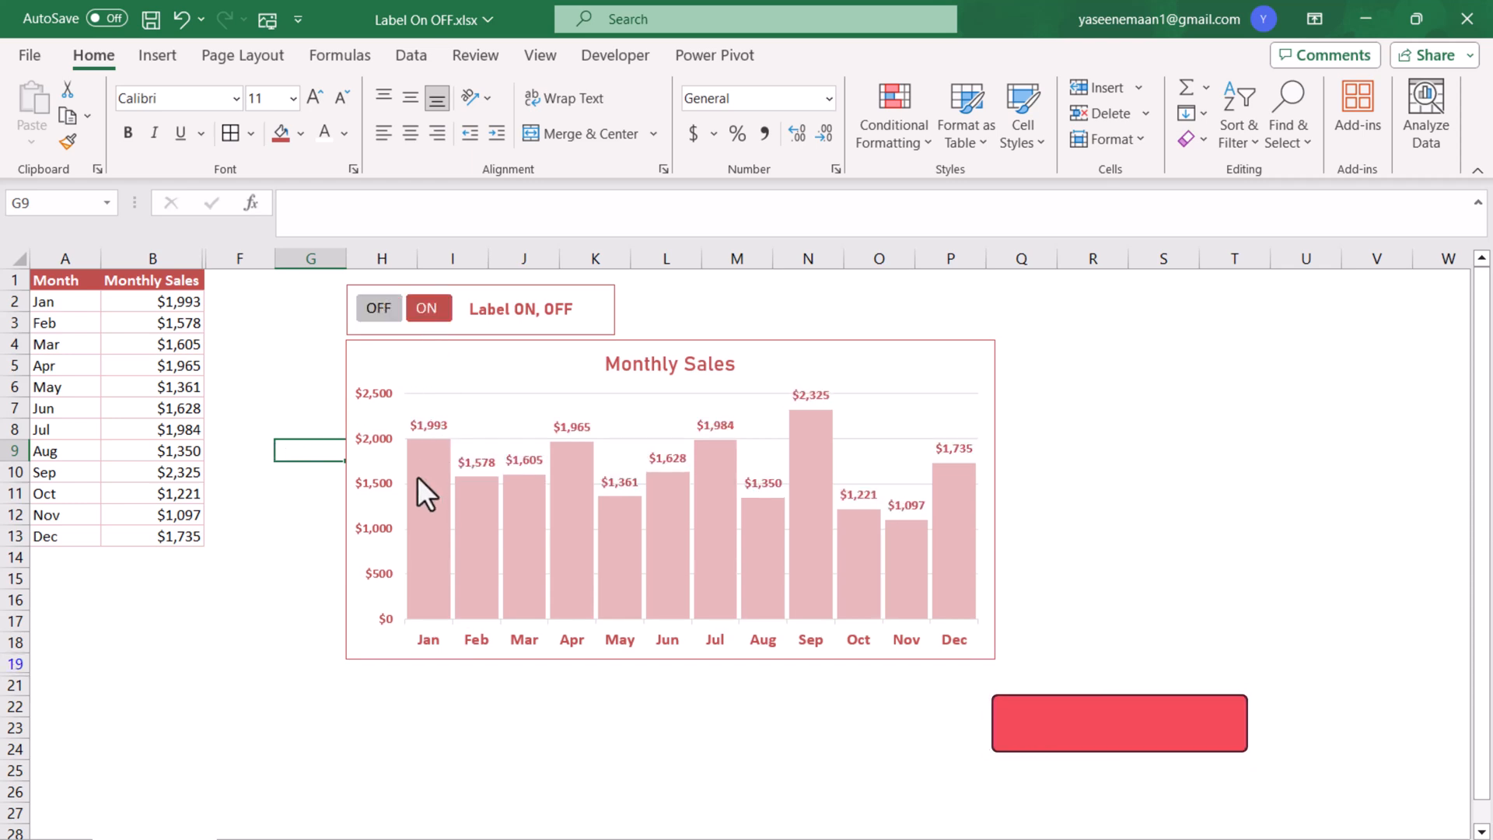
{"action": "mouse_move", "coordinate": [405, 430]}
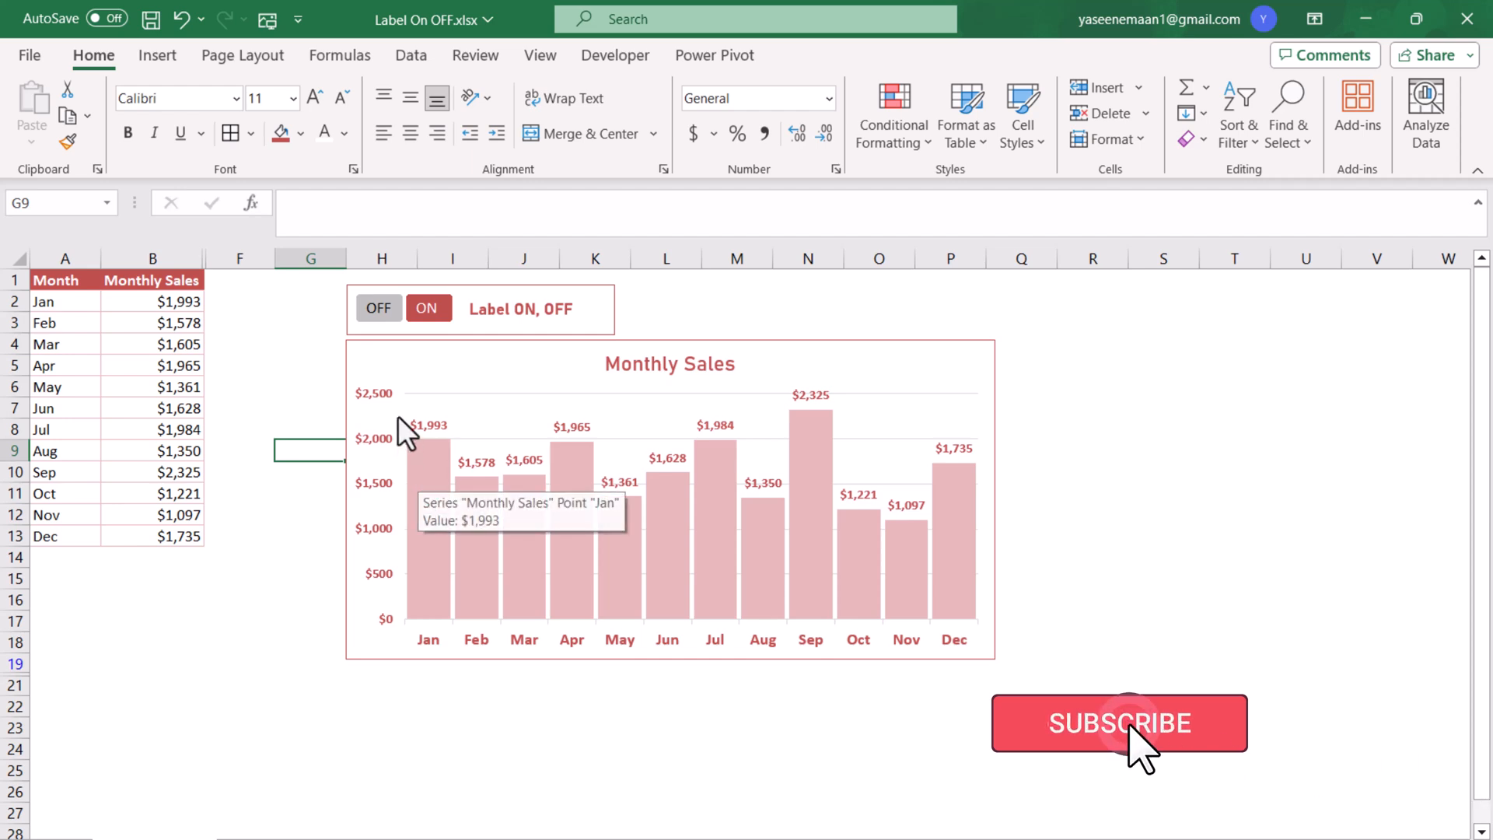
{"action": "left_click", "coordinate": [378, 308]}
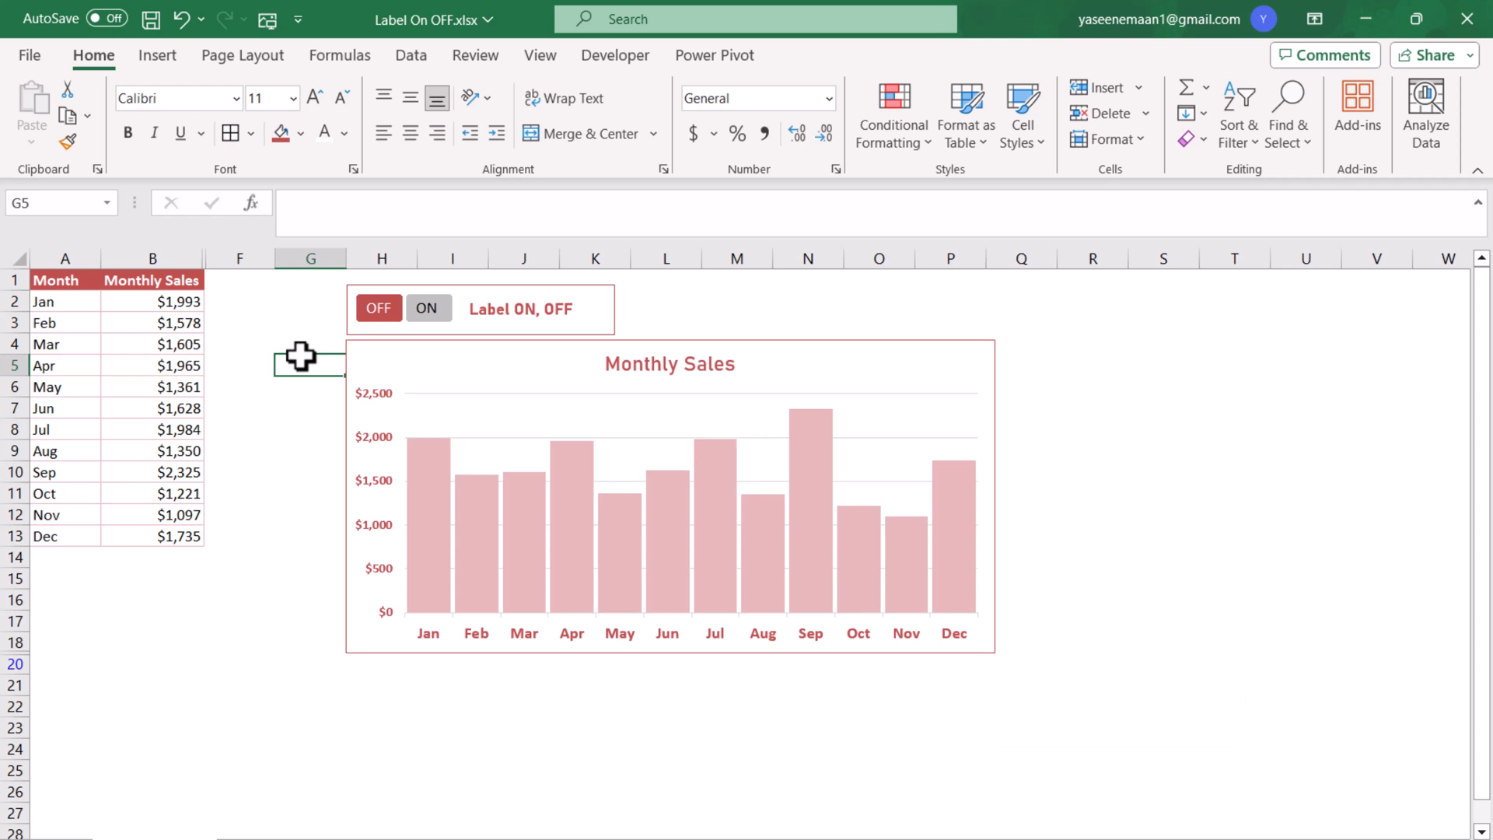
{"action": "left_click", "coordinate": [378, 308]}
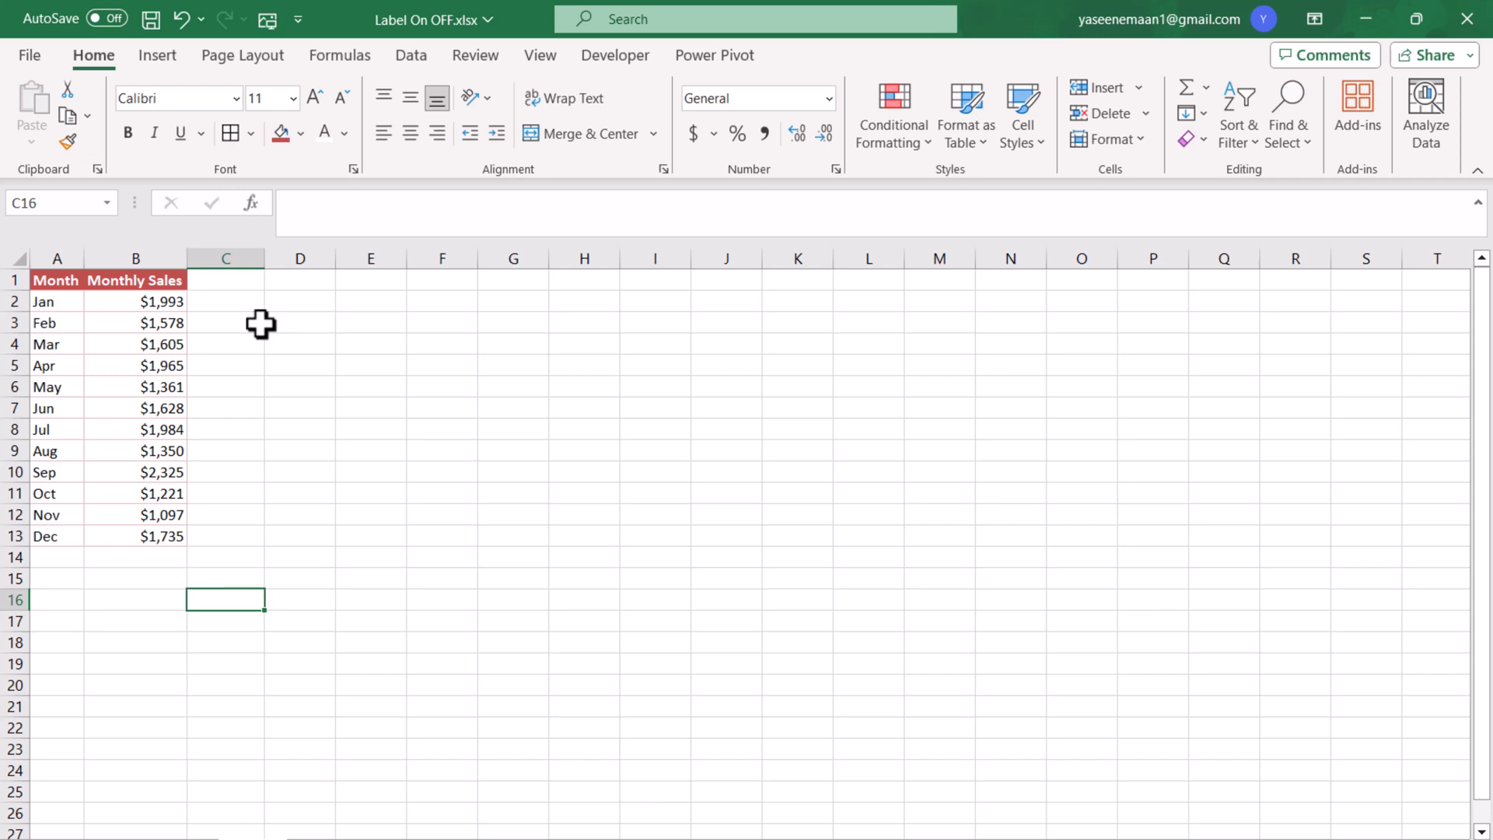
{"action": "mouse_move", "coordinate": [302, 649]}
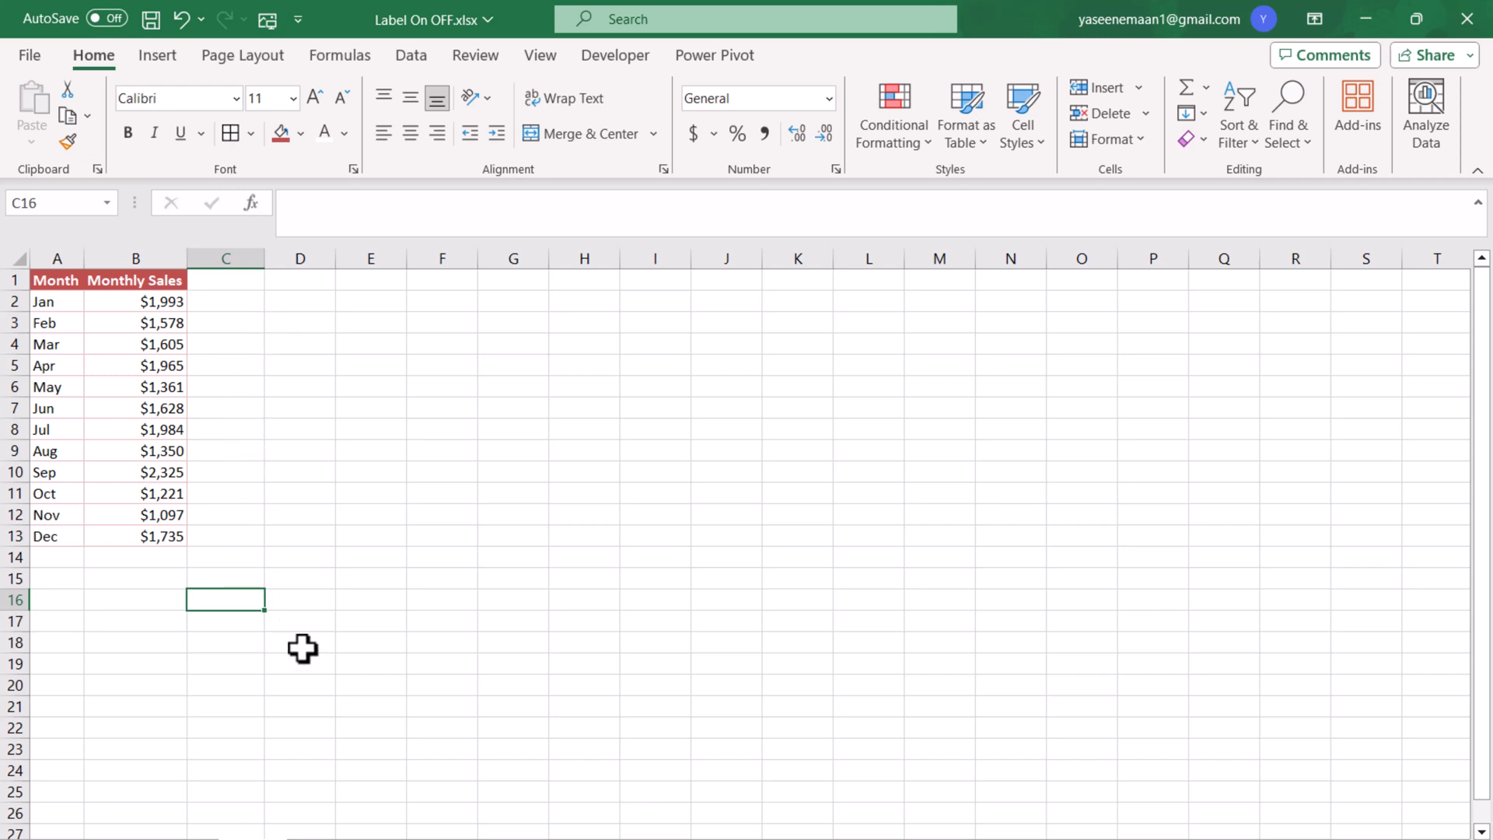
- List OFF On, ON and OFF in C16:C18, correcting C18 to read OFF
{"action": "type", "text": "OFF On"}
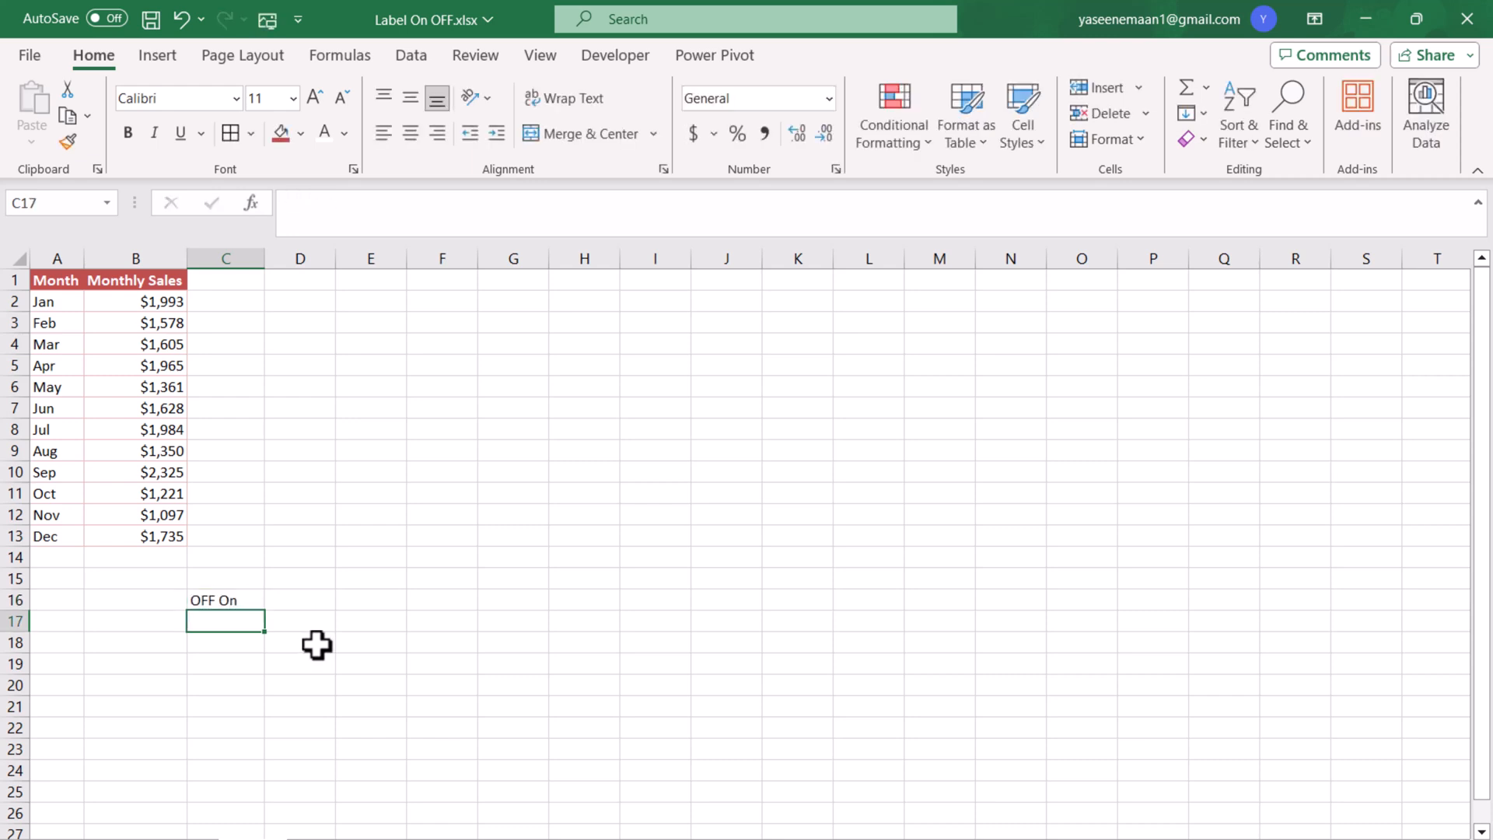
{"action": "type", "text": "ON"}
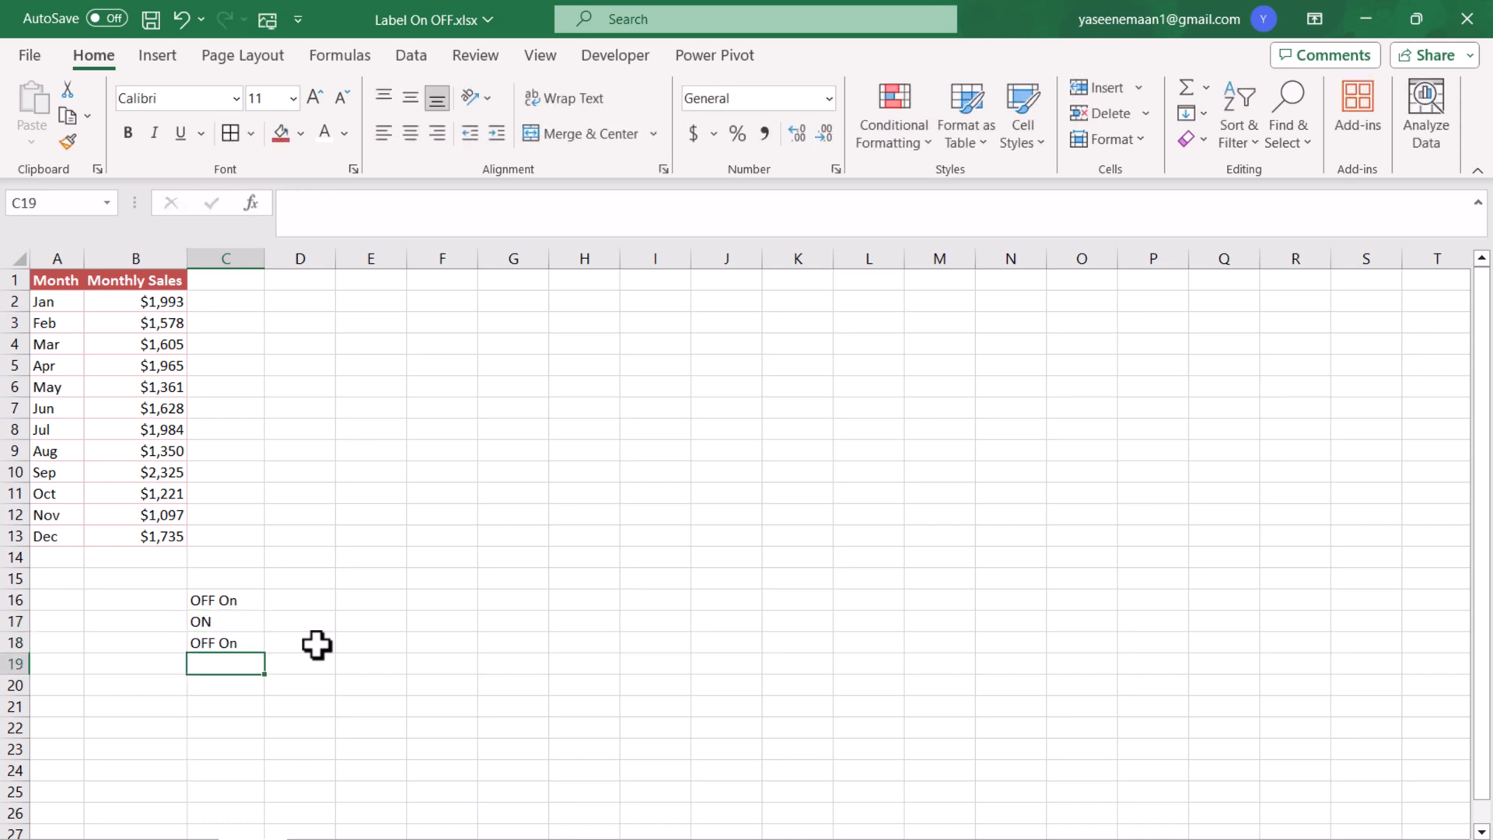
{"action": "double_click", "coordinate": [213, 643]}
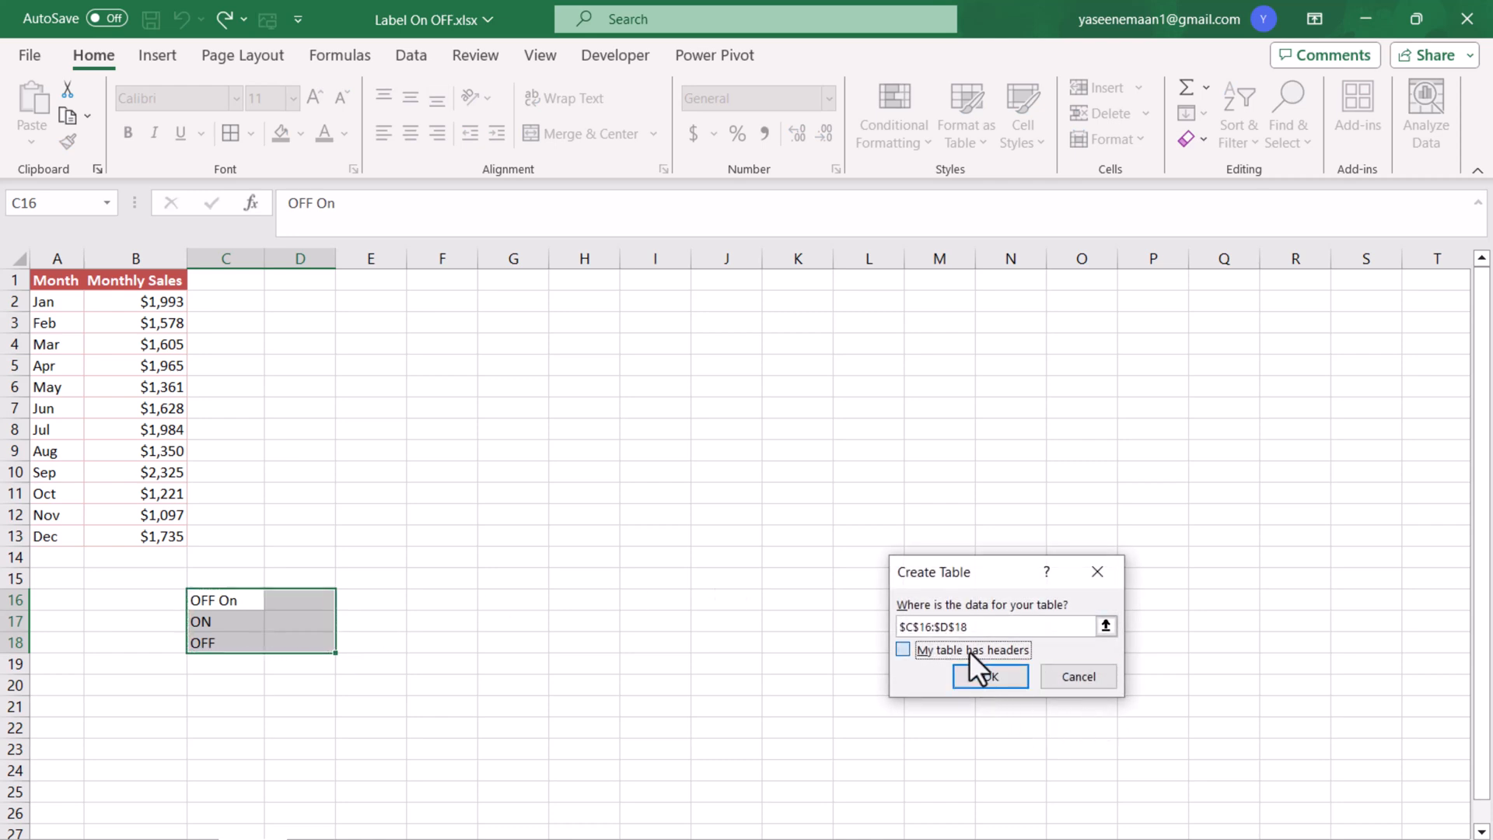
- Create the table and add a value column holding 1 for ON and 0 for OFF
{"action": "left_click", "coordinate": [988, 676]}
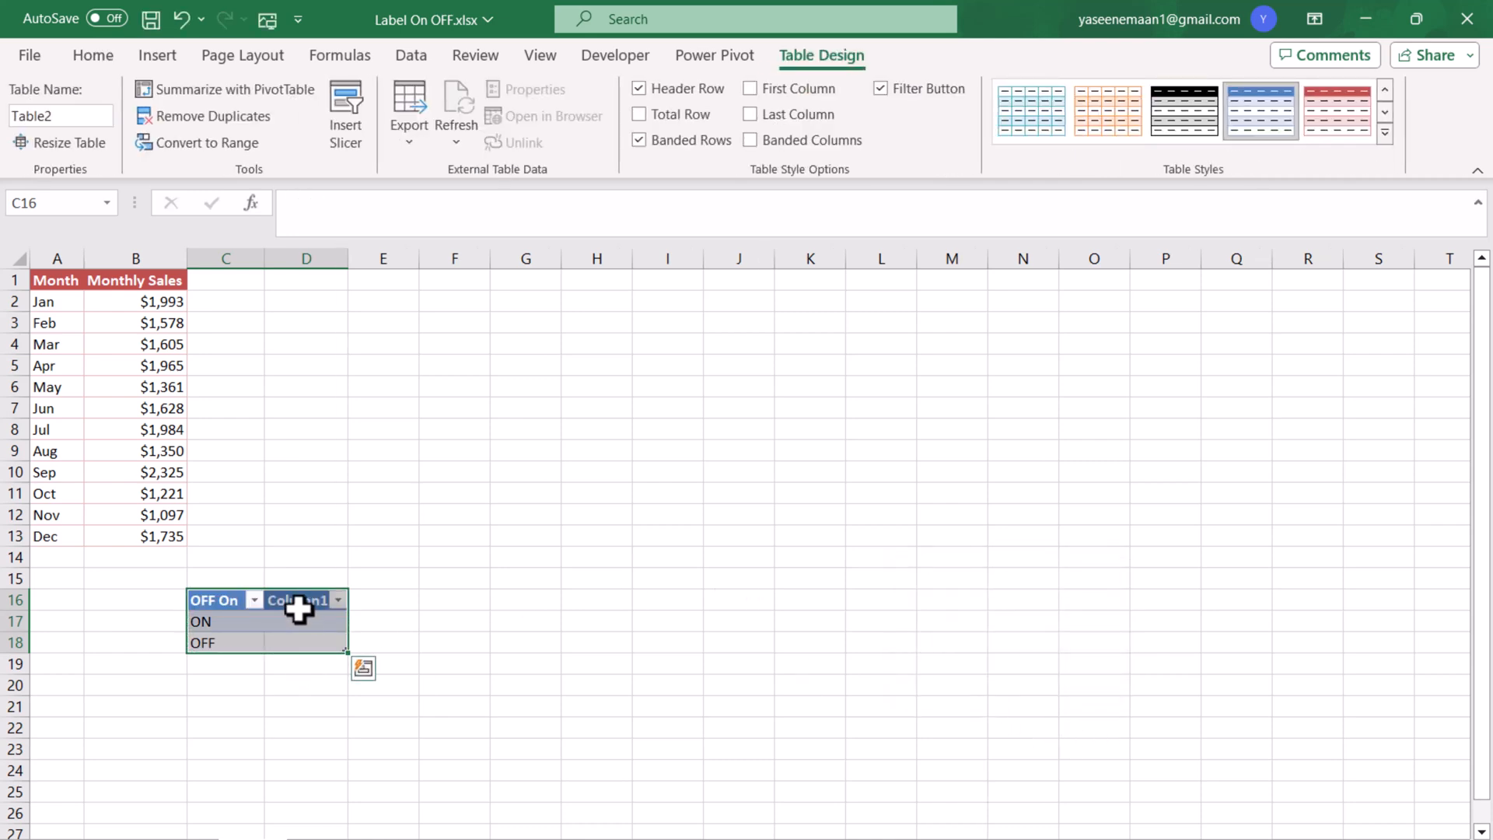
{"action": "type", "text": "valu"}
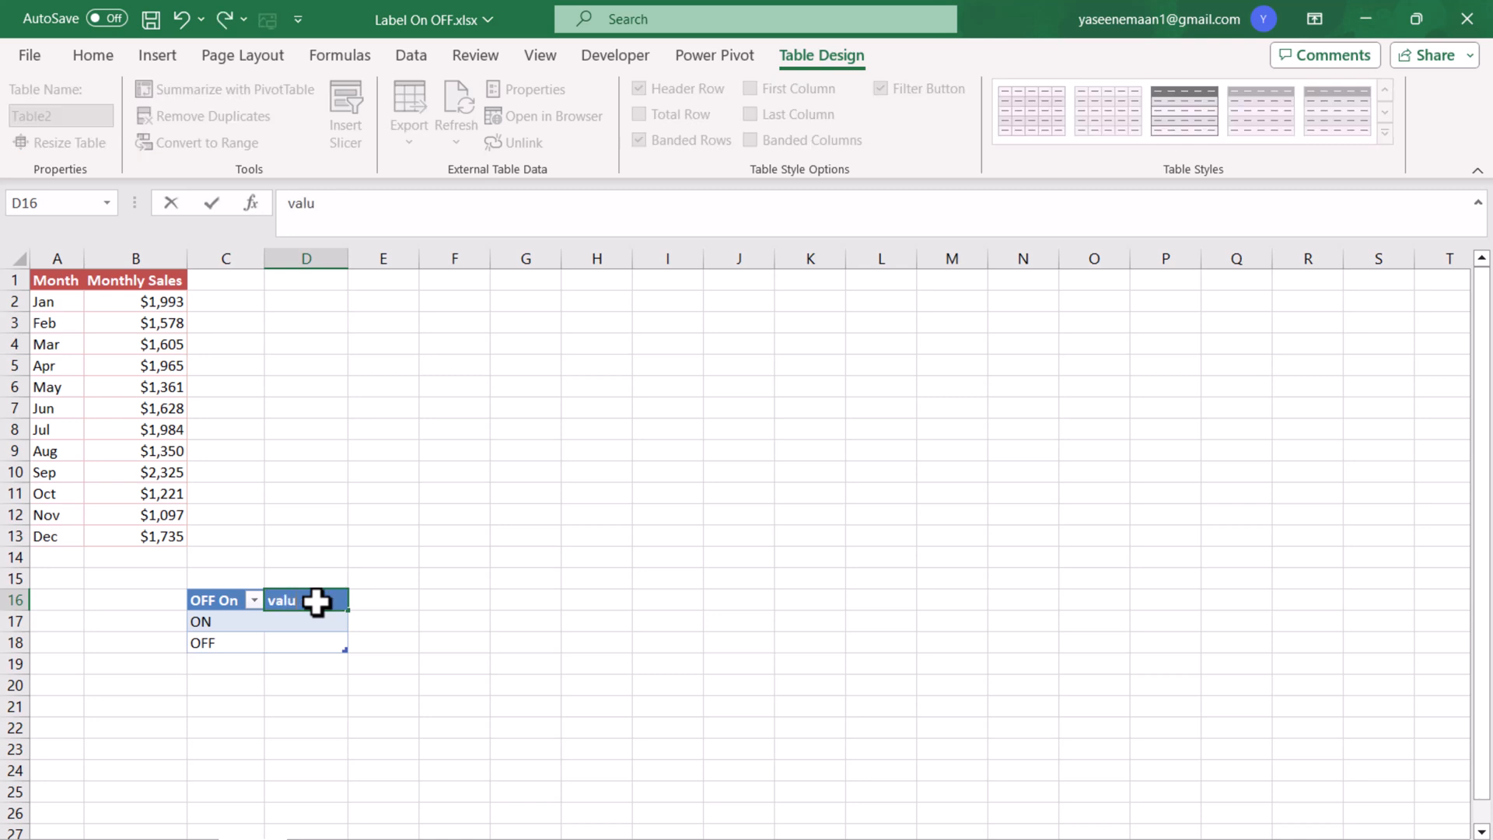
{"action": "left_click", "coordinate": [305, 621]}
{"action": "type", "text": "1"}
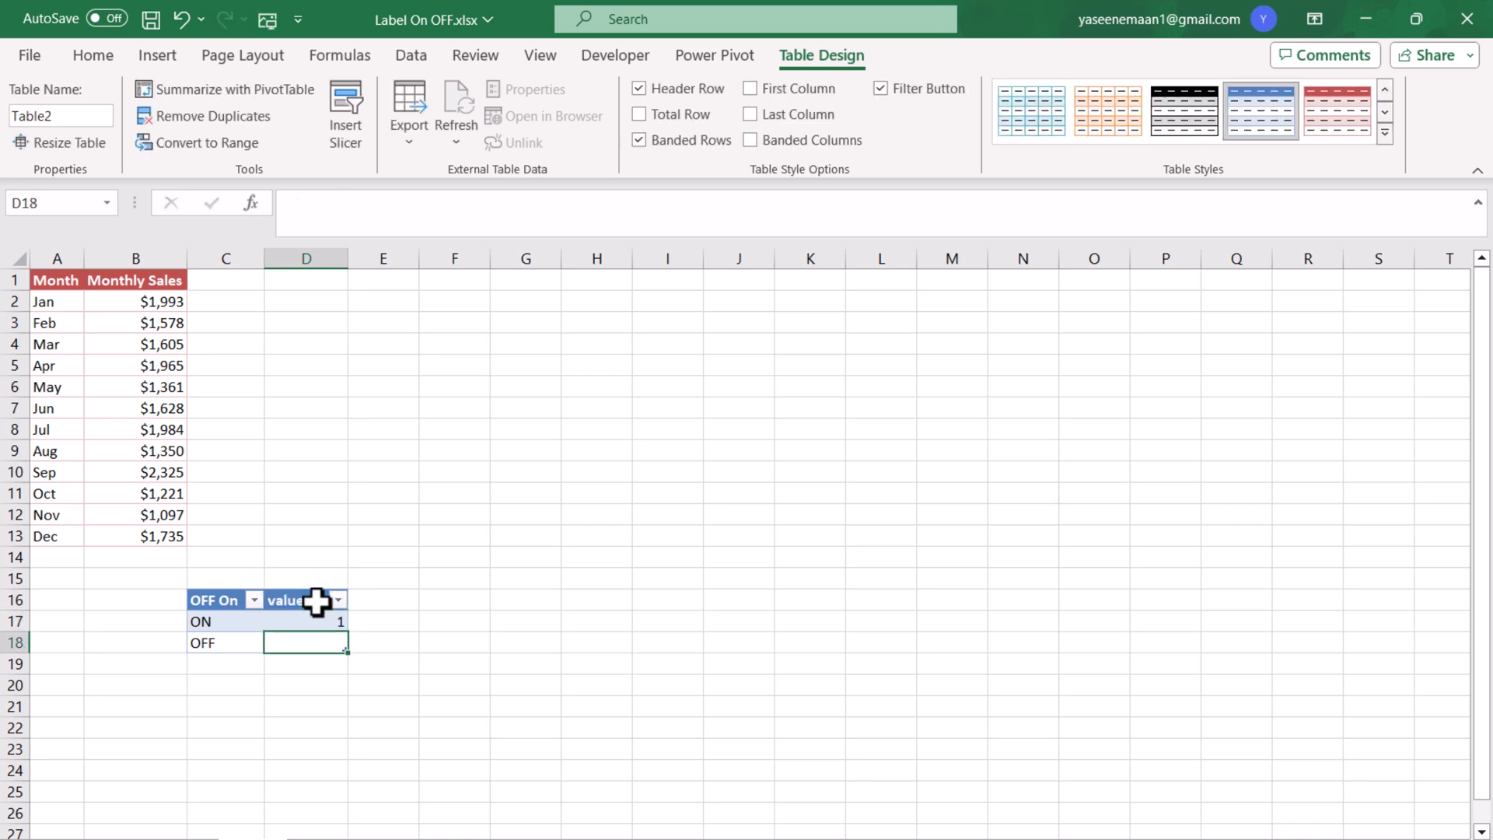
{"action": "type", "text": "0"}
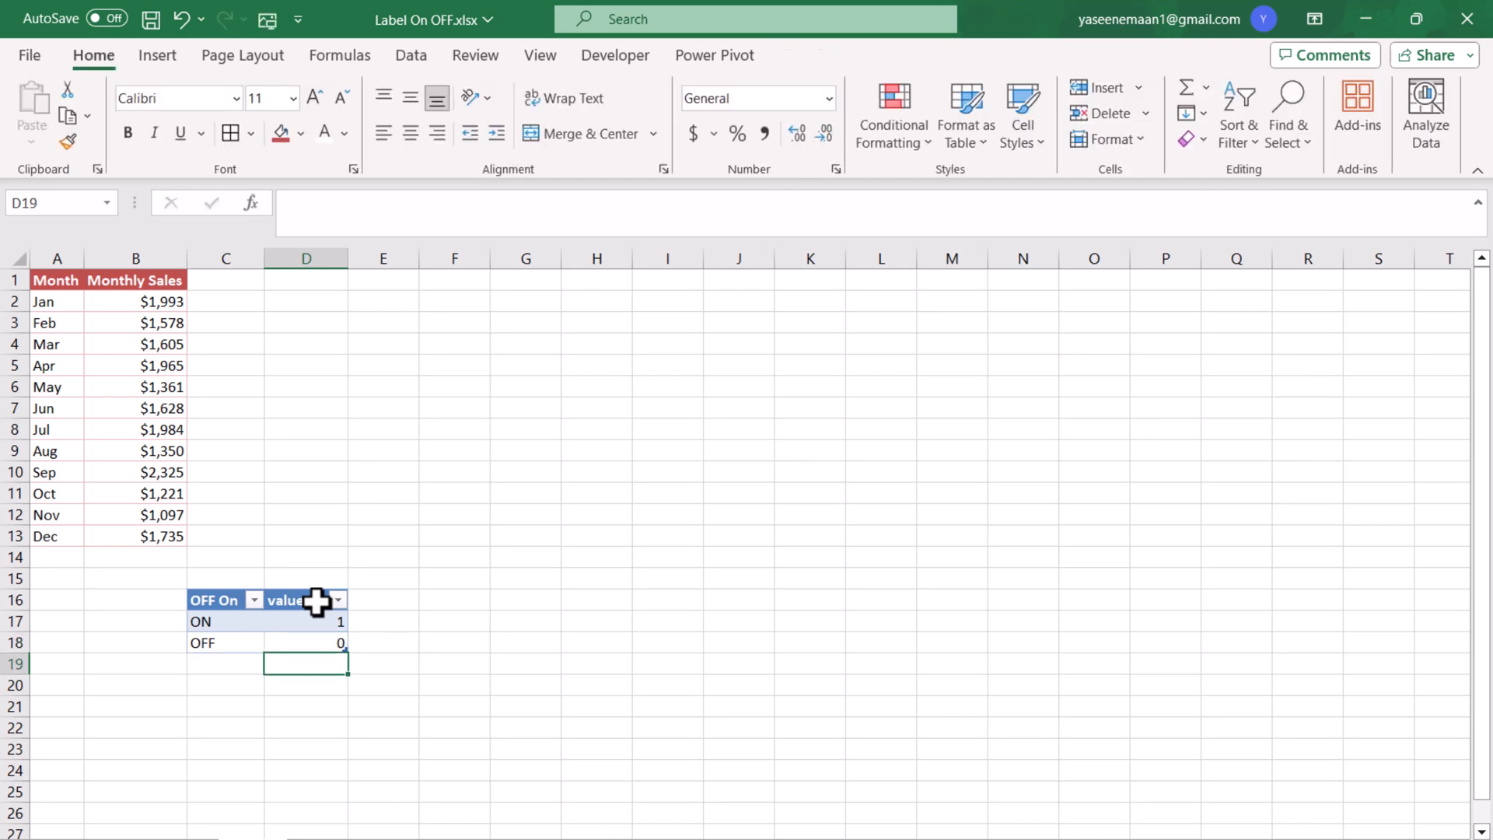
{"action": "left_click", "coordinate": [305, 643]}
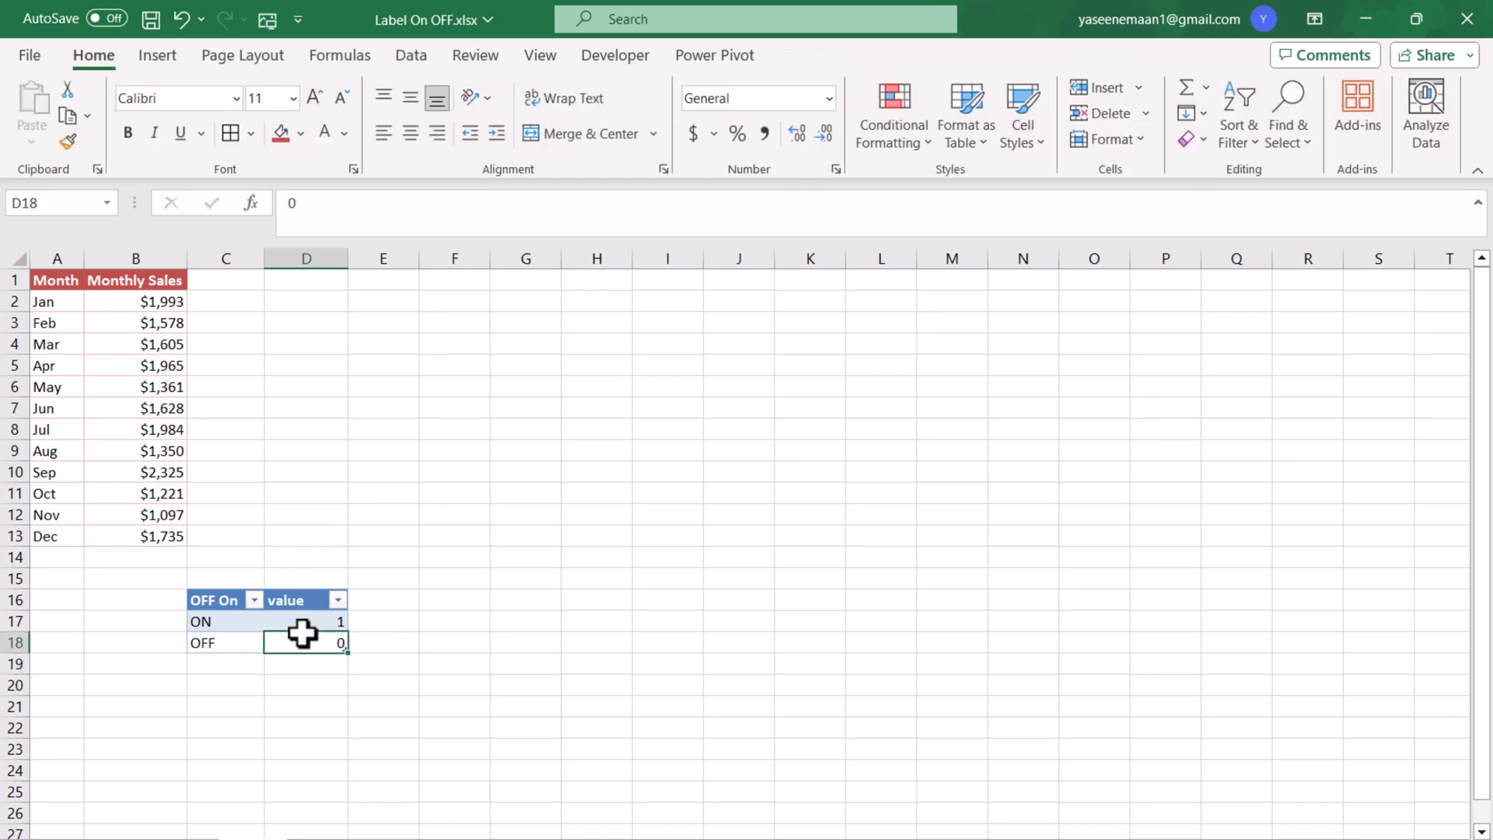
{"action": "left_click", "coordinate": [305, 642]}
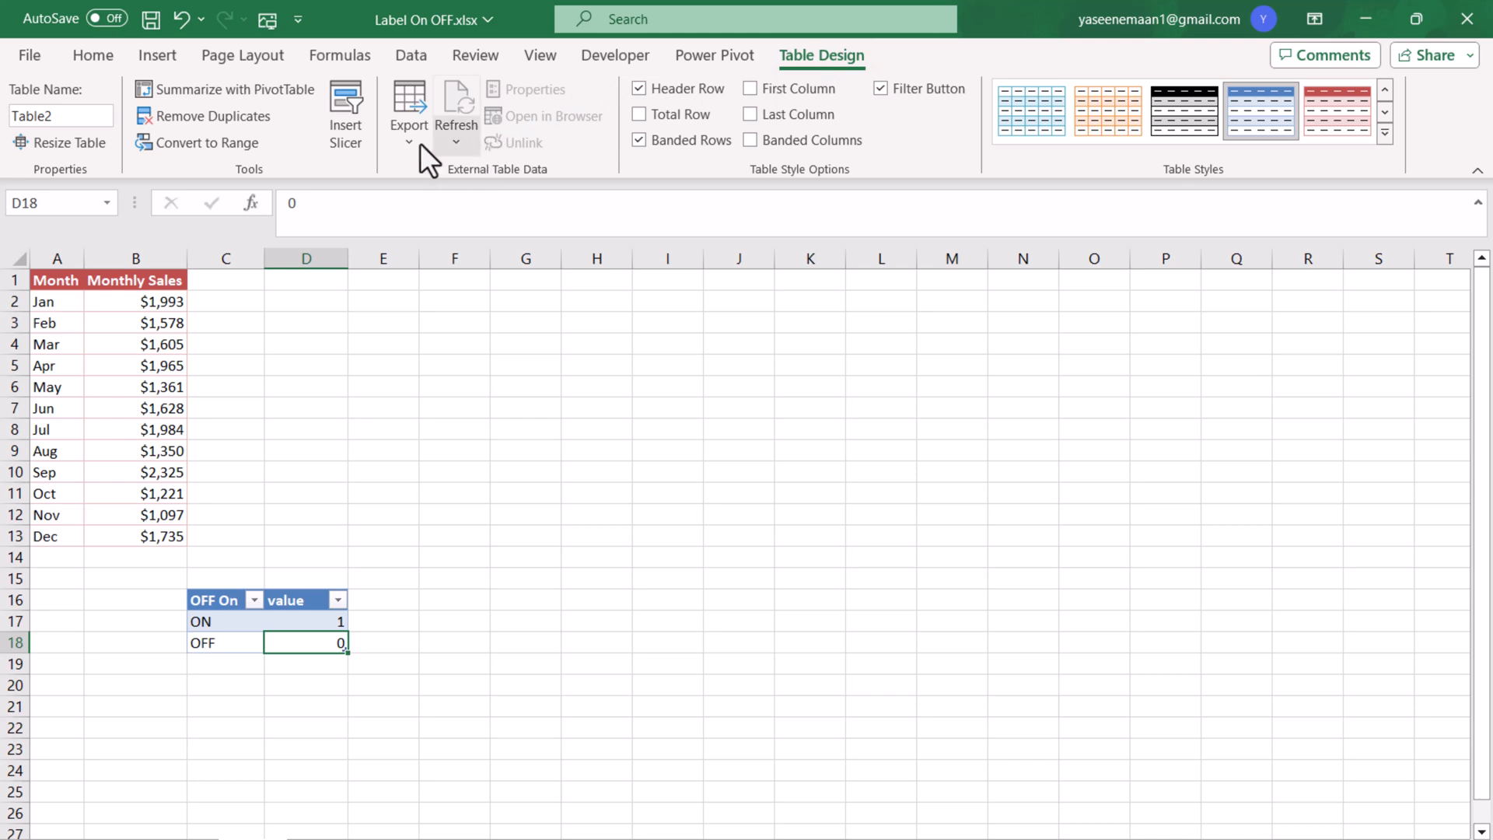
- Insert an OFF On slicer showing OFF and ON buttons, then select D2
{"action": "left_click", "coordinate": [345, 112]}
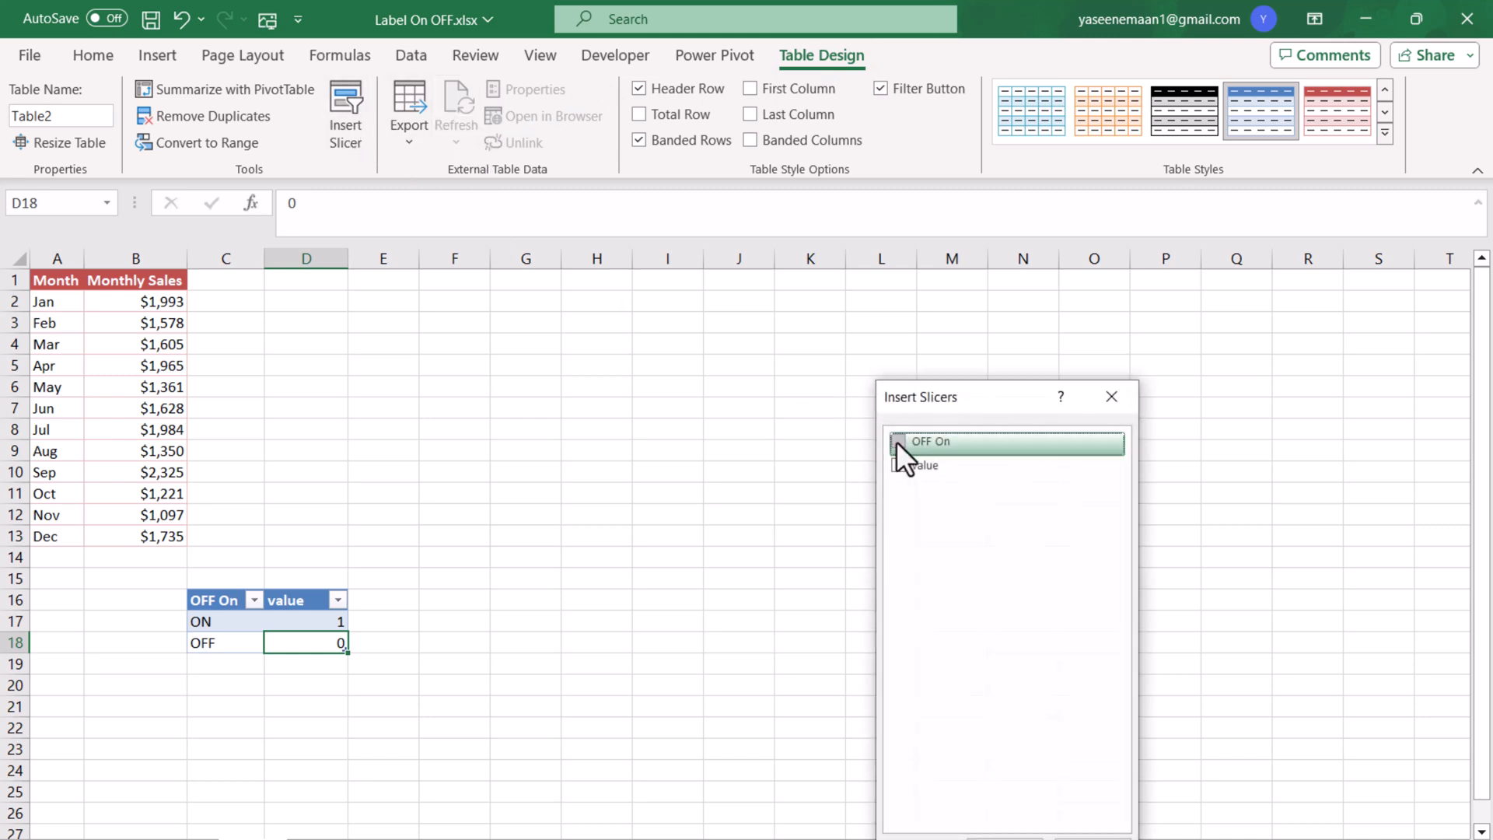
{"action": "left_click", "coordinate": [896, 441]}
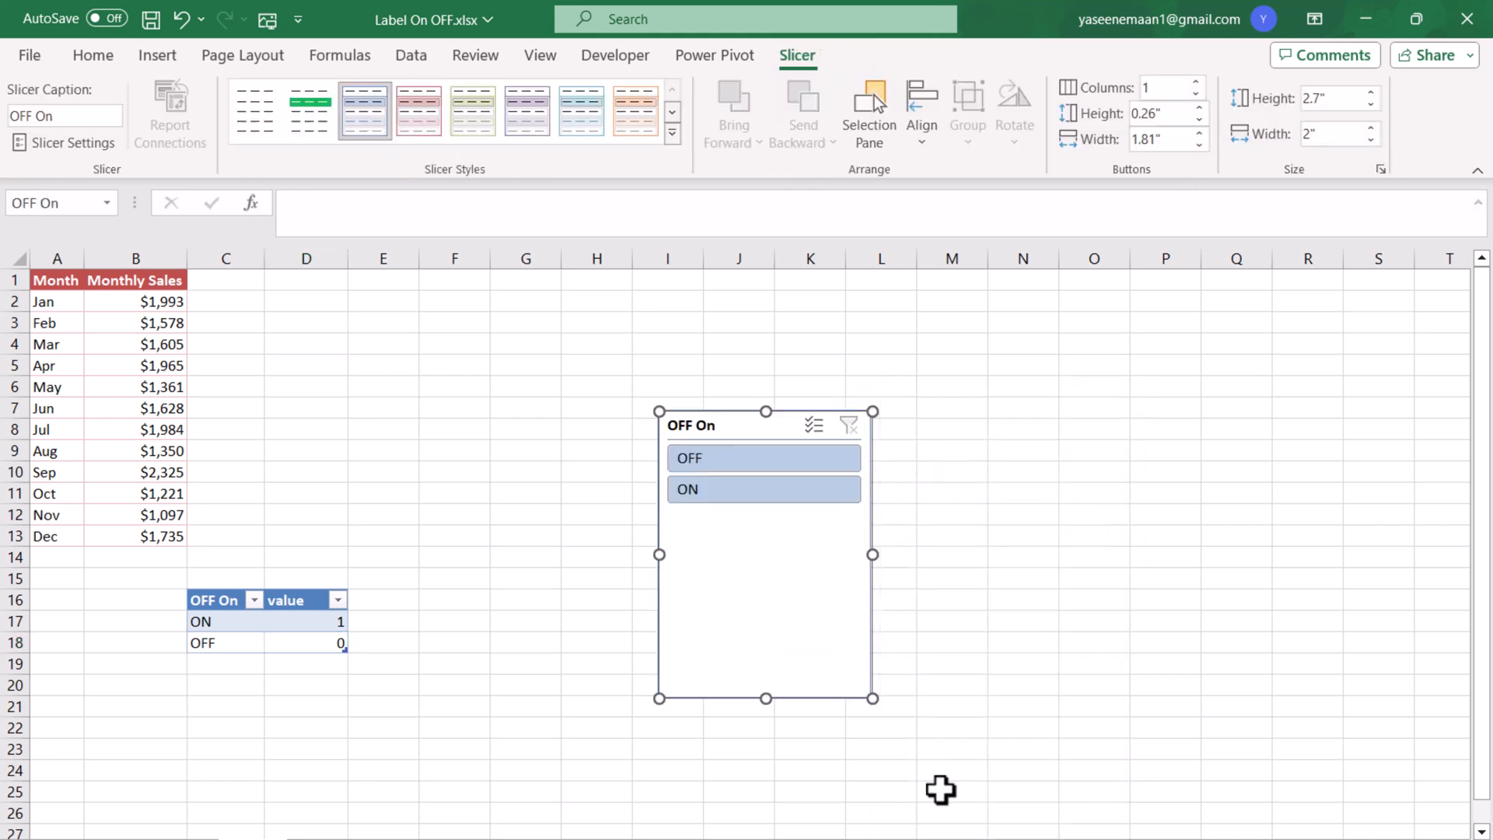
{"action": "mouse_move", "coordinate": [531, 420]}
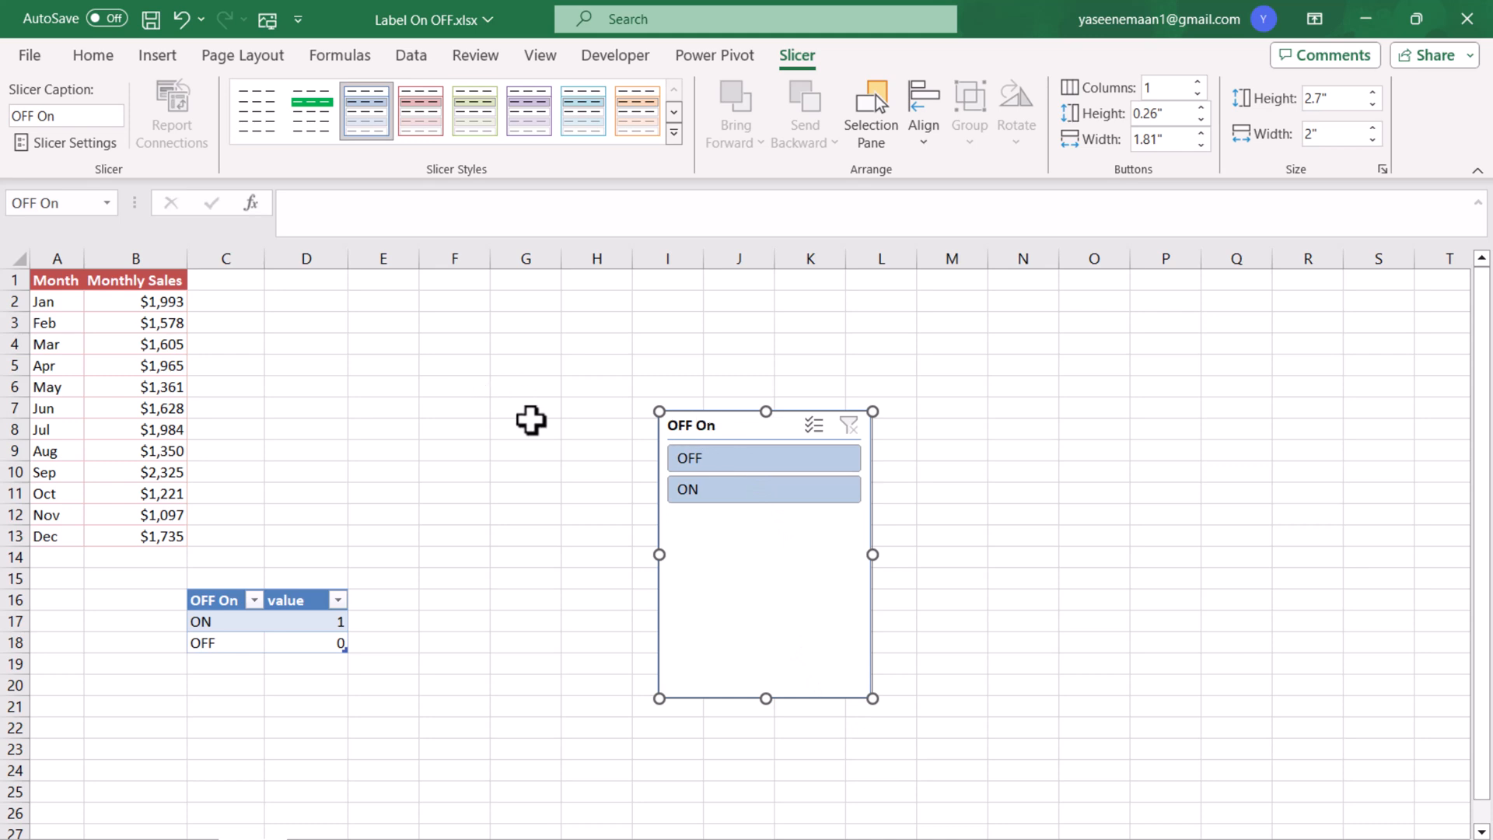
{"action": "left_click", "coordinate": [305, 302]}
{"action": "type", "text": "="}
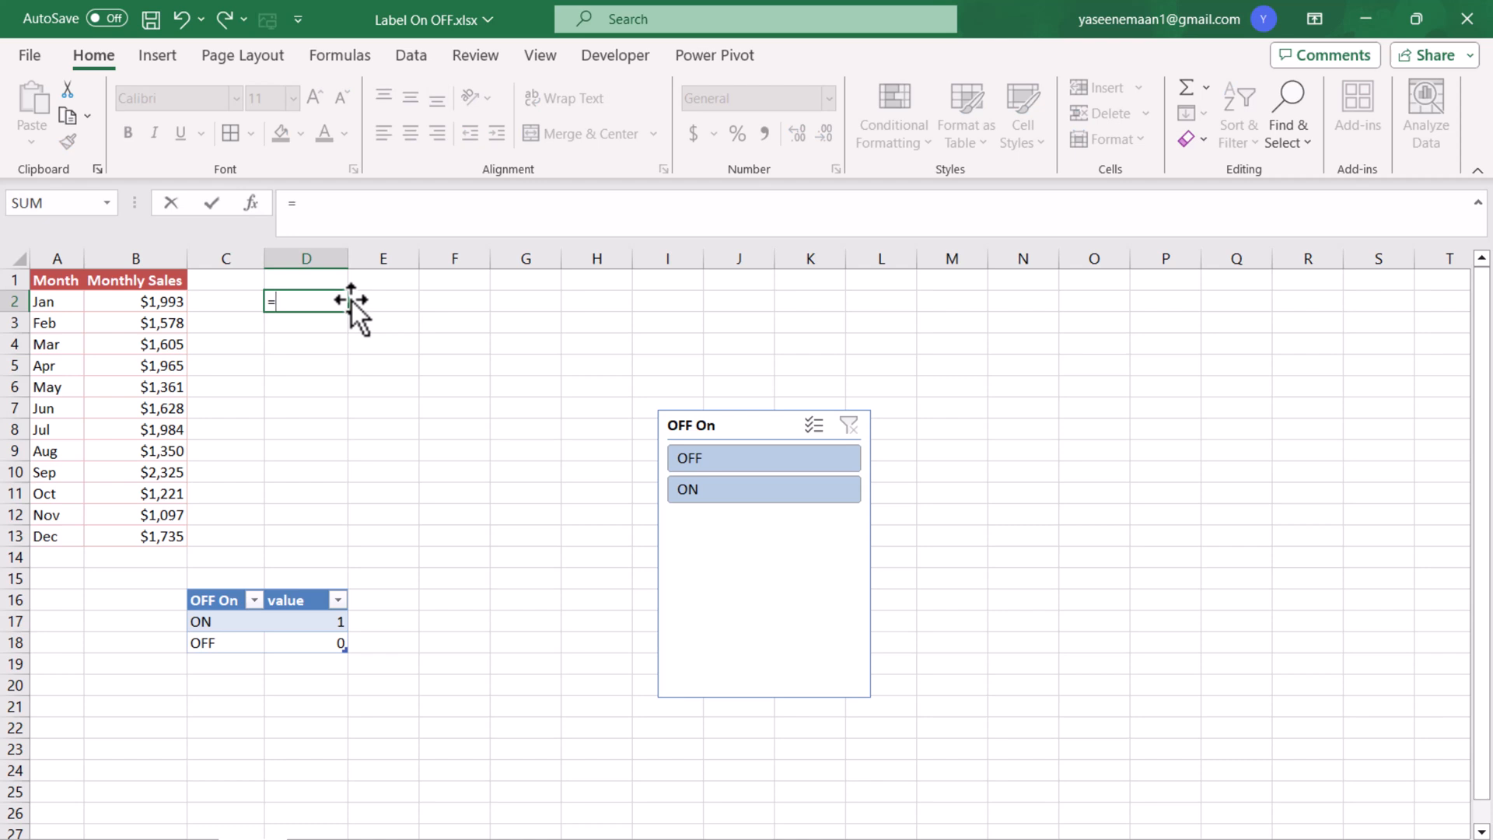
- Enter =SUBTOTAL(109, value column) in D2 so it shows 1
{"action": "type", "text": "subtot"}
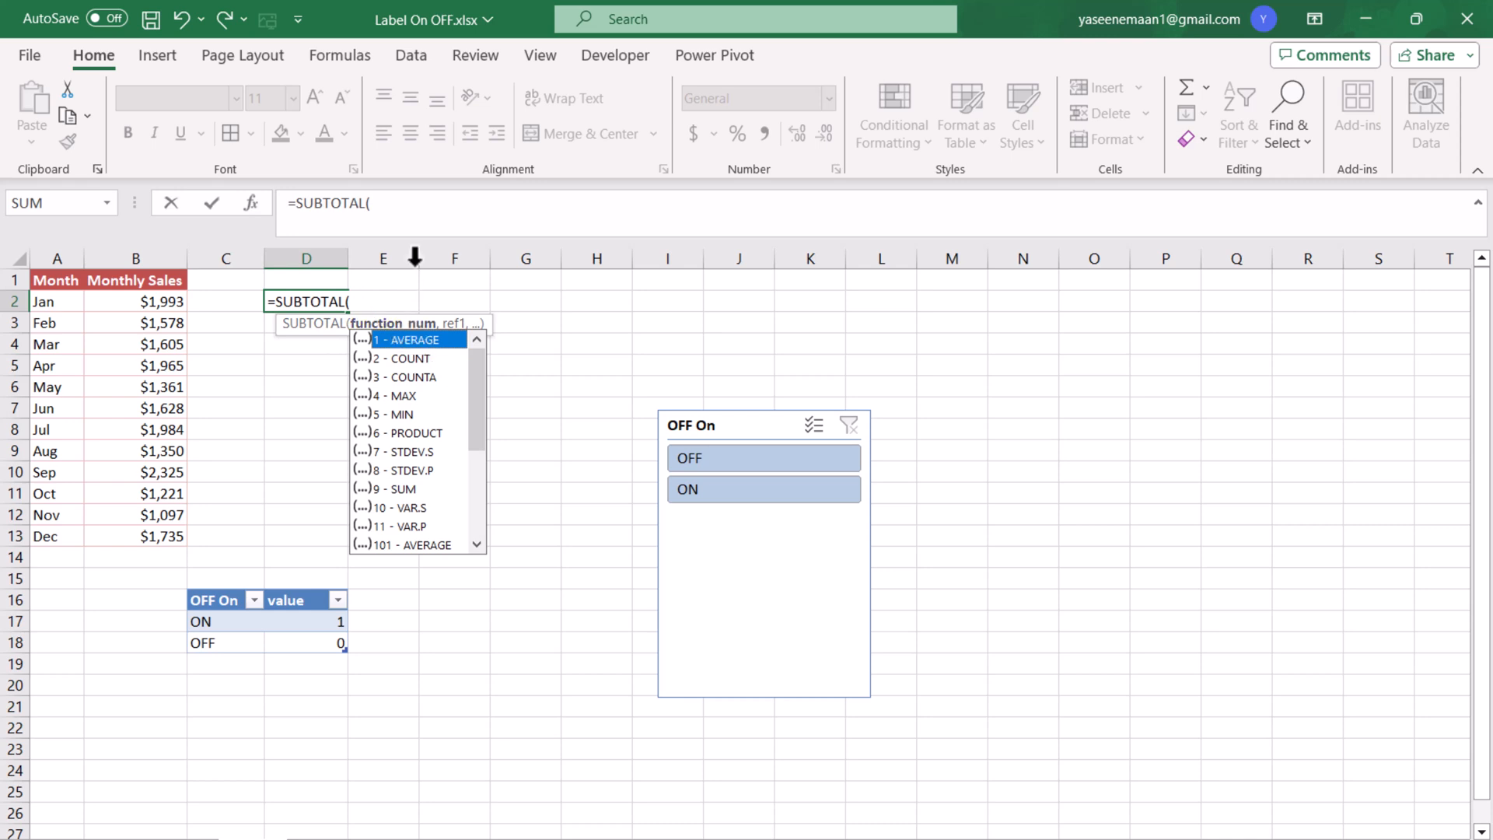
{"action": "scroll", "scroll_direction": "down", "scroll_amount": 3}
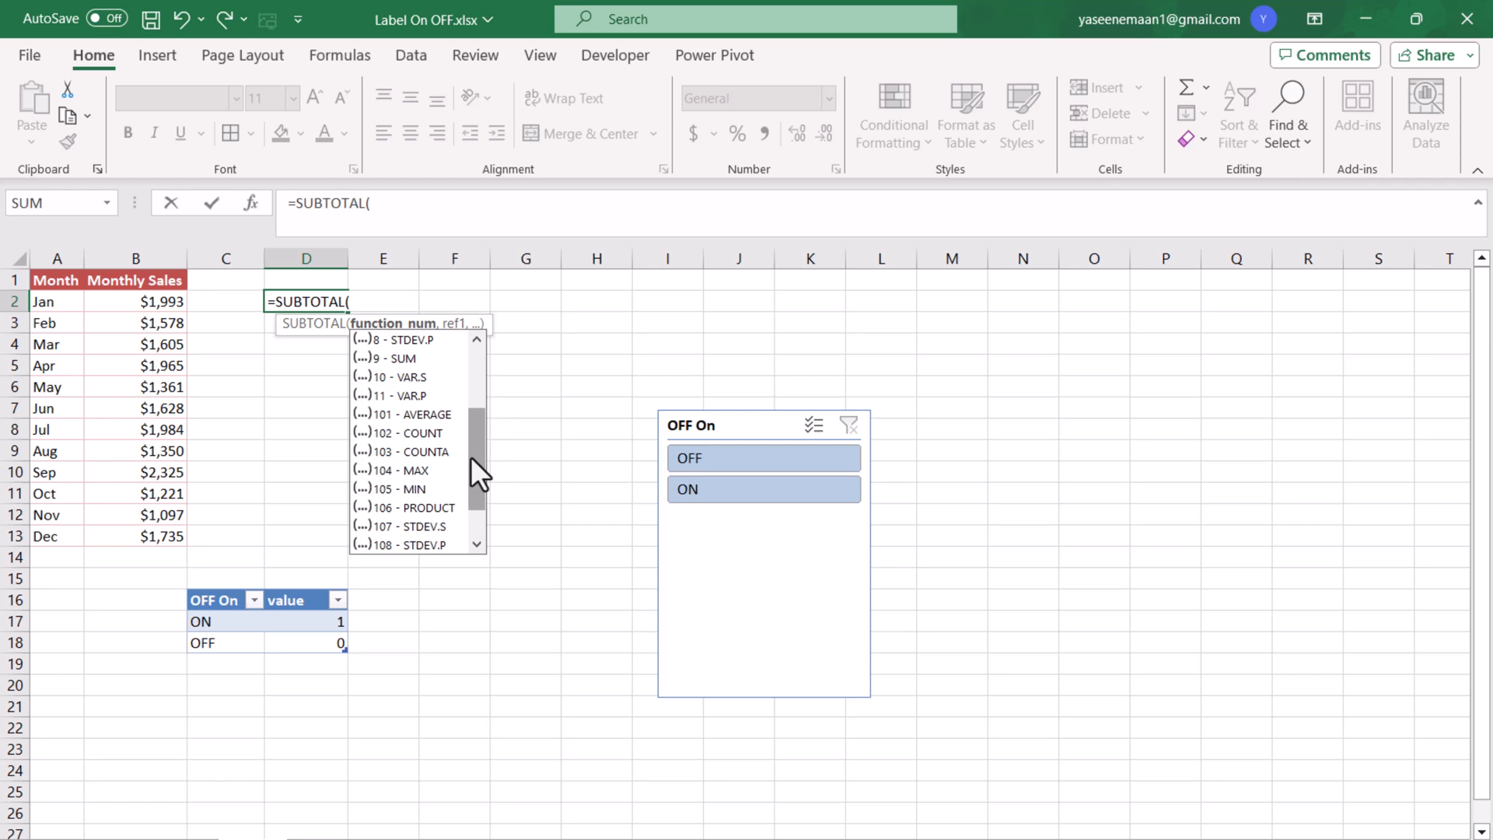
{"action": "type", "text": "109"}
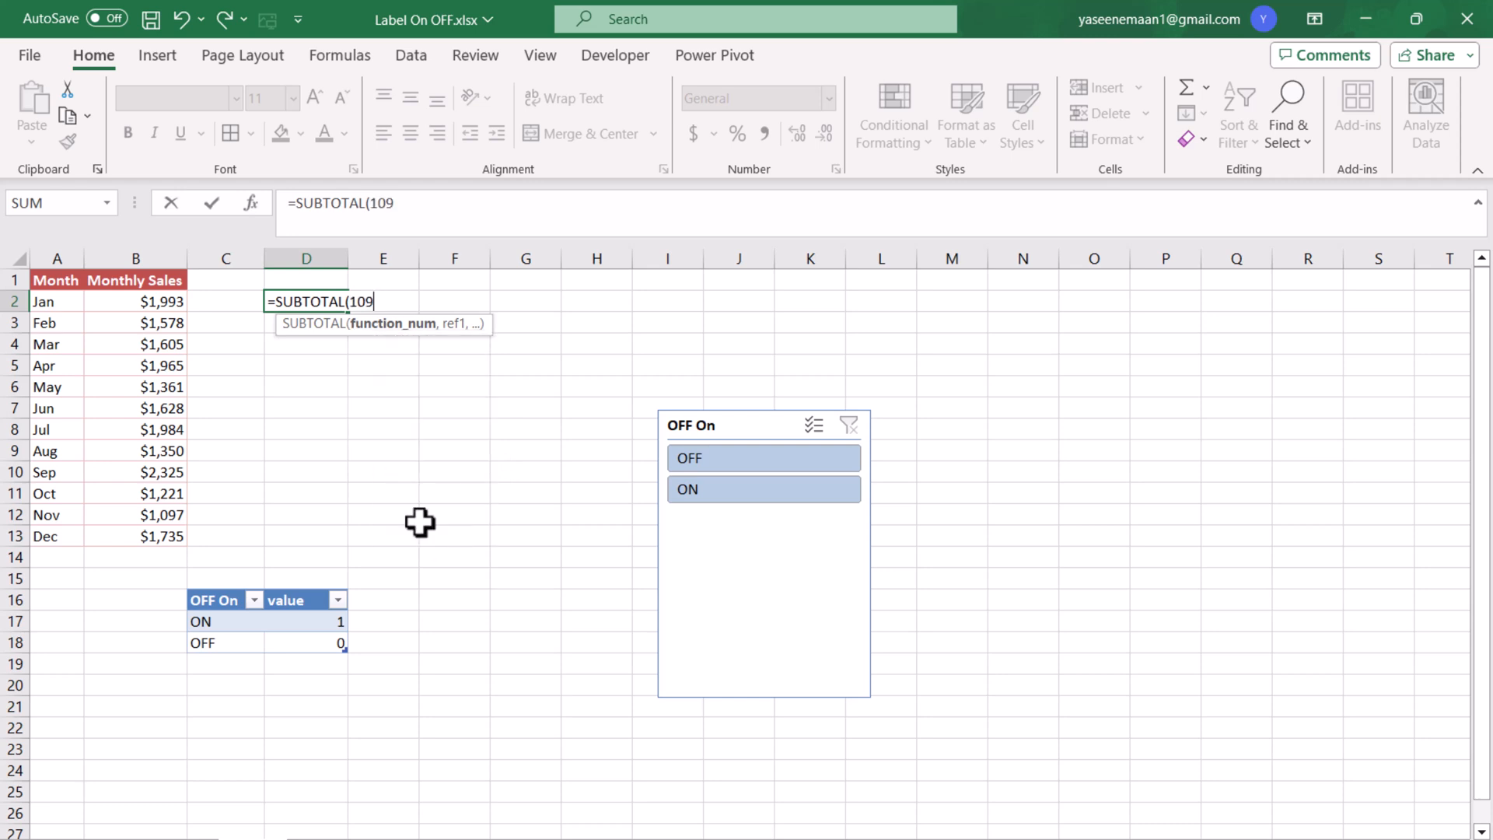
{"action": "type", "text": ","}
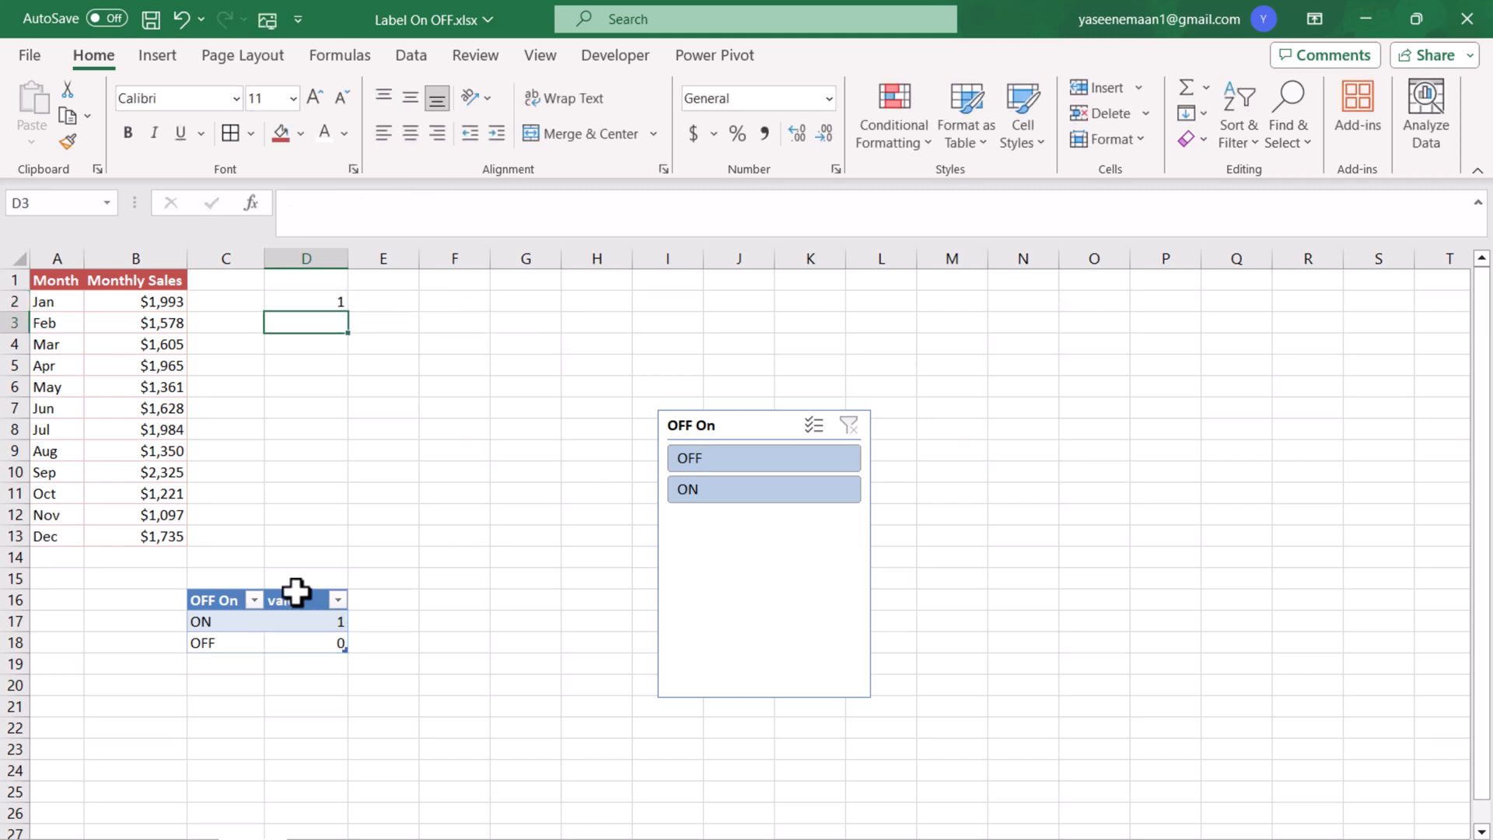
{"action": "mouse_move", "coordinate": [752, 489]}
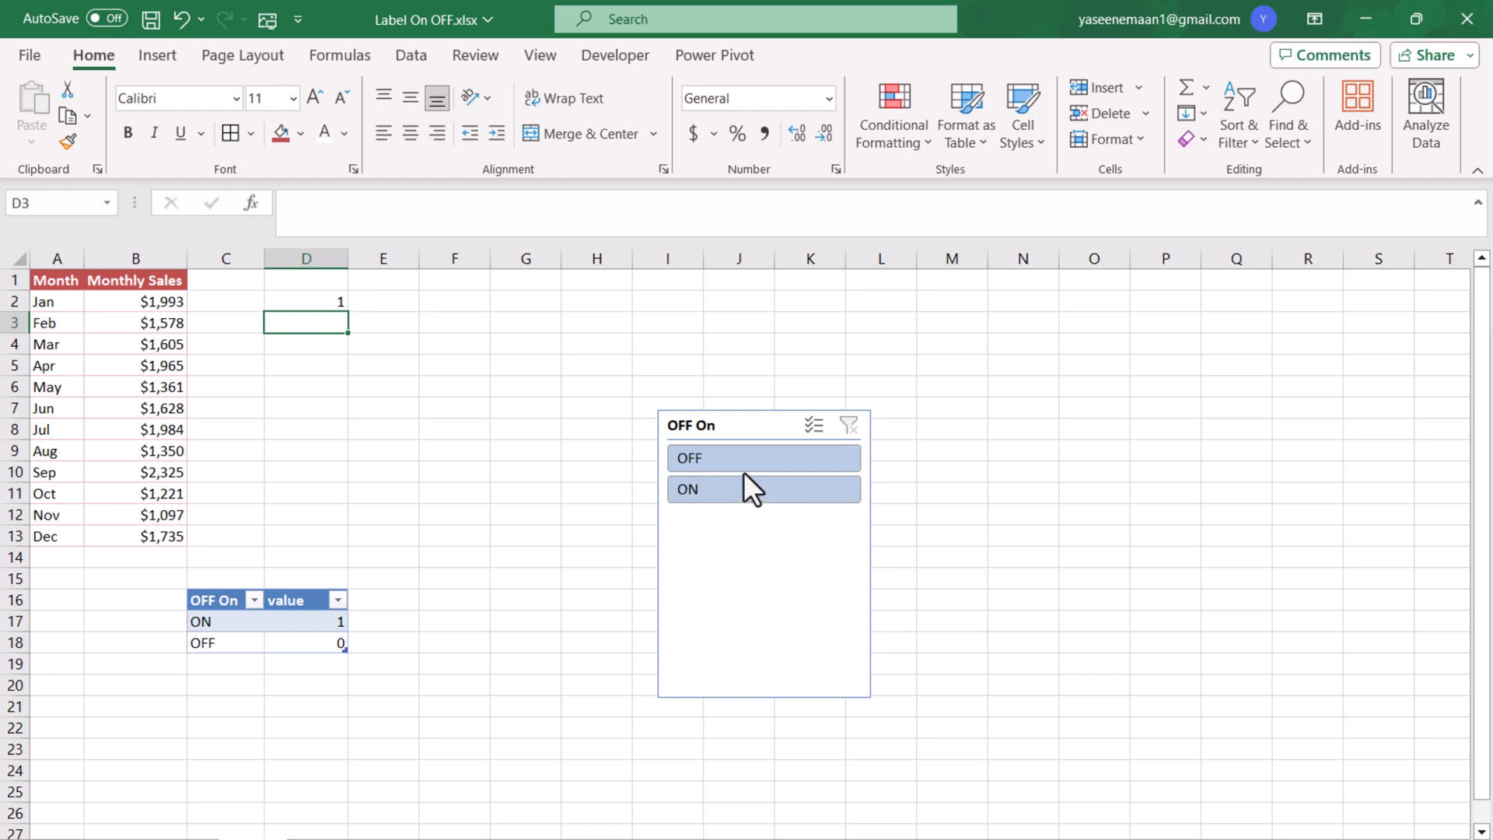
- Switch the OFF On slicer to OFF then ON, confirming D2 changes from 0 to 1
{"action": "left_click", "coordinate": [762, 458]}
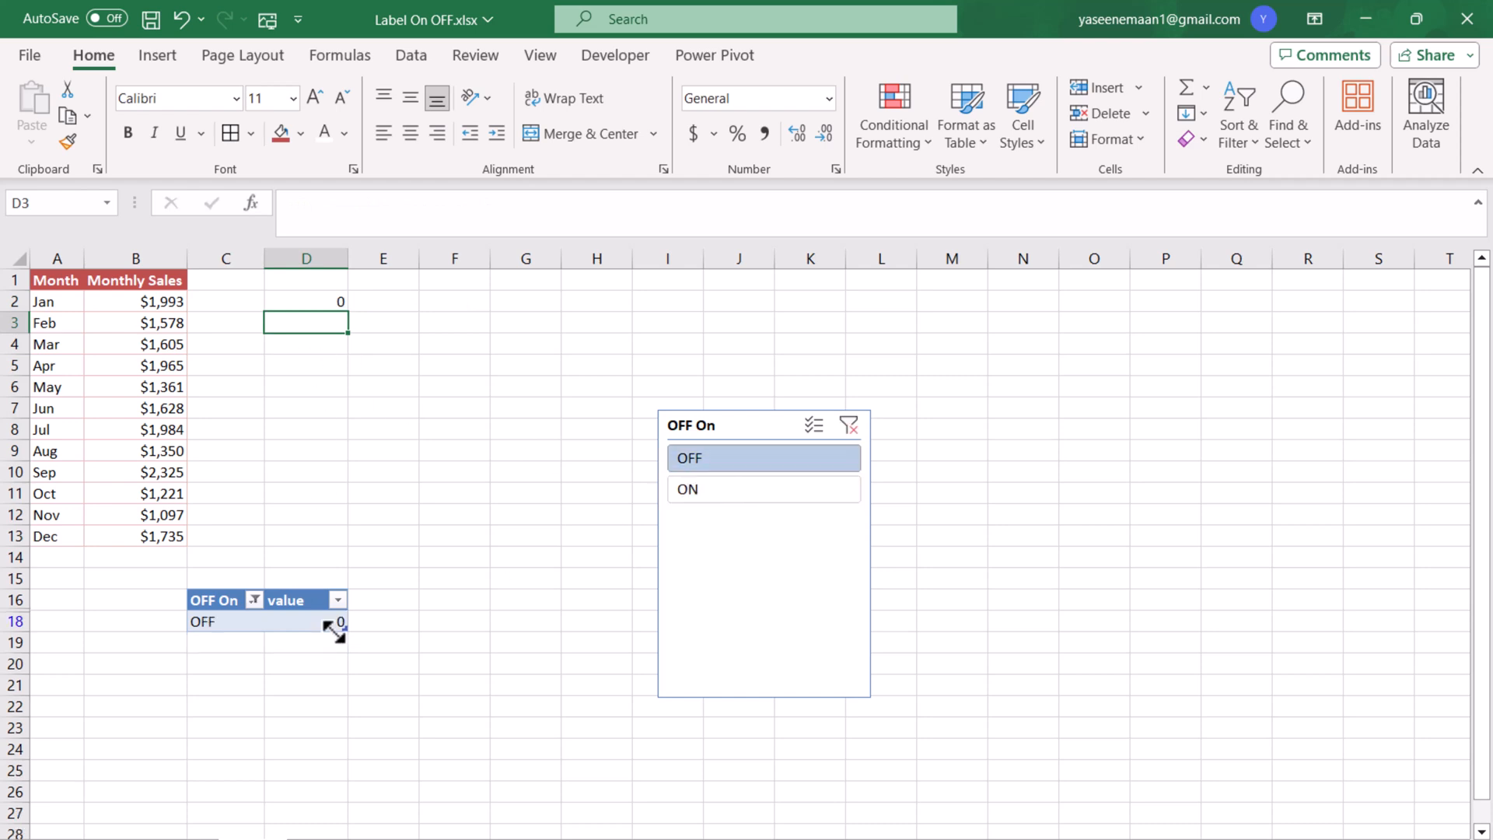
{"action": "mouse_move", "coordinate": [259, 638]}
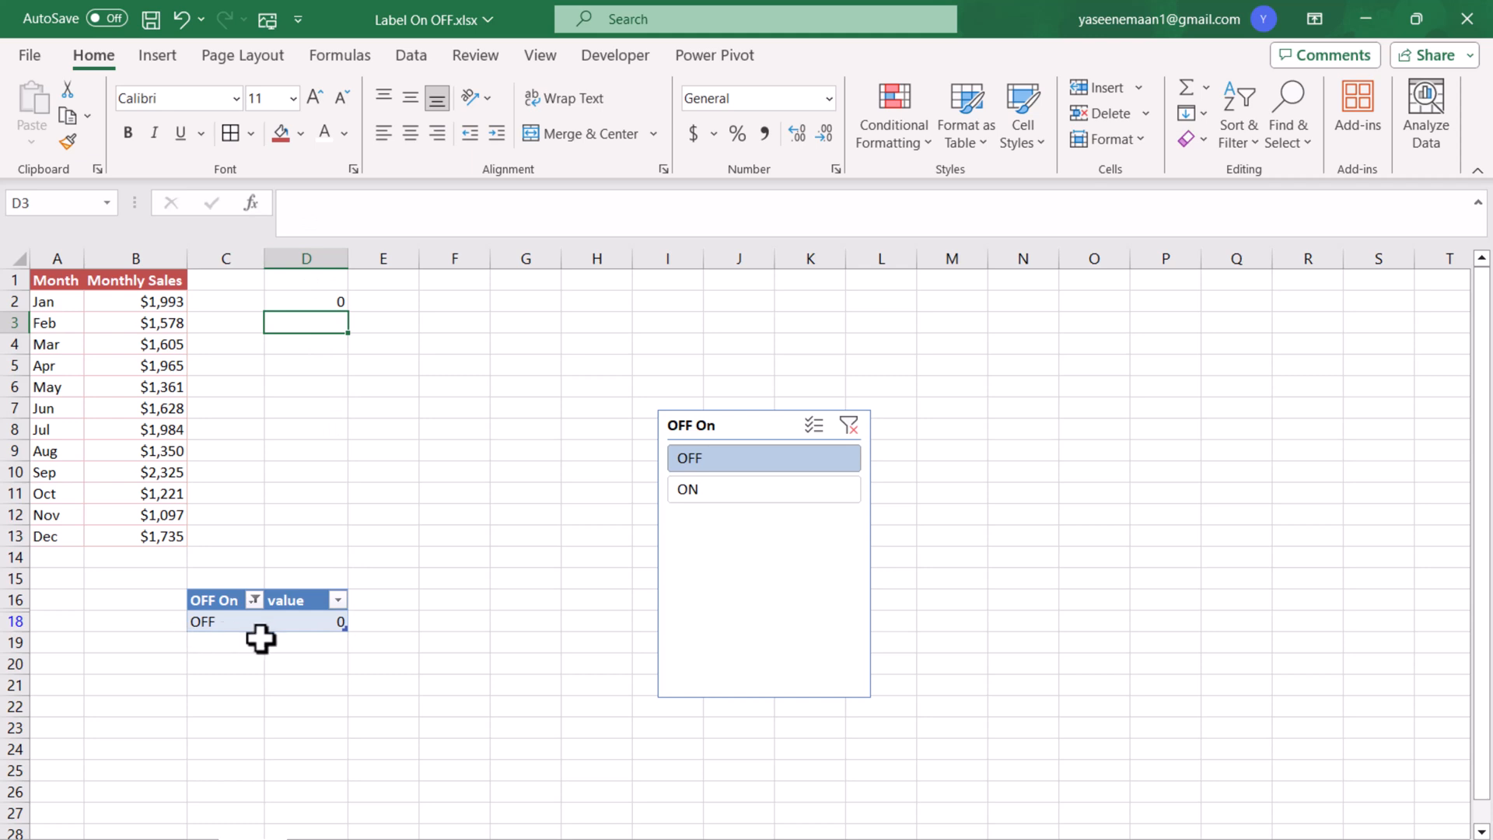
{"action": "left_click", "coordinate": [763, 489]}
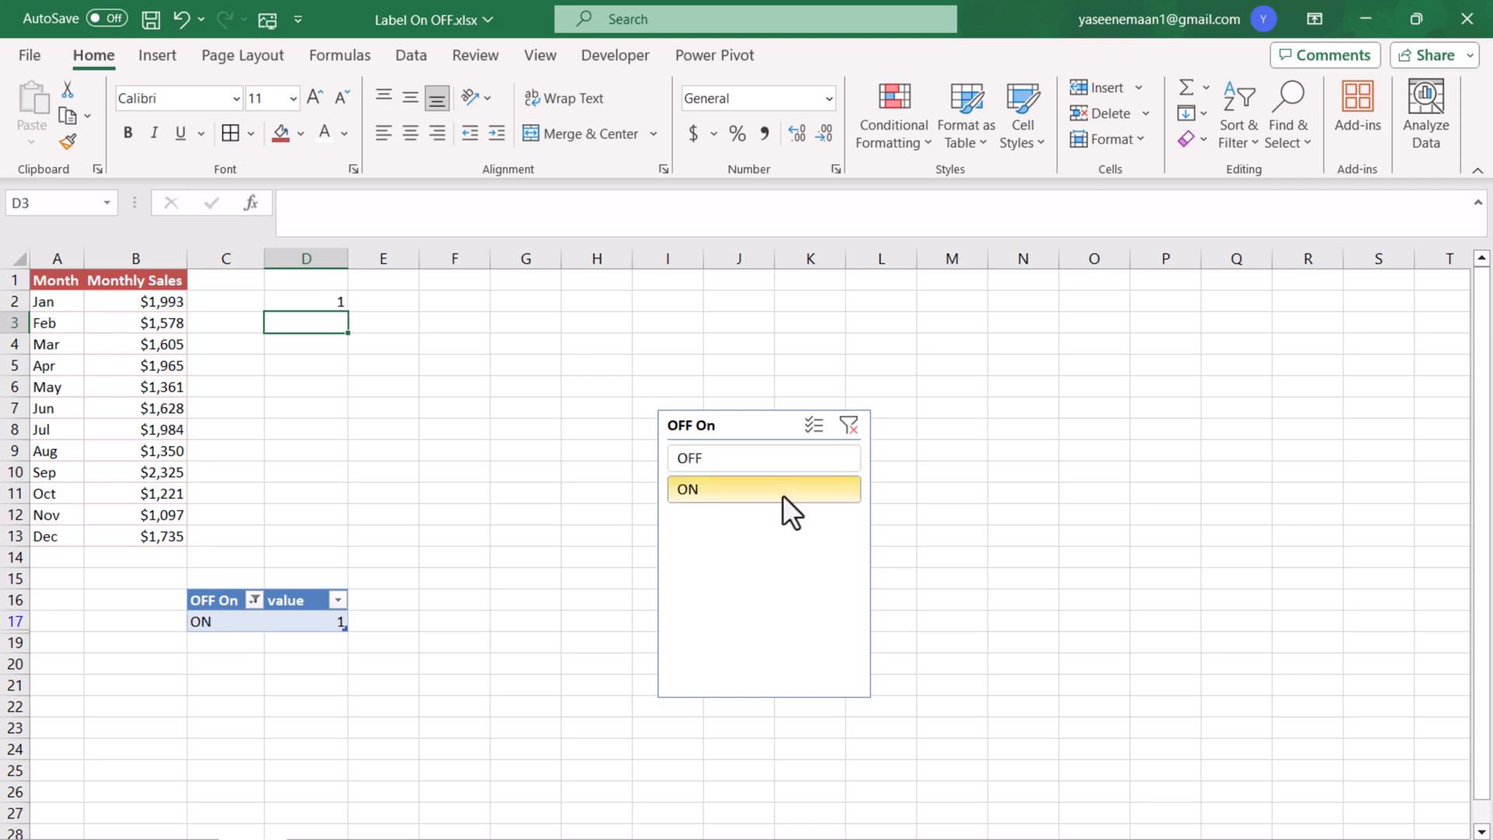
{"action": "mouse_move", "coordinate": [332, 306]}
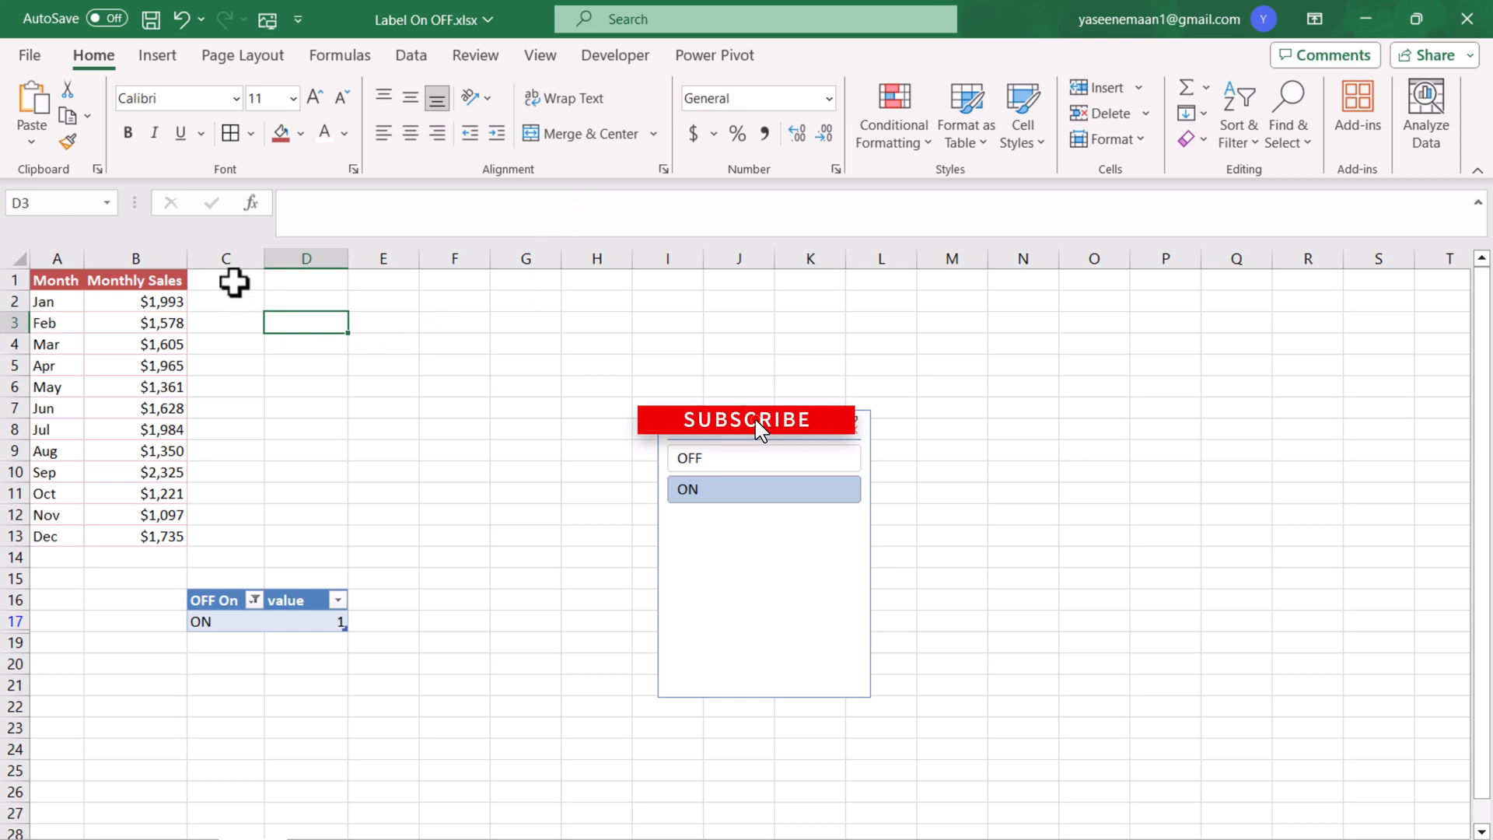
- Add a Date Label header in C1 and =IF(SUBTOTAL(109,Table2[value])=1,B2,"") in C2
{"action": "left_click", "coordinate": [226, 279]}
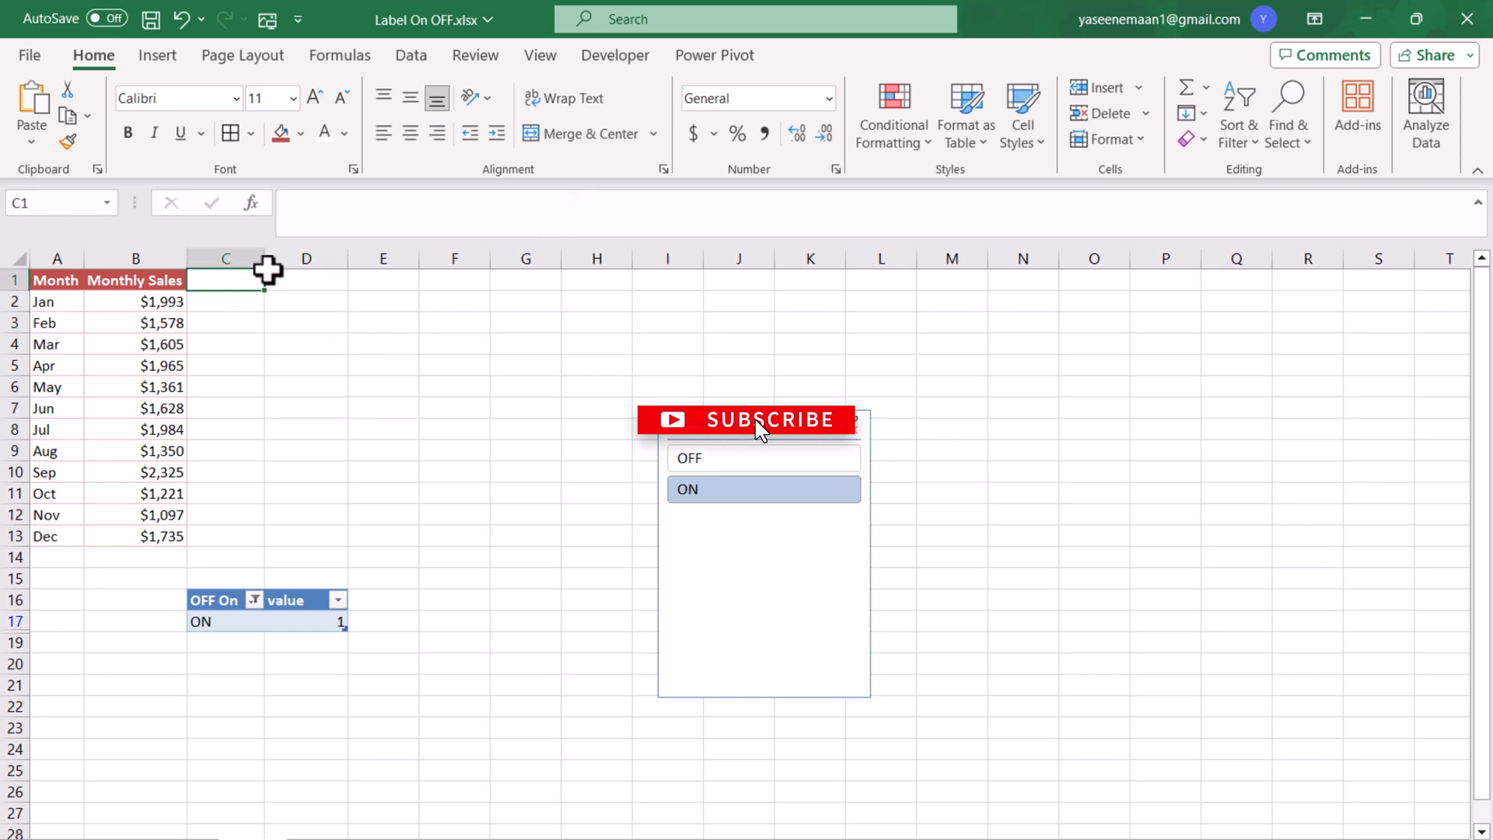
{"action": "type", "text": "Date Label"}
{"action": "left_click", "coordinate": [226, 301]}
{"action": "type", "text": "=if(SUBTOTAL(109,Table2[value"}
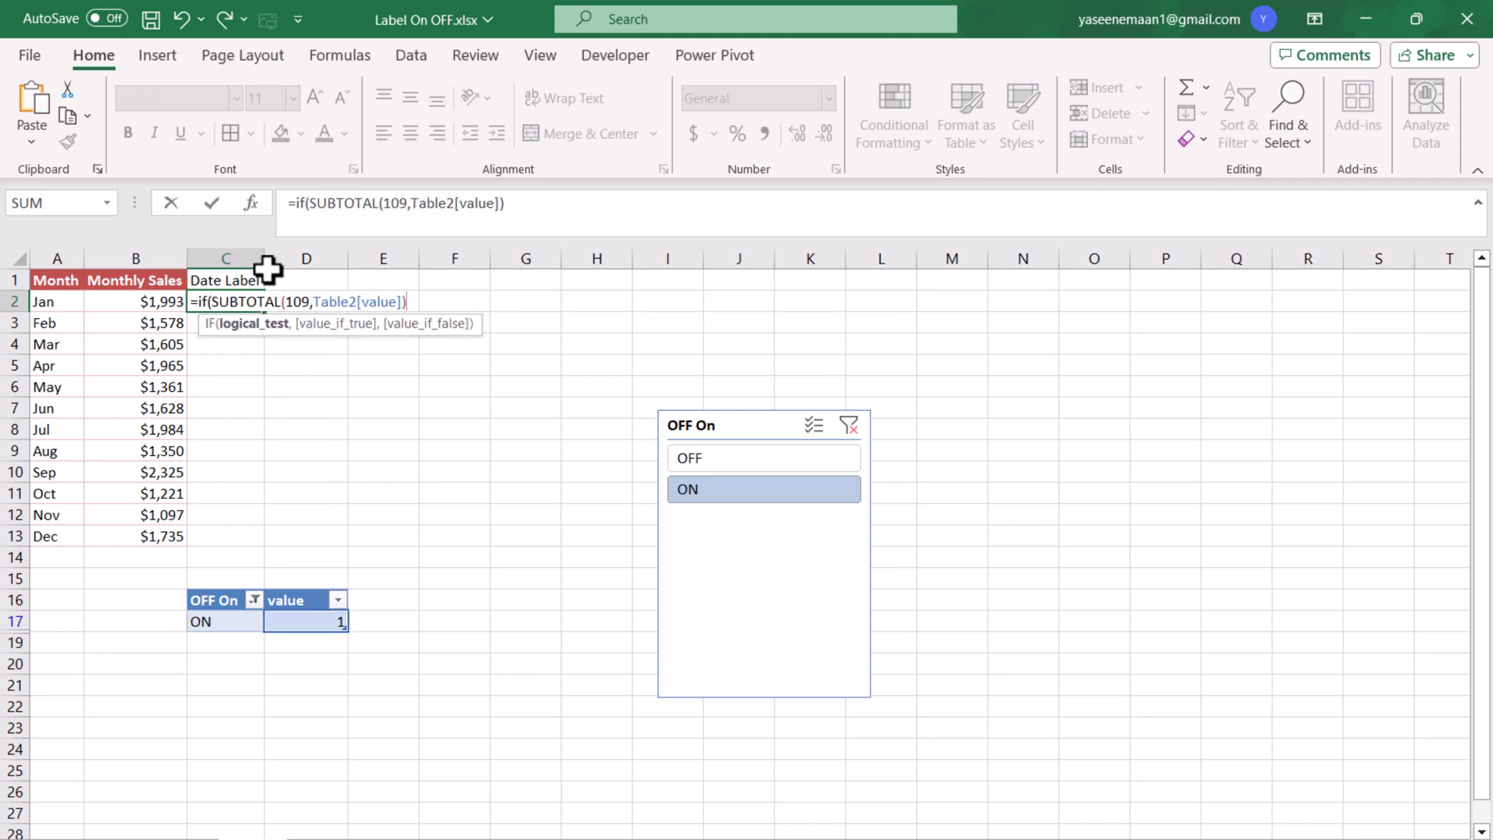
{"action": "type", "text": "="}
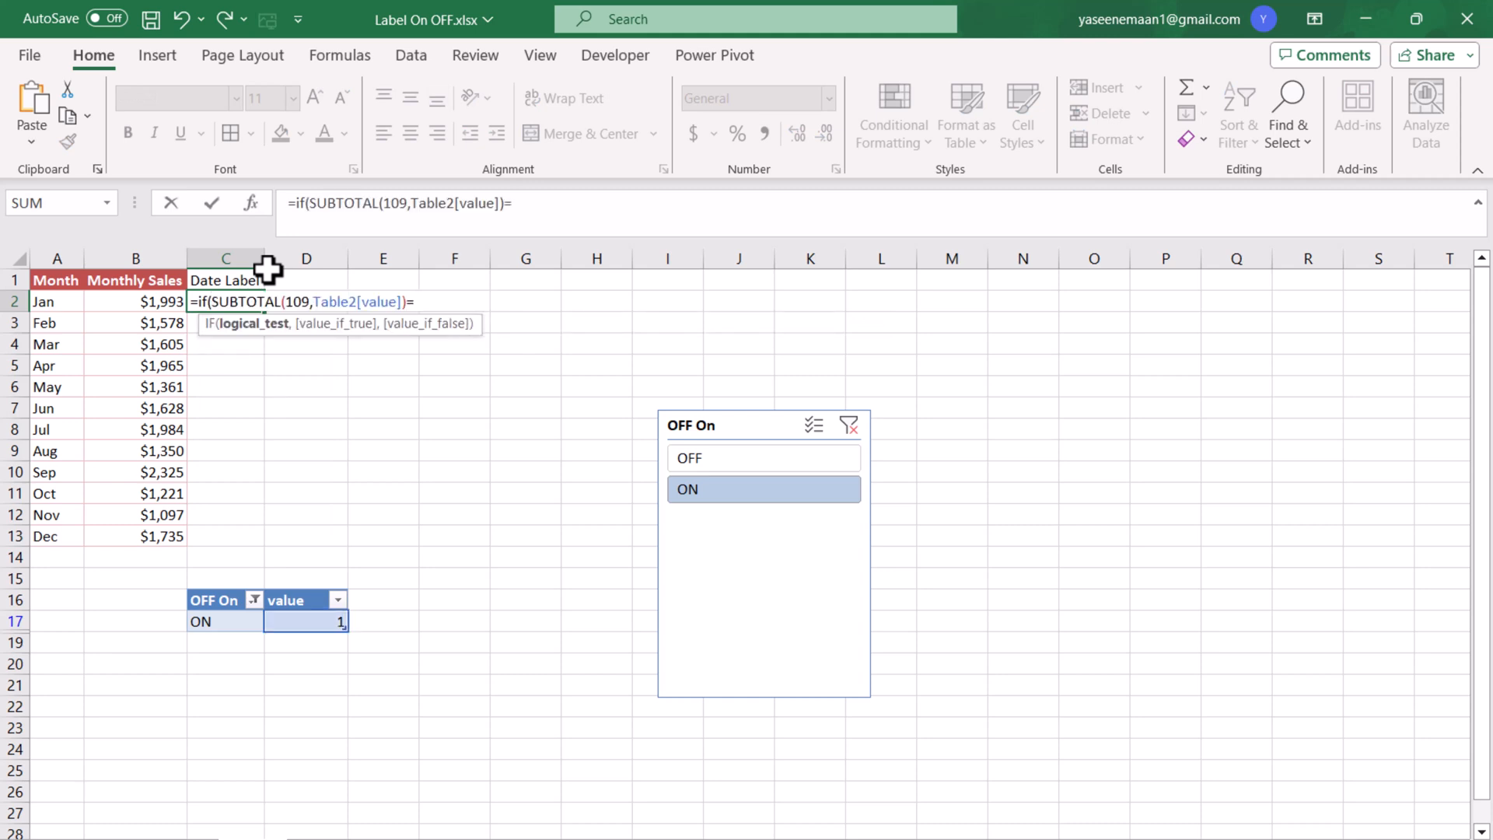
{"action": "type", "text": "1"}
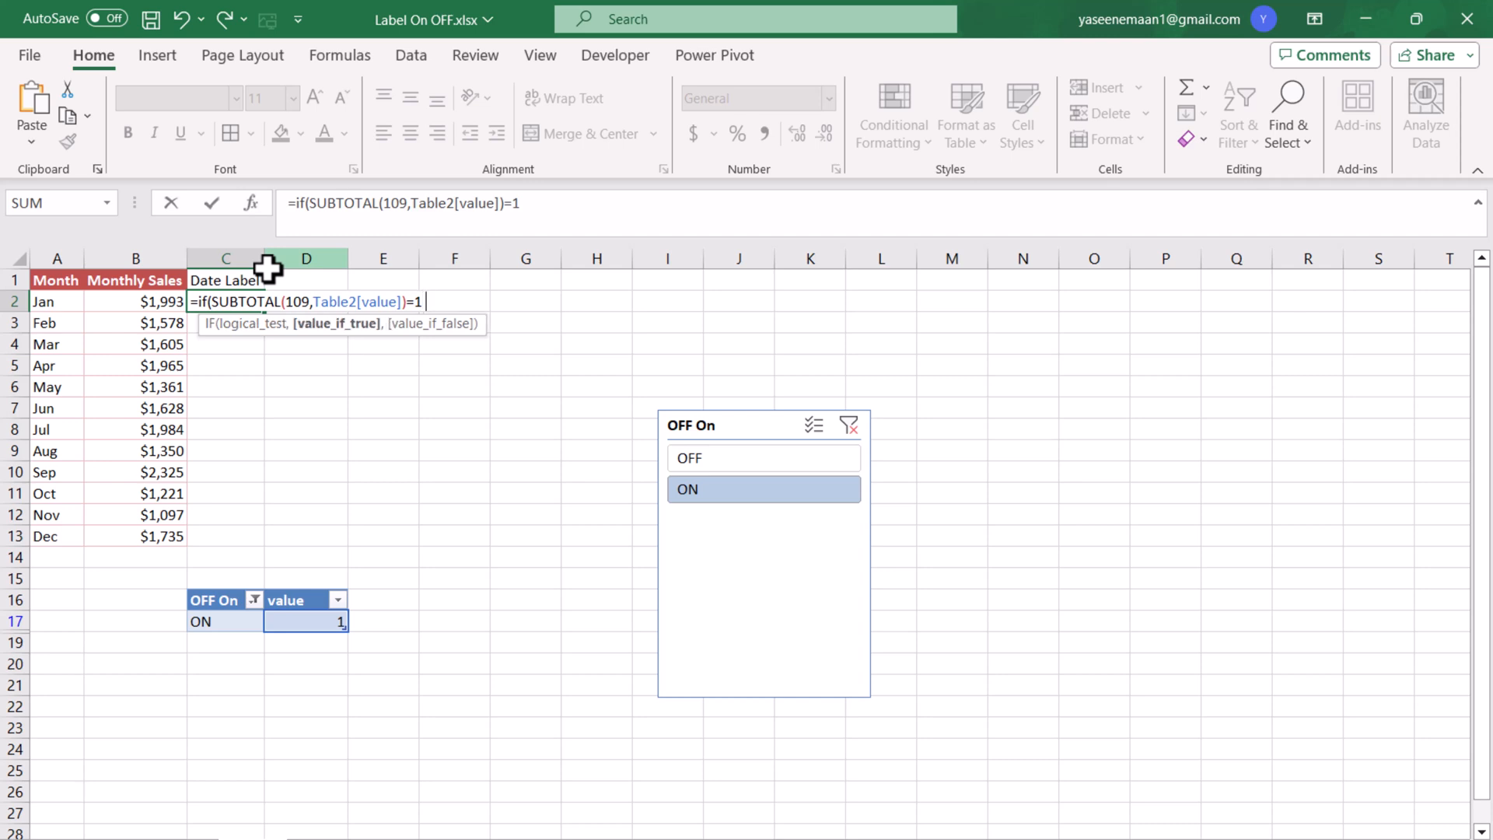
{"action": "type", "text": ","}
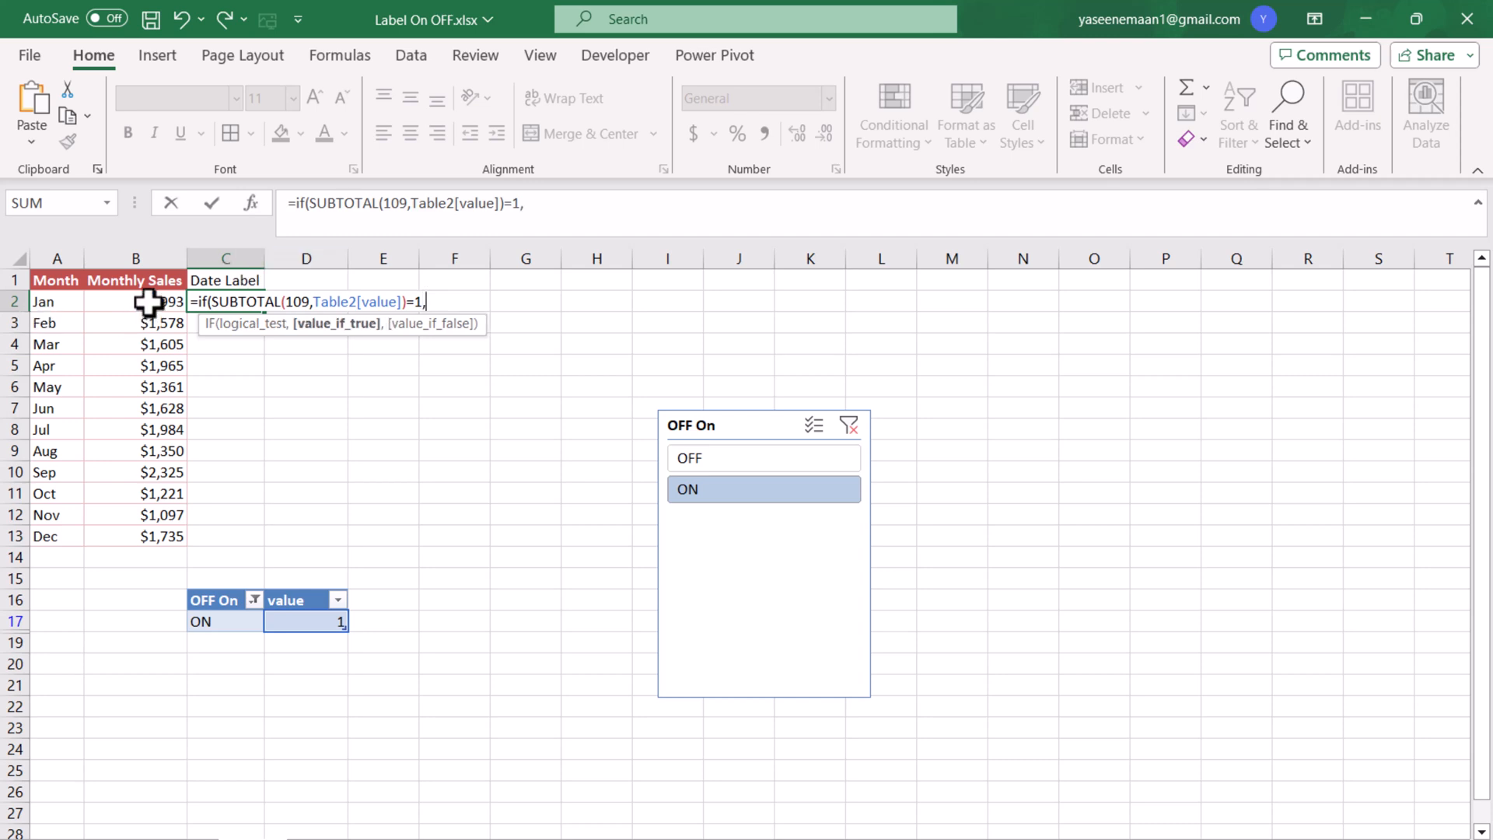
{"action": "left_click", "coordinate": [135, 301]}
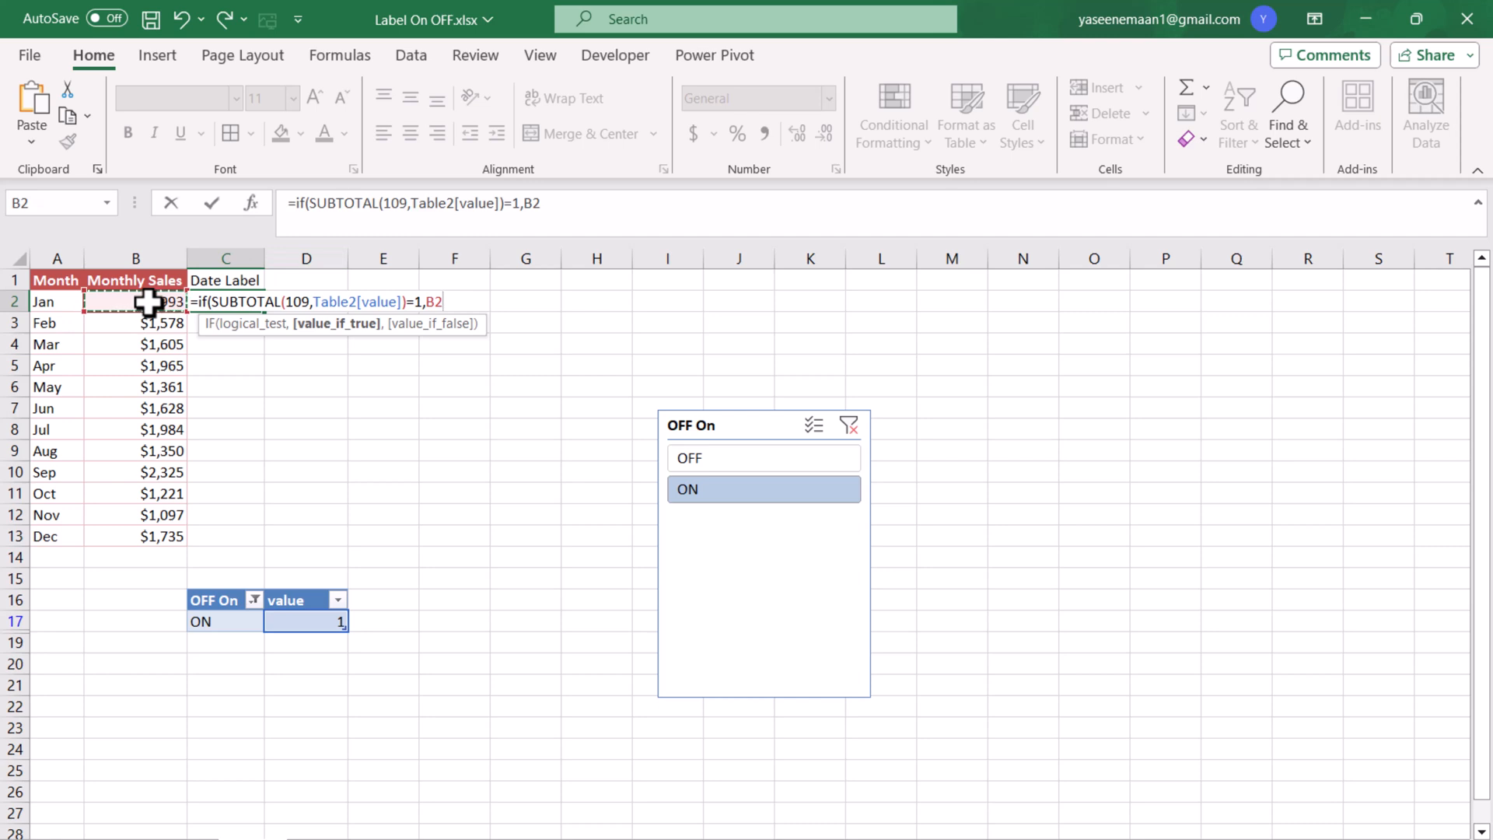
{"action": "type", "text": ","}
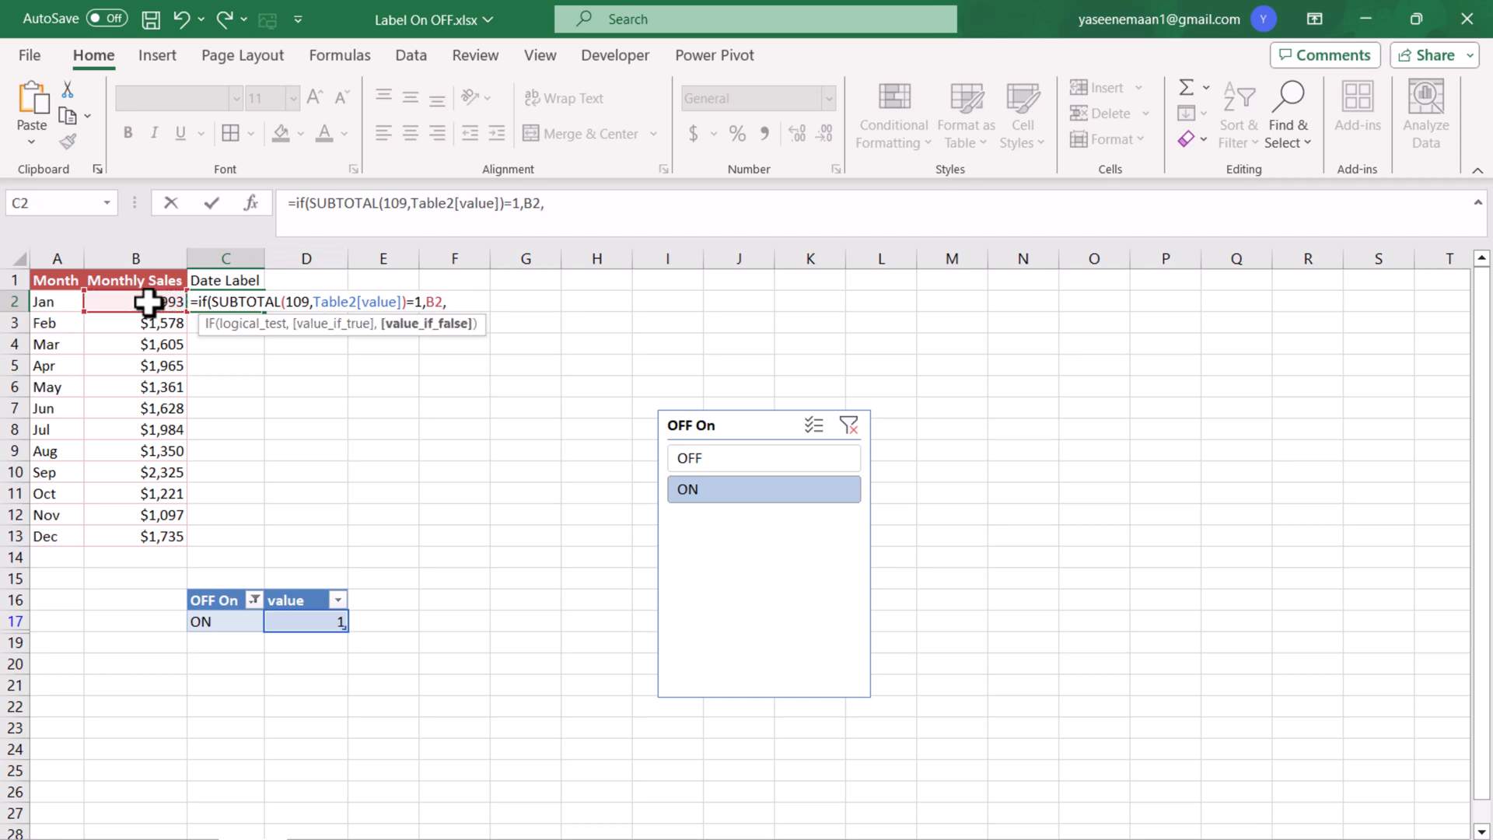
{"action": "type", "text": "\"\""}
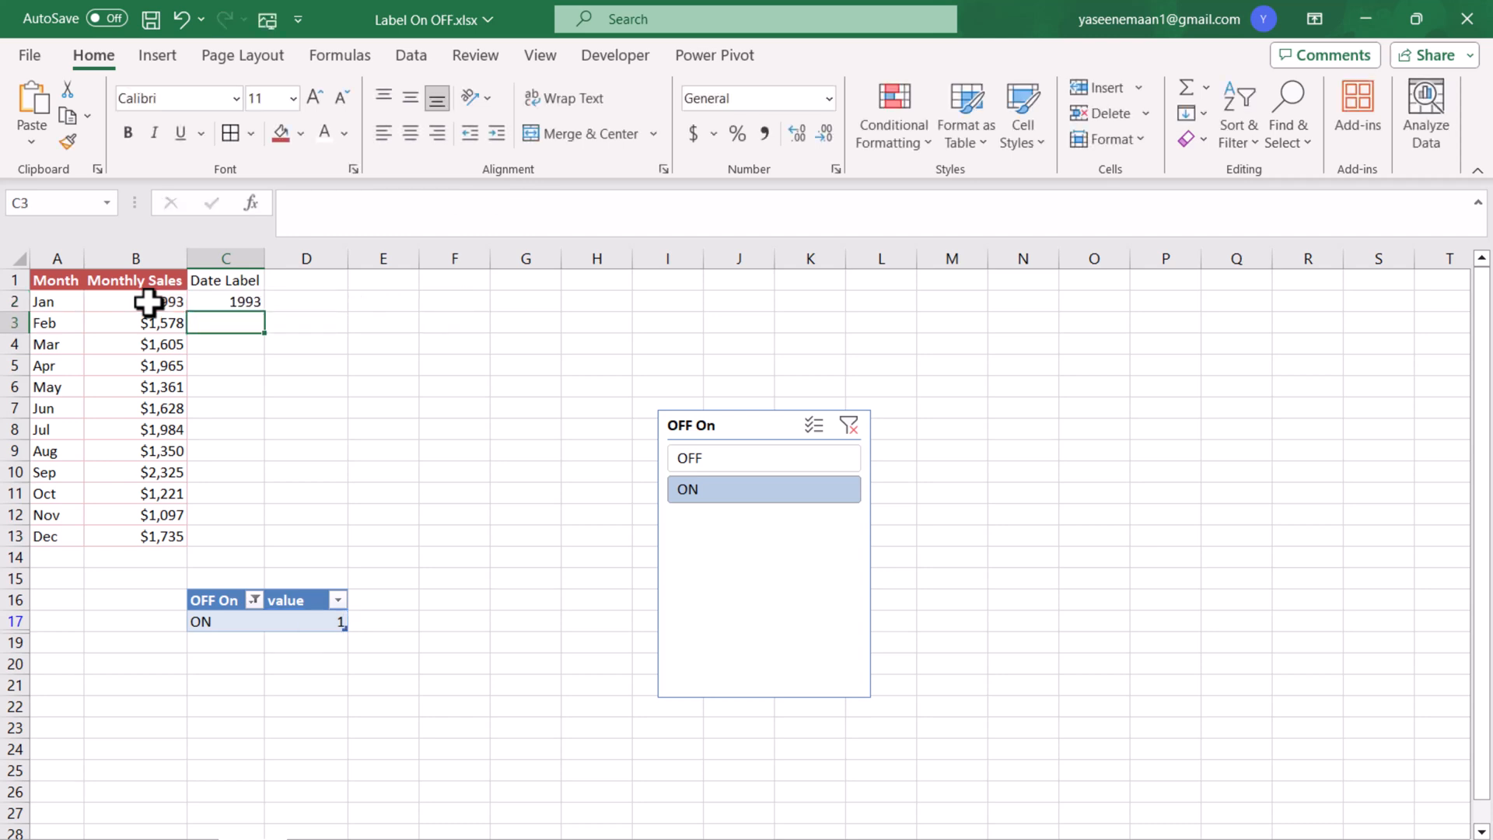
- Fill the formula down to C13, set the slicer to ON, and show whole dollars
{"action": "left_click", "coordinate": [225, 301]}
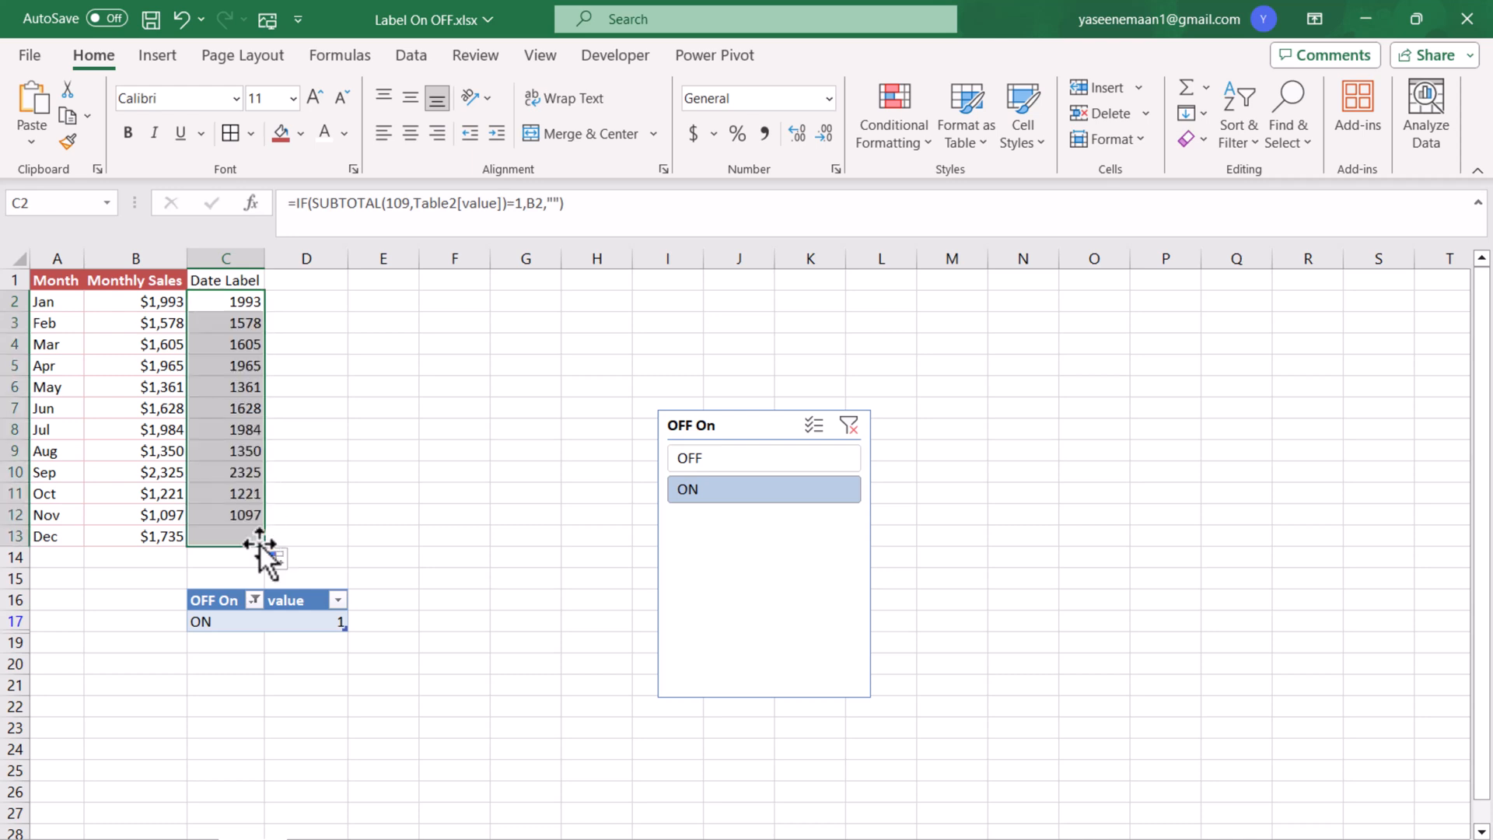
{"action": "mouse_move", "coordinate": [769, 503]}
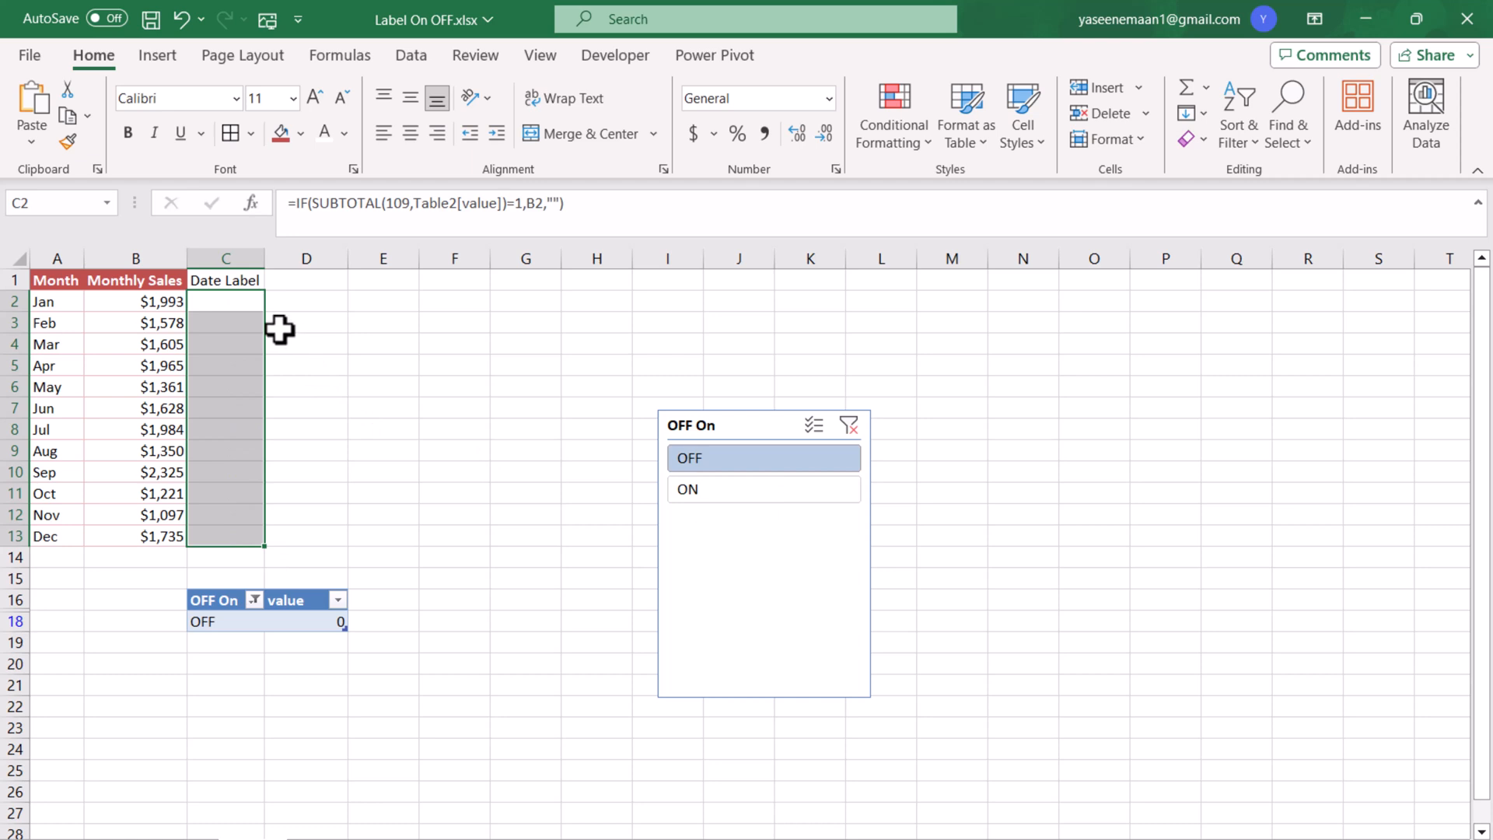
{"action": "left_click", "coordinate": [762, 489]}
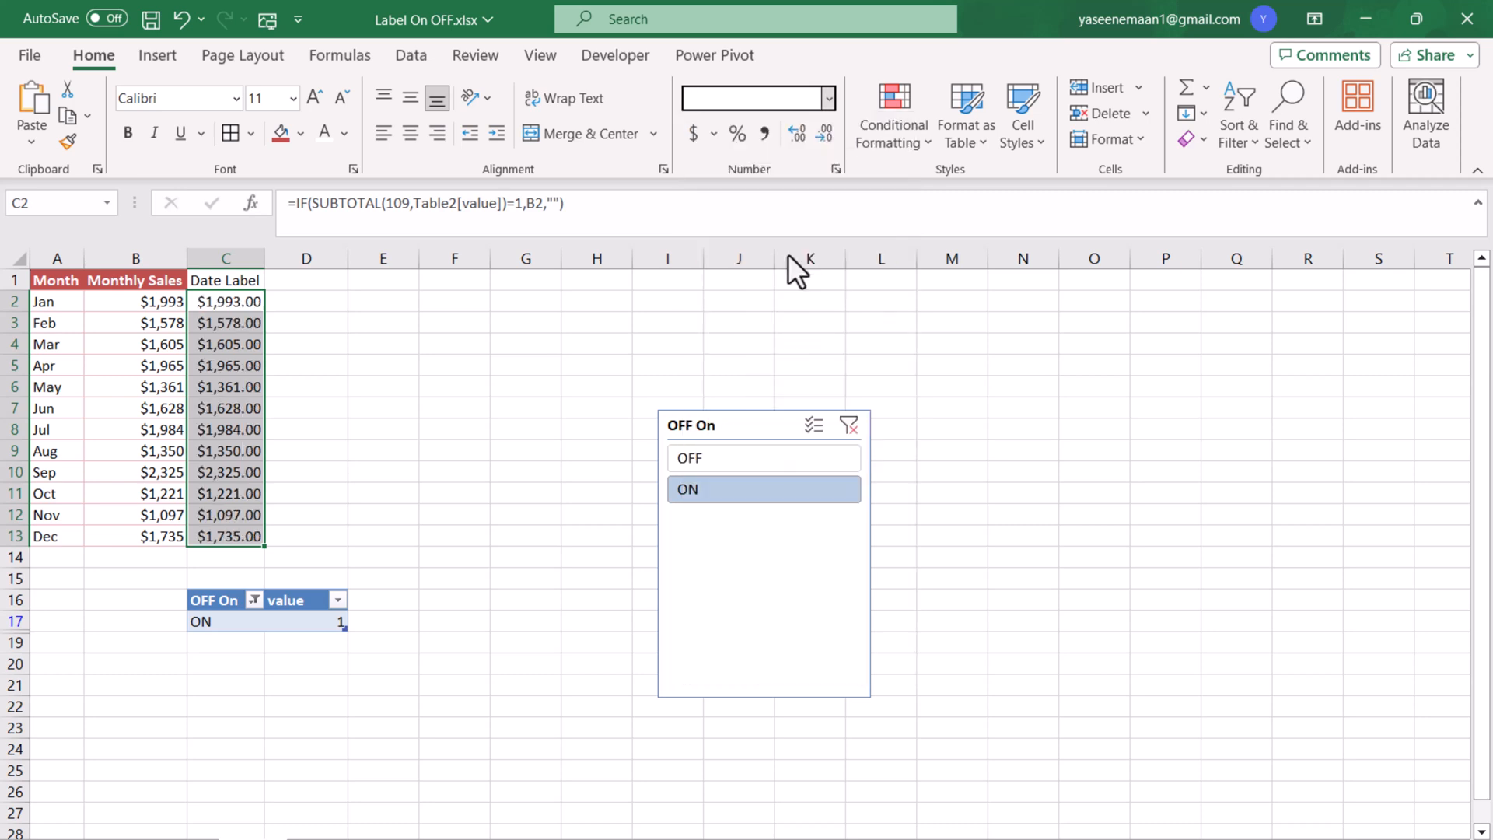
{"action": "left_click", "coordinate": [793, 132]}
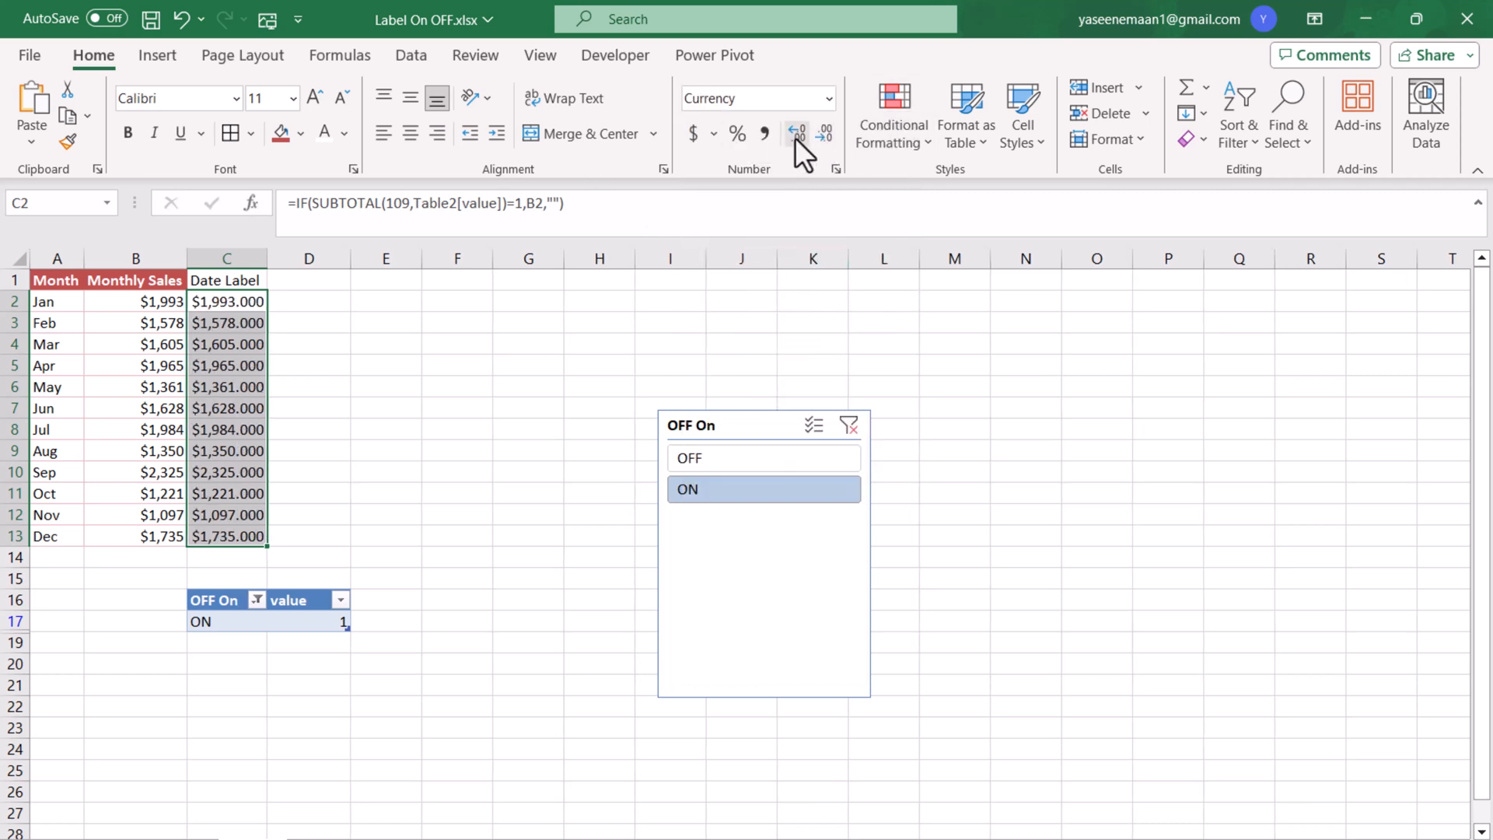
{"action": "left_click", "coordinate": [797, 133]}
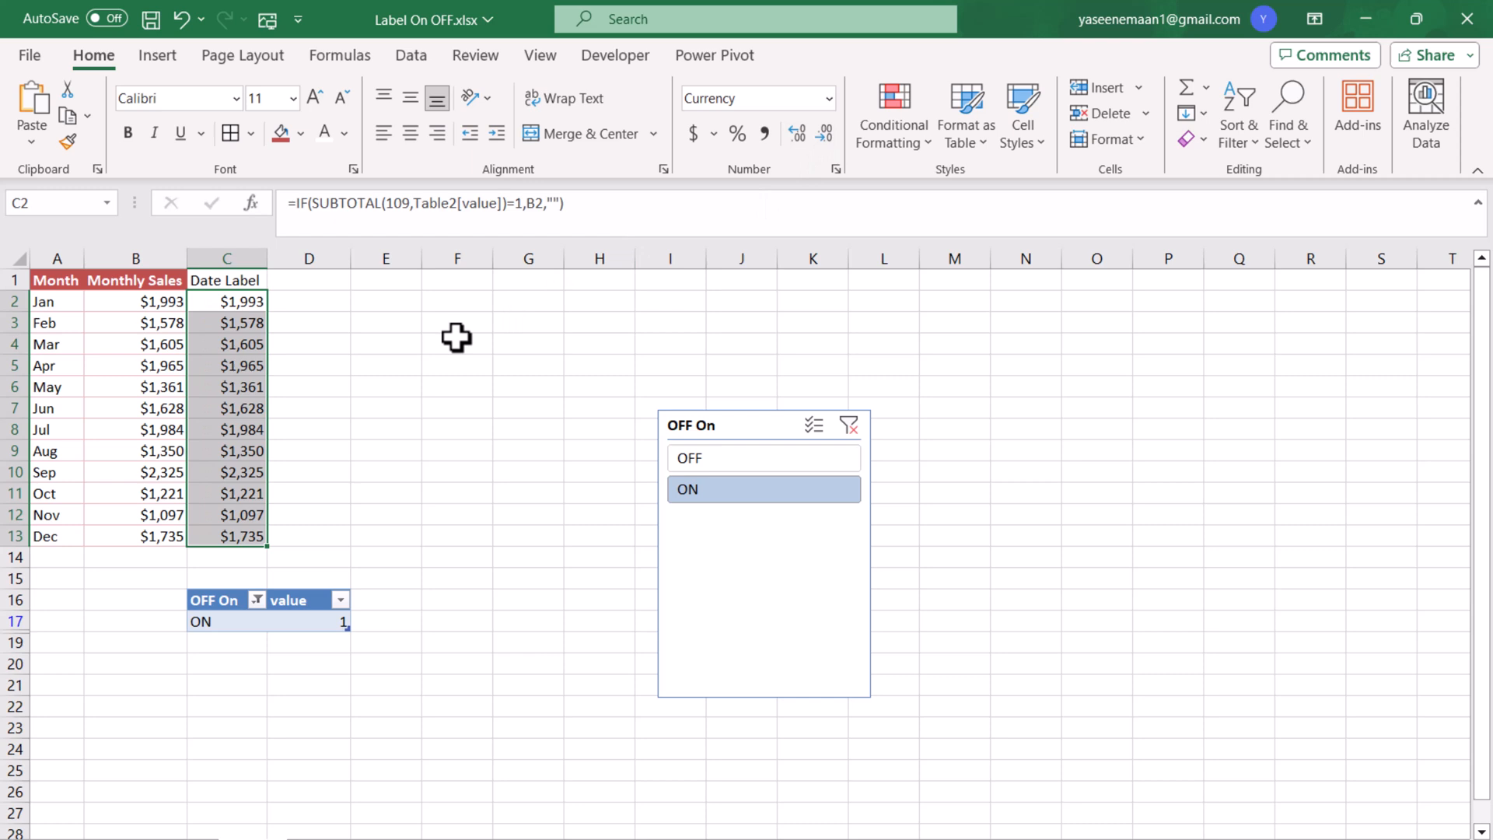
{"action": "left_click", "coordinate": [457, 344]}
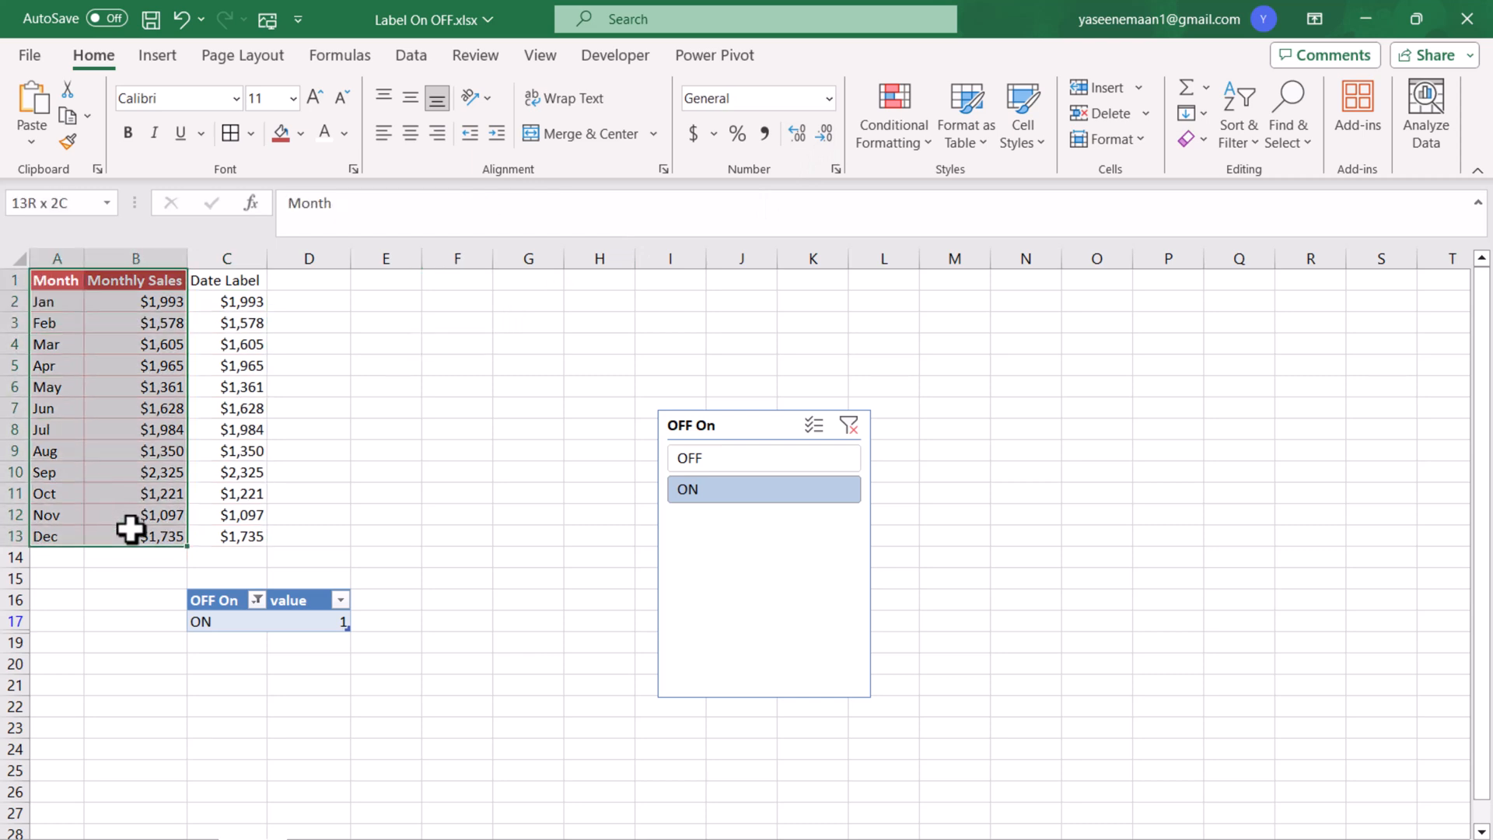
- Insert a Clustered Column chart of January–December sales from Recommended Charts
{"action": "left_click", "coordinate": [157, 55]}
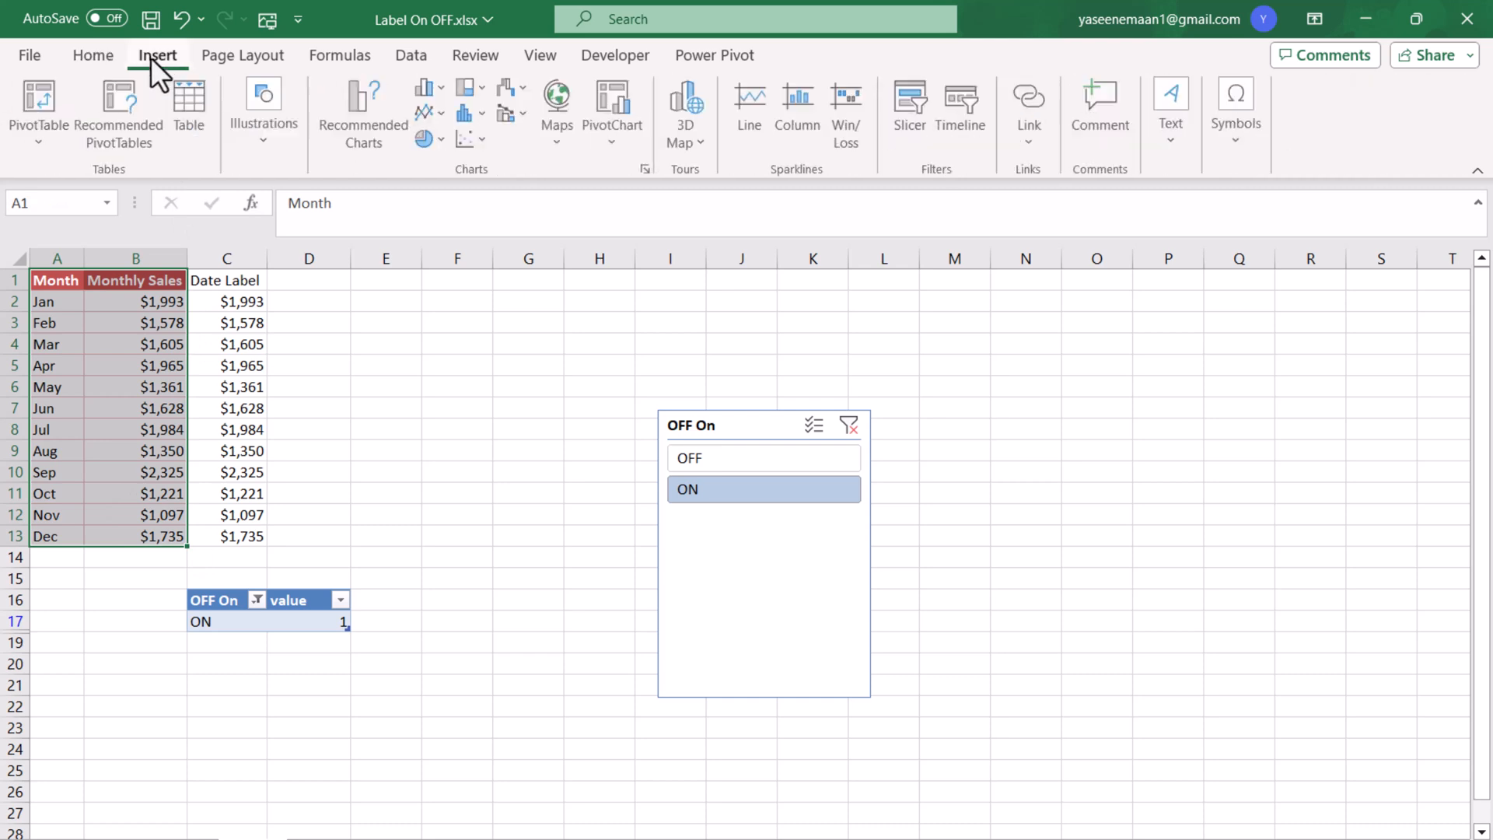
{"action": "left_click", "coordinate": [361, 114]}
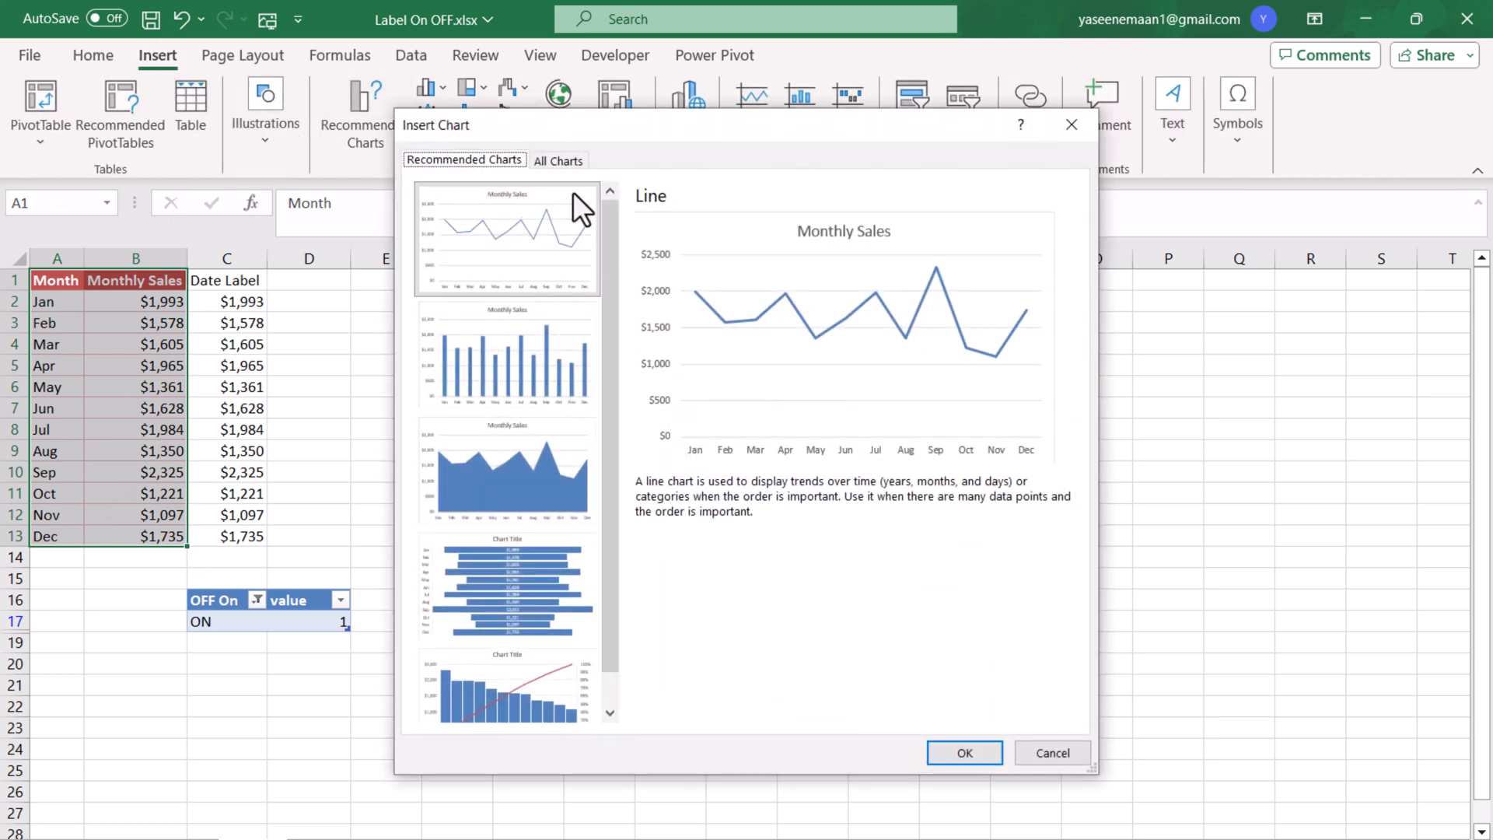
{"action": "left_click", "coordinate": [558, 159]}
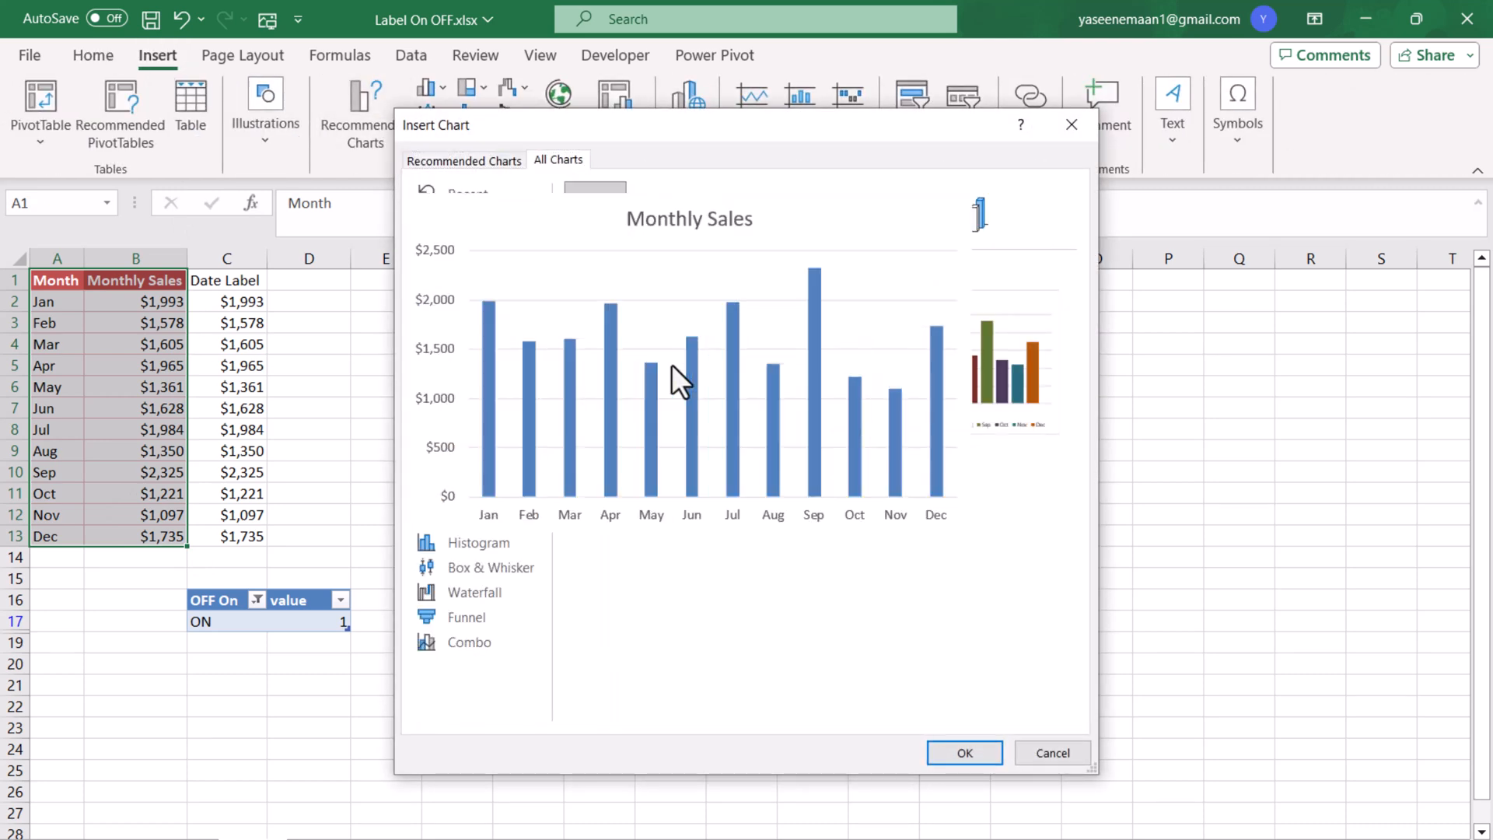
{"action": "left_click", "coordinate": [962, 752]}
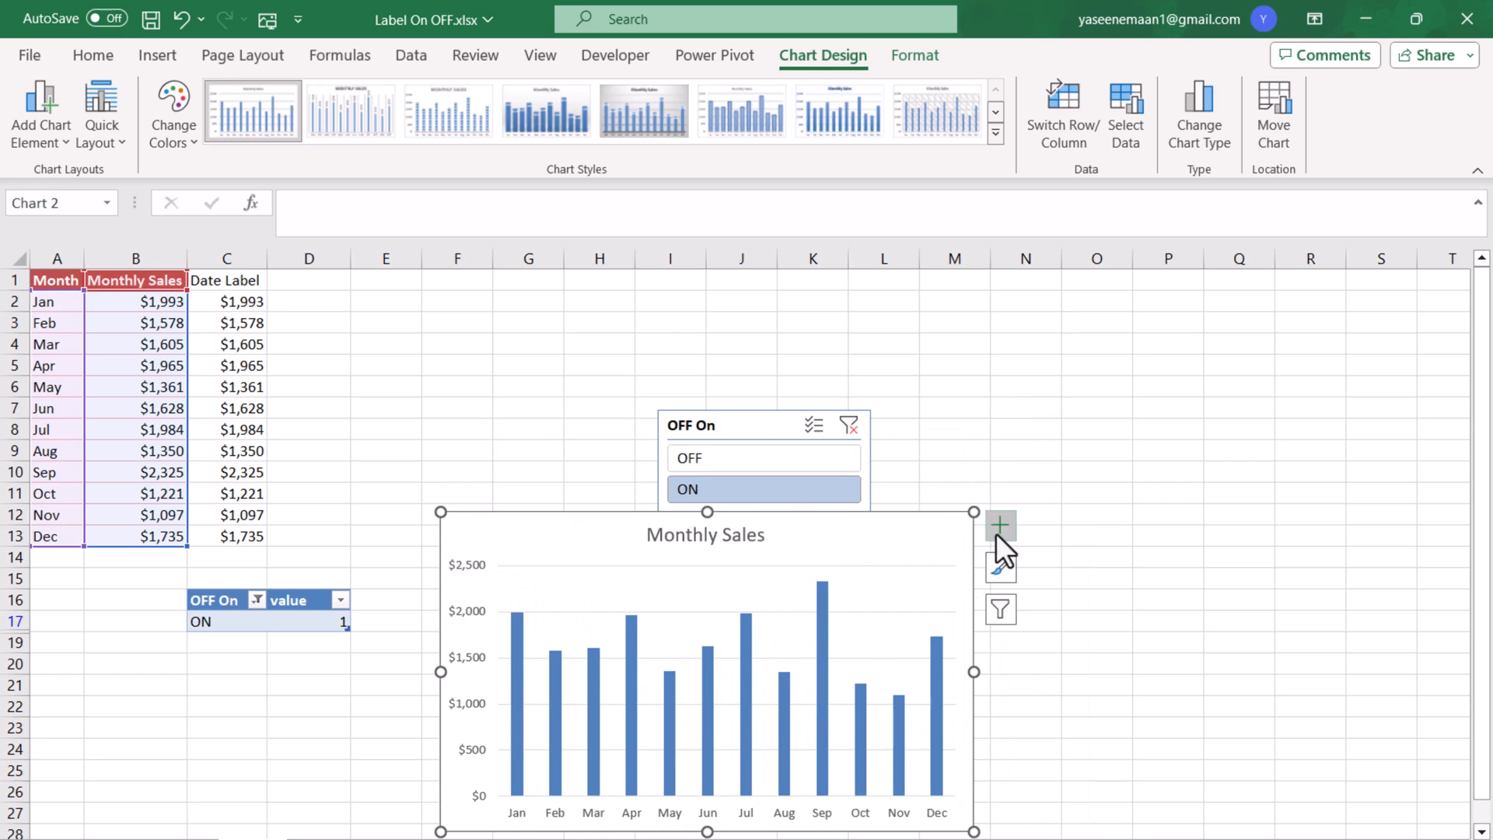
- Label the bars from the Date Label cells instead of values, then toggle the slicer
{"action": "left_click", "coordinate": [1000, 525]}
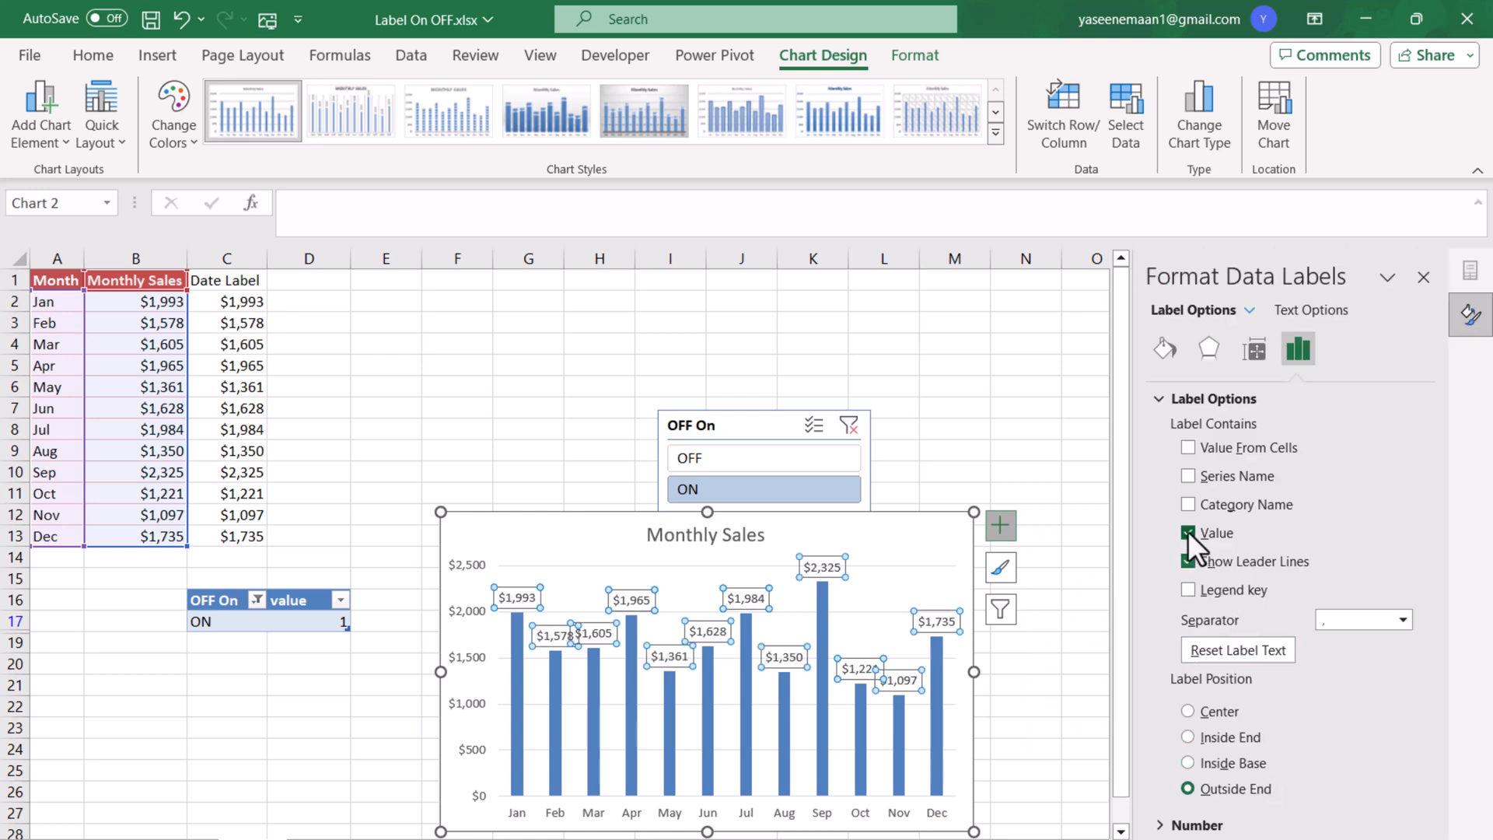
{"action": "left_click", "coordinate": [1188, 532]}
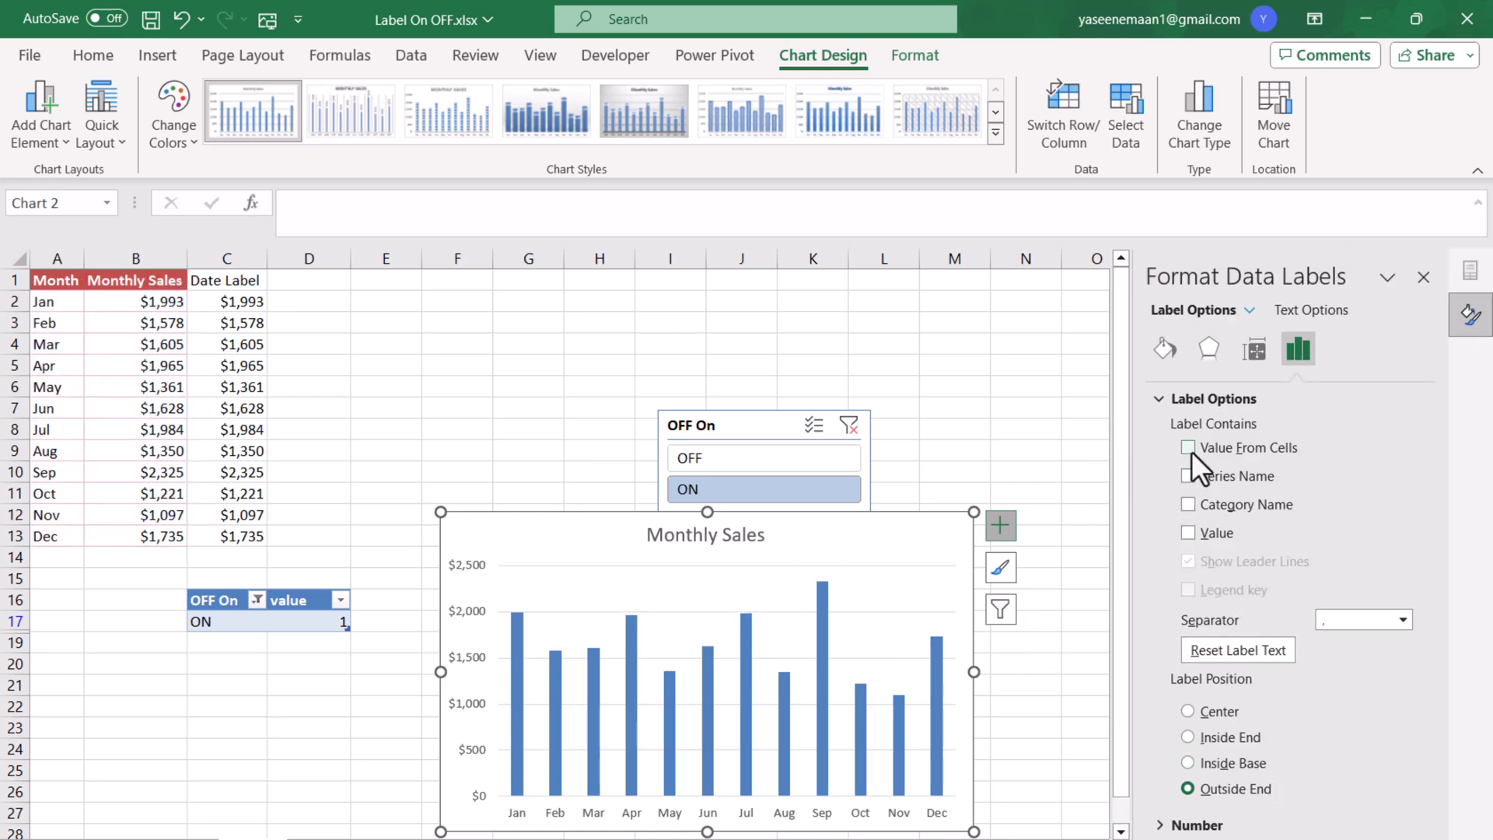
{"action": "left_click", "coordinate": [1188, 448]}
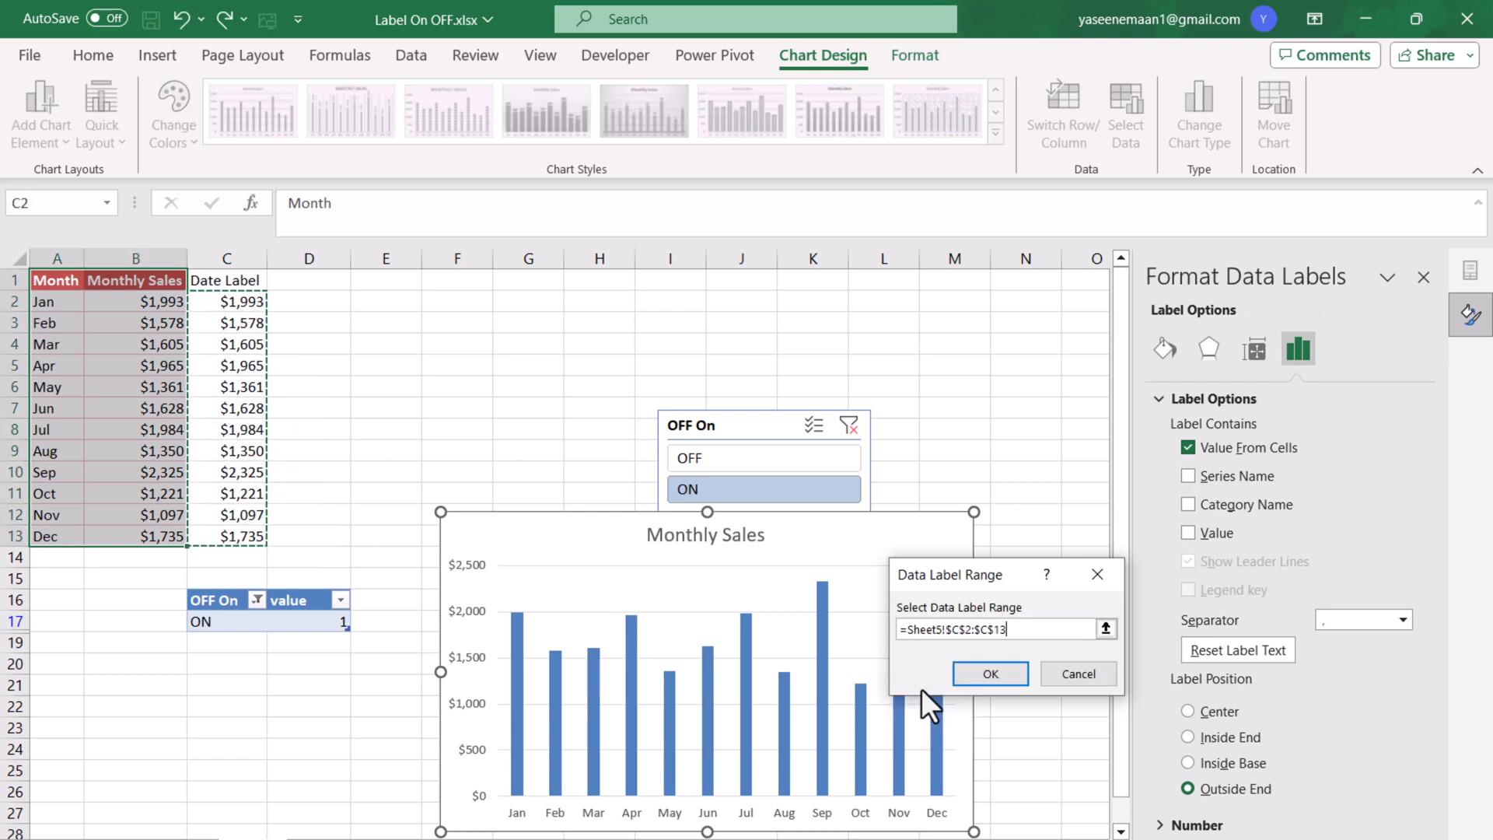
{"action": "left_click", "coordinate": [989, 673]}
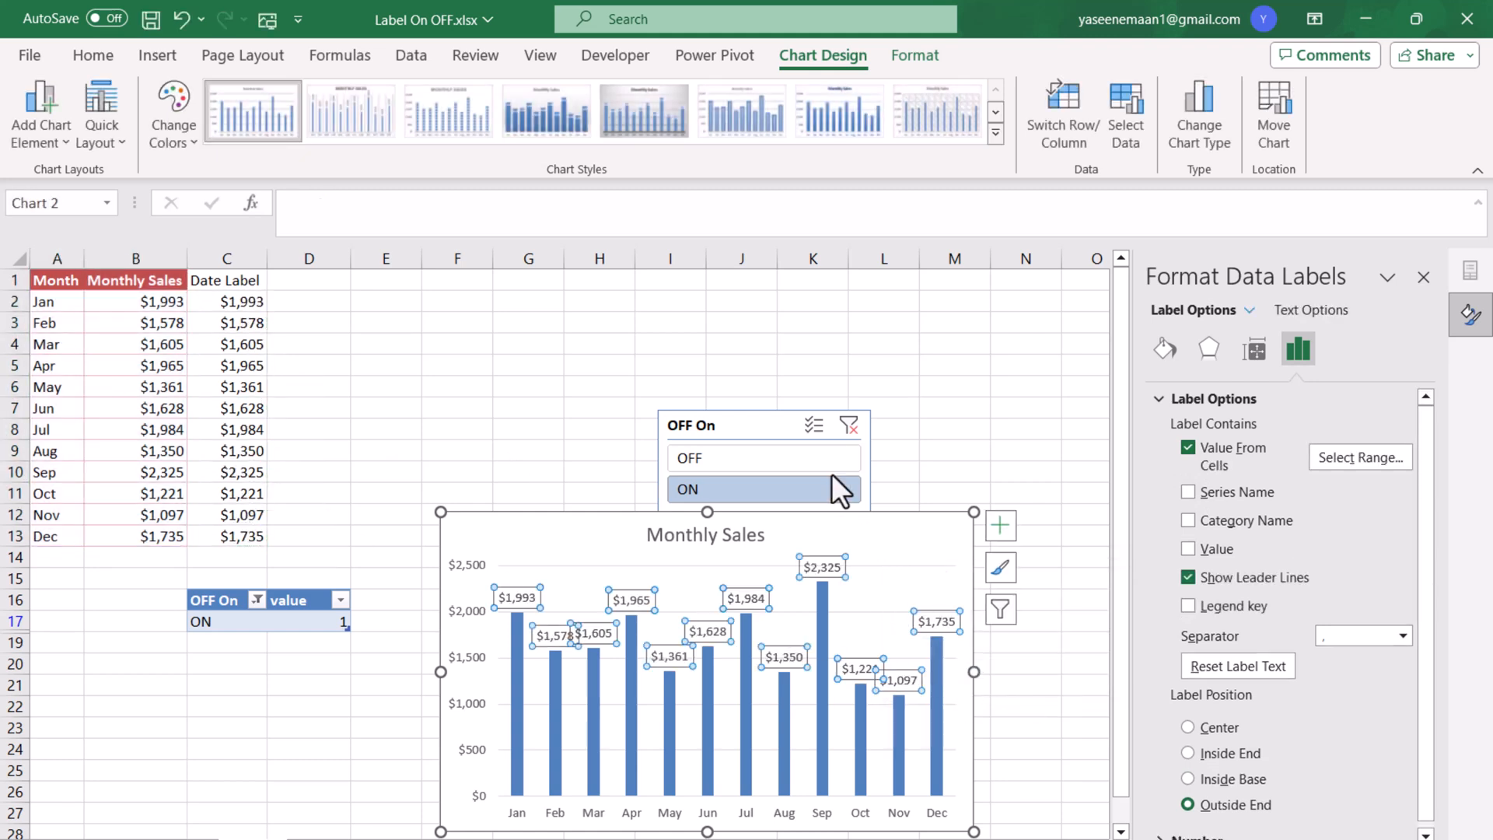
{"action": "left_click", "coordinate": [669, 386]}
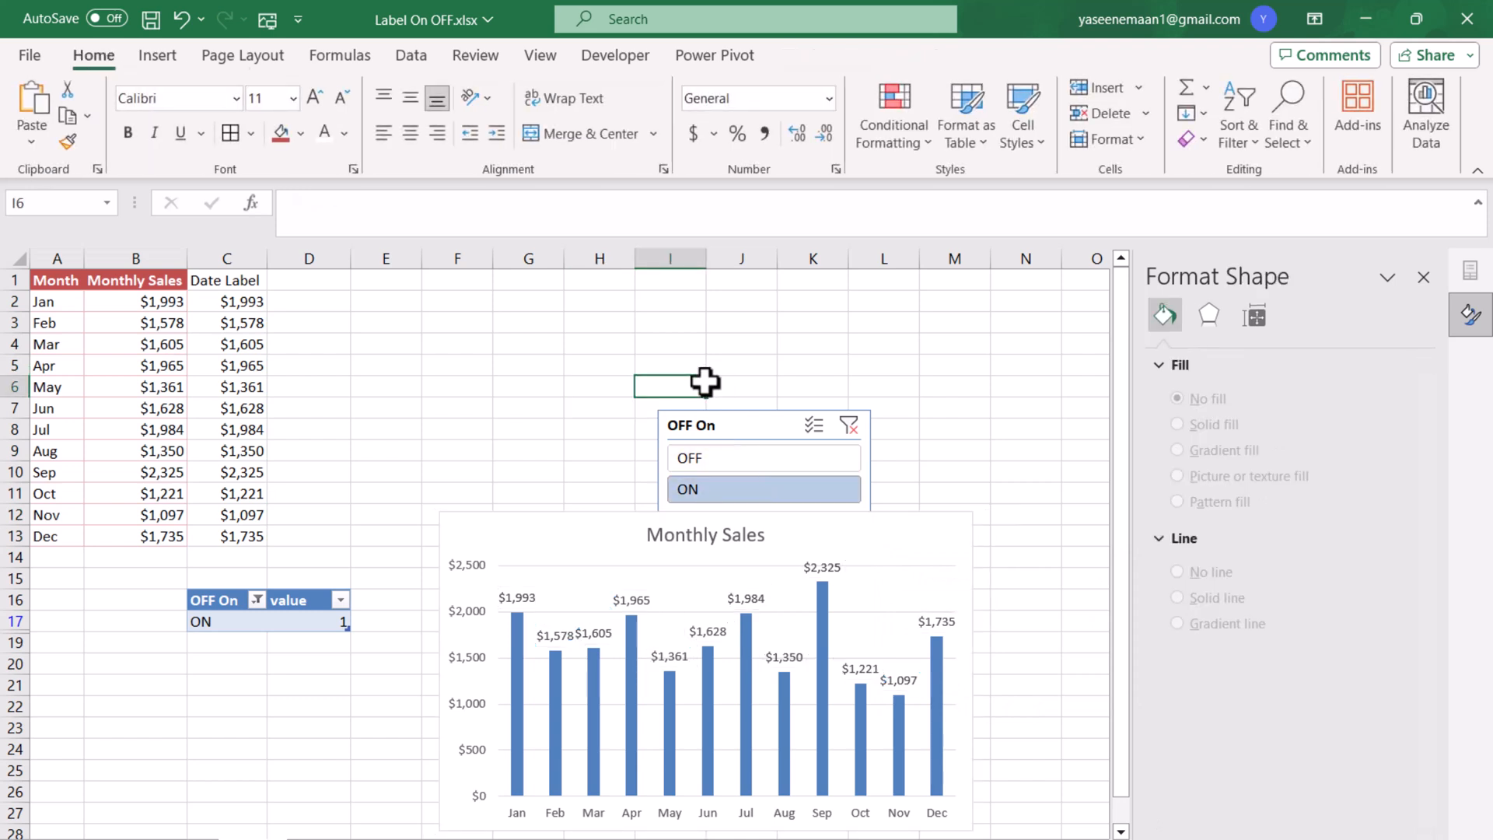
{"action": "mouse_move", "coordinate": [729, 458]}
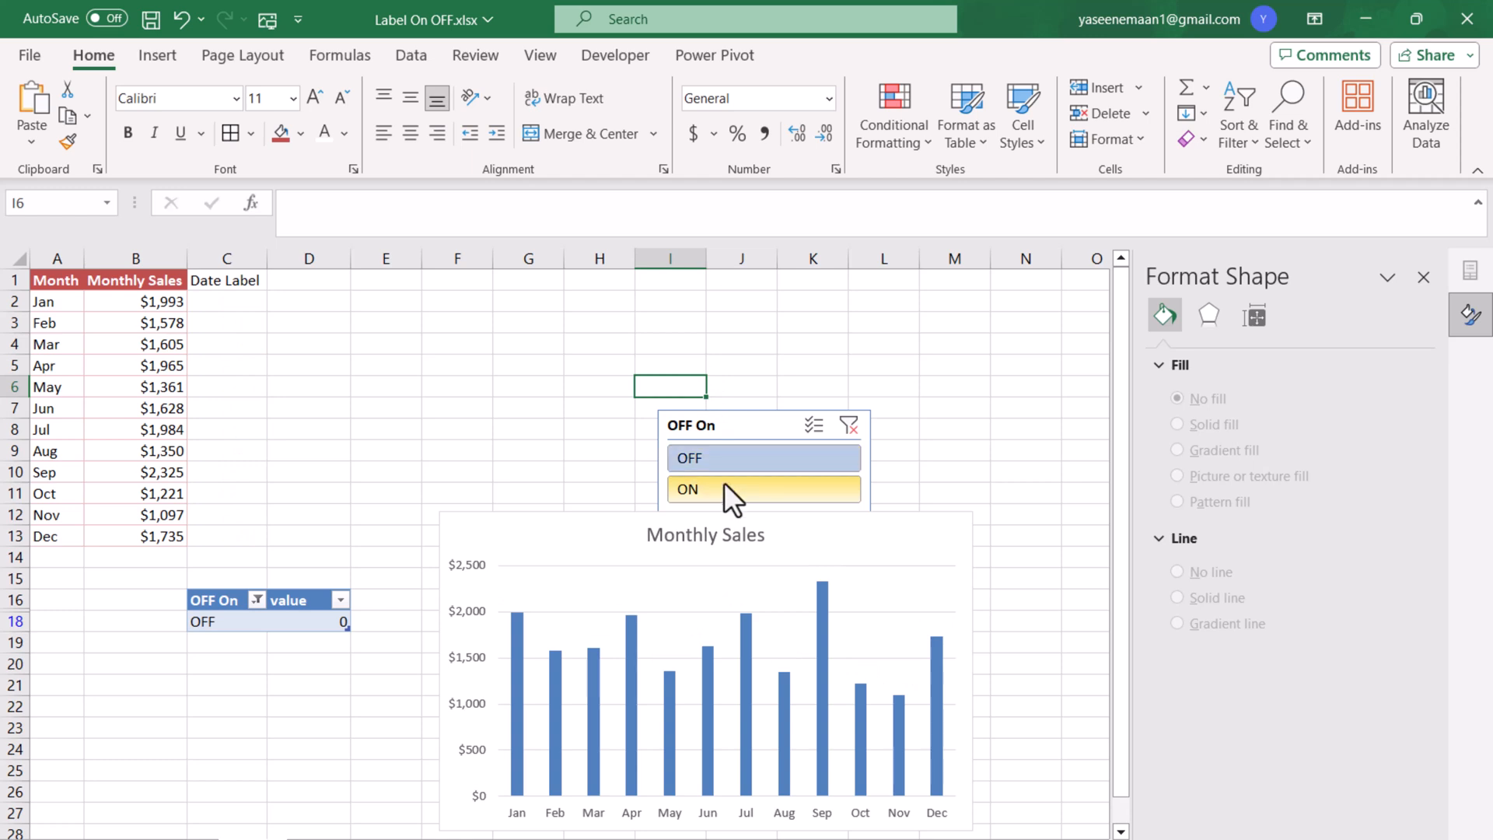
{"action": "left_click", "coordinate": [762, 488]}
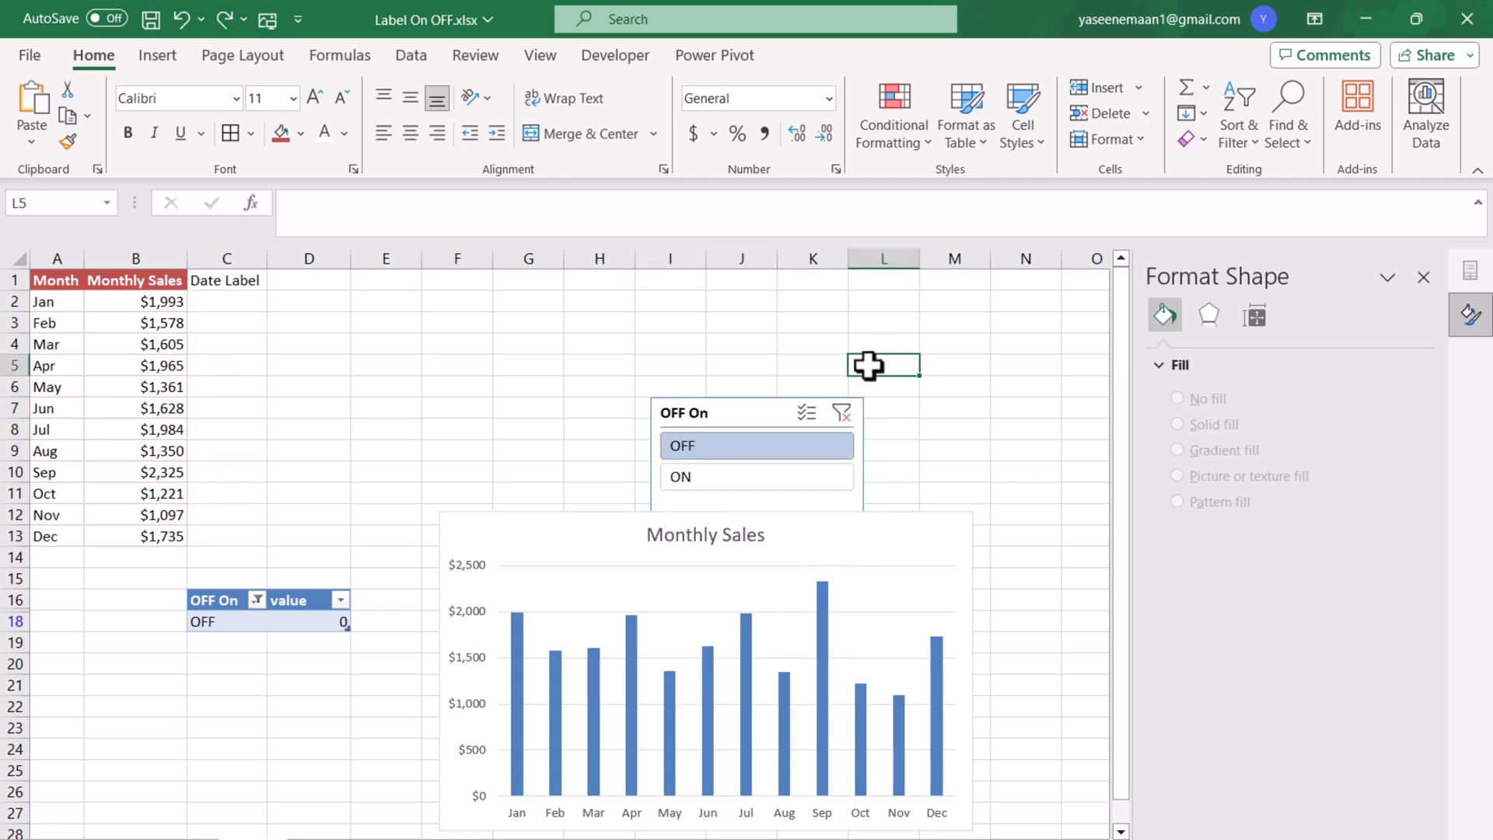
{"action": "mouse_move", "coordinate": [726, 427]}
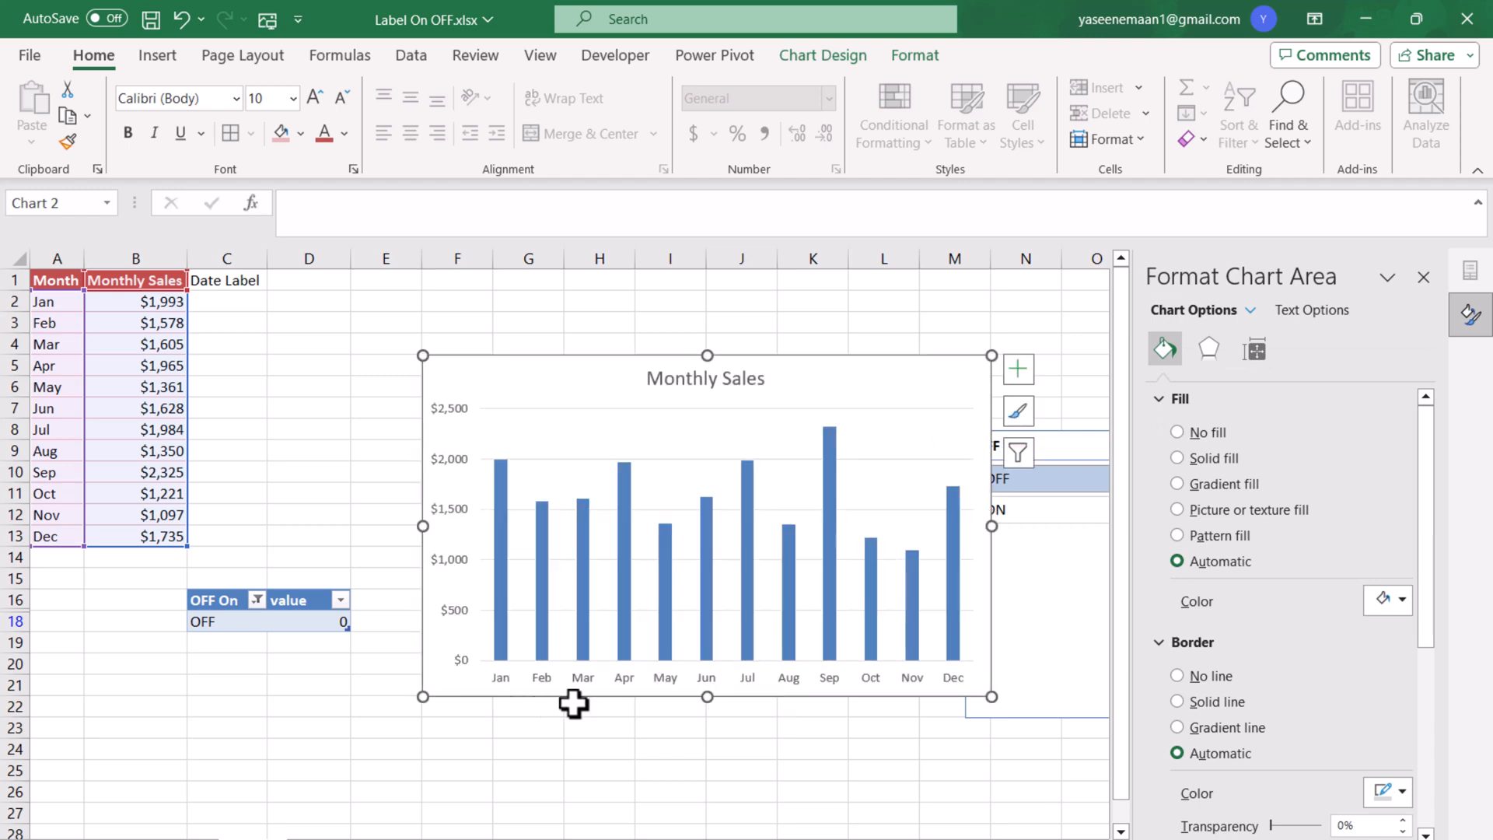
{"action": "mouse_move", "coordinate": [567, 377]}
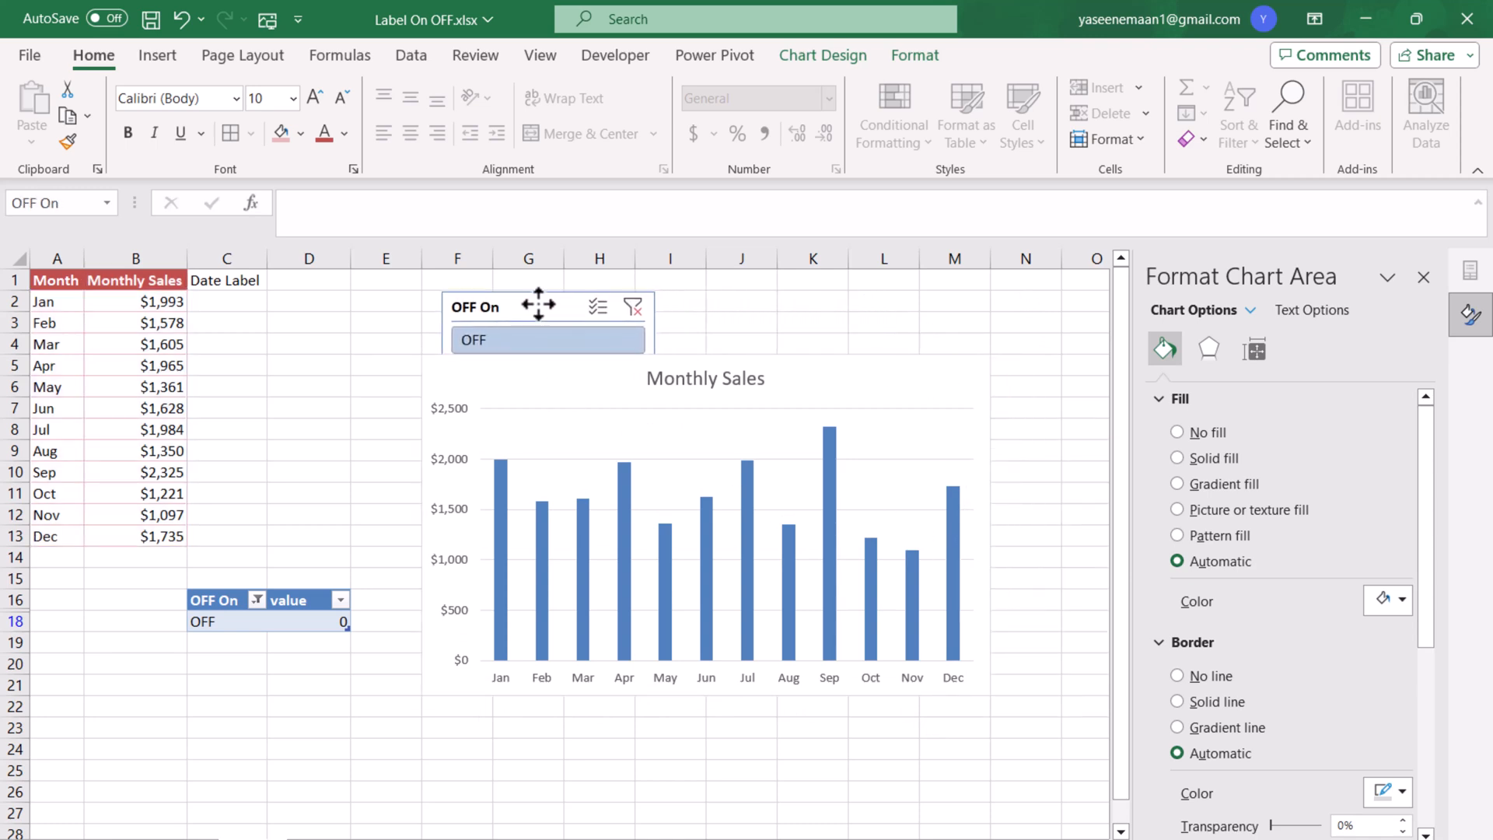
- Drag the OFF On slicer above the chart's top-left corner and select it
{"action": "left_click_drag", "start_coordinate": [547, 306], "coordinate": [534, 297]}
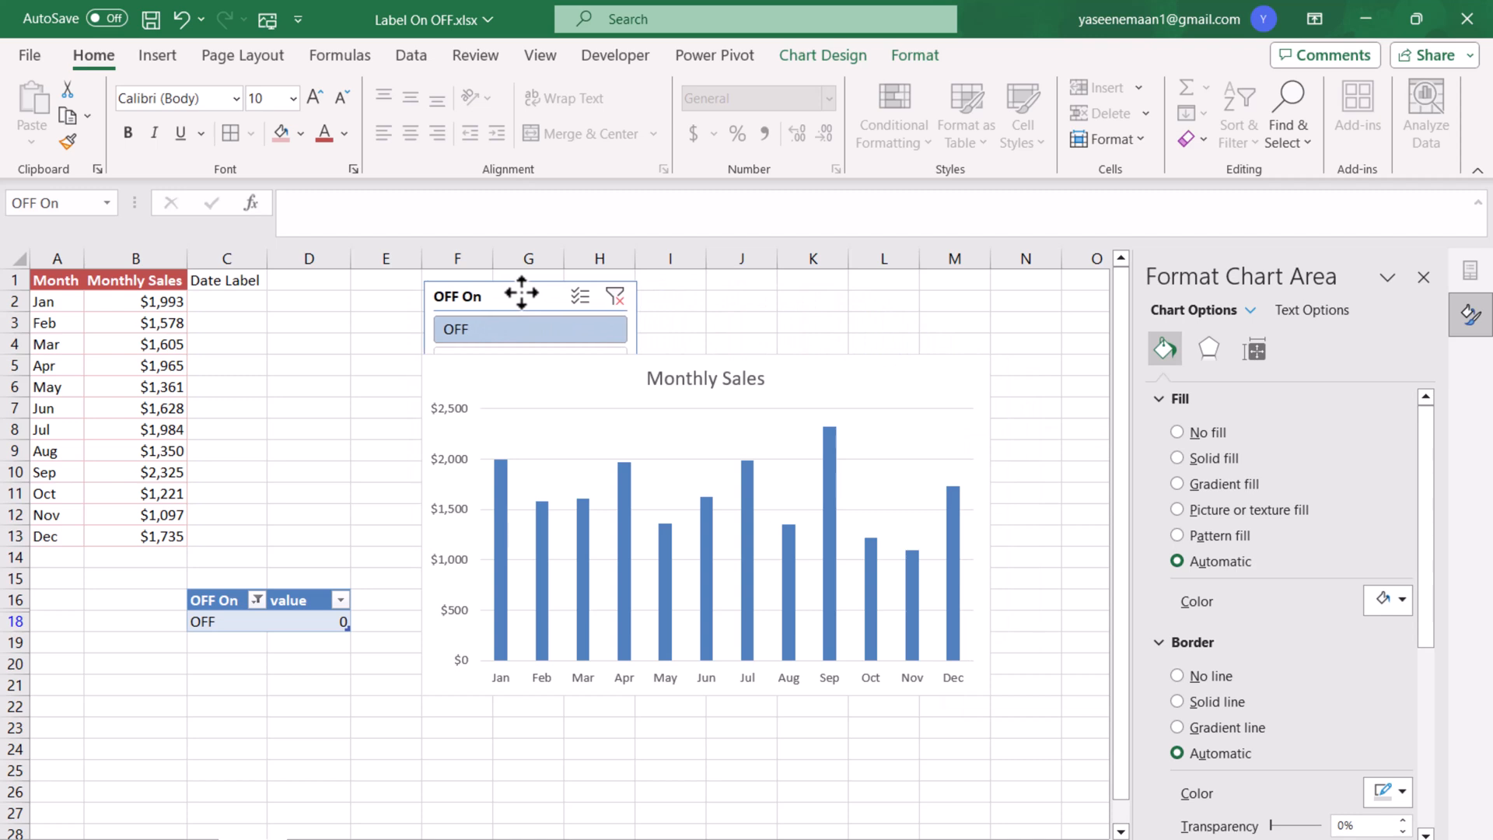
{"action": "left_click", "coordinate": [529, 328]}
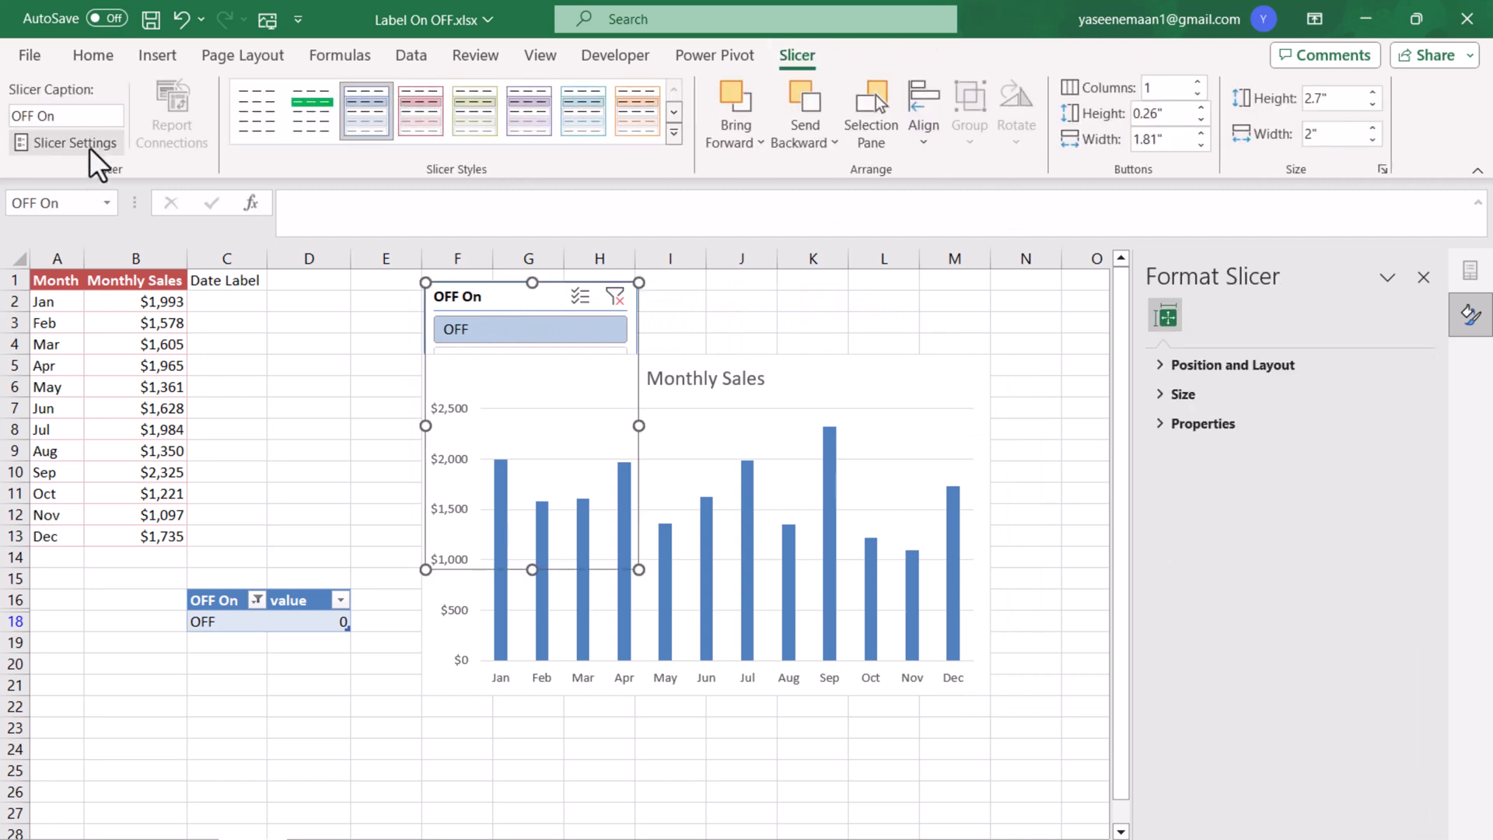
- Hide the slicer header, shorten it, set 5 columns, and apply the dark red style
{"action": "left_click", "coordinate": [66, 141]}
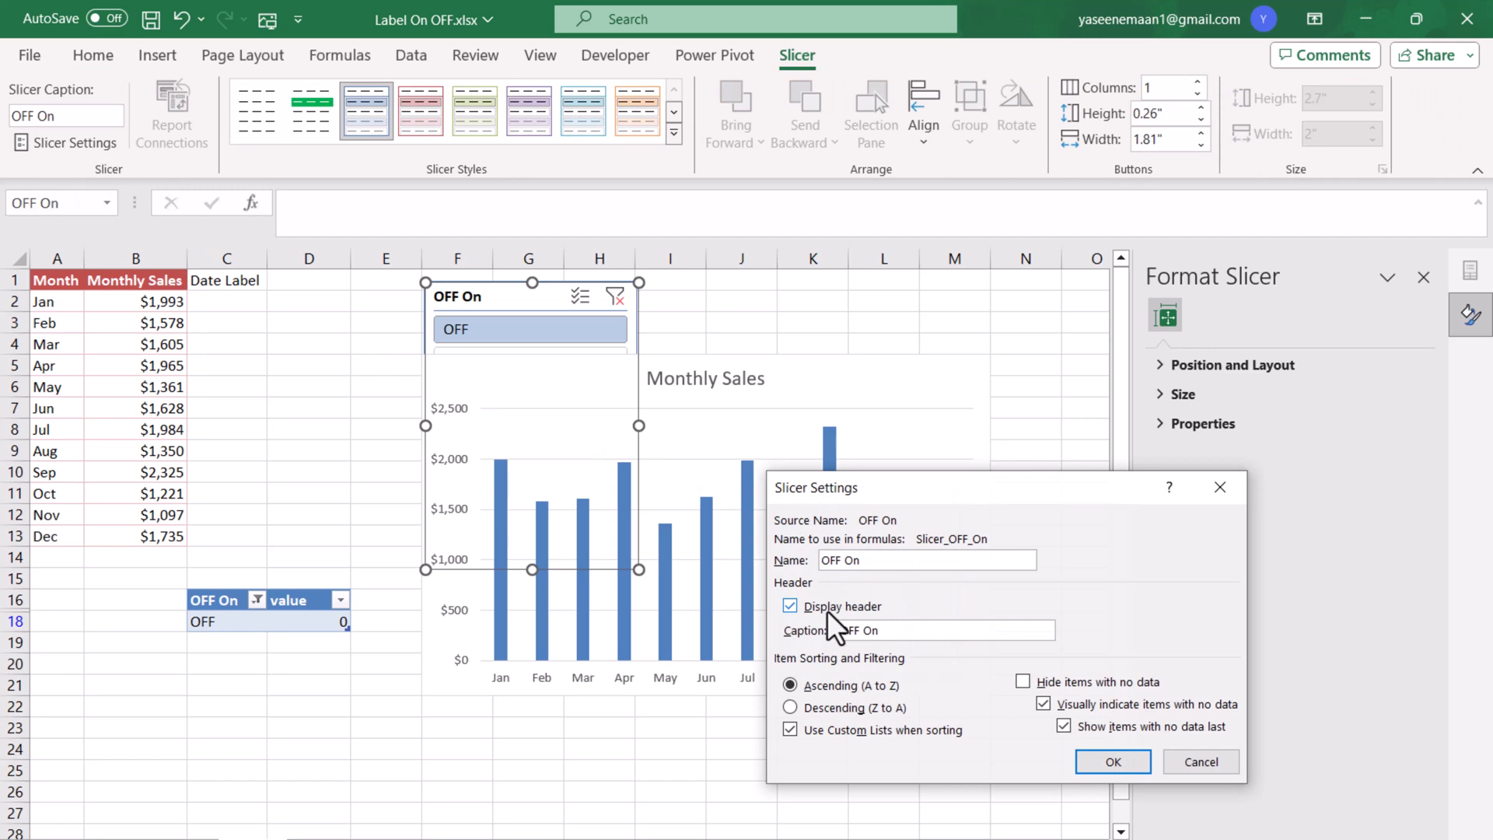
{"action": "left_click", "coordinate": [1111, 762]}
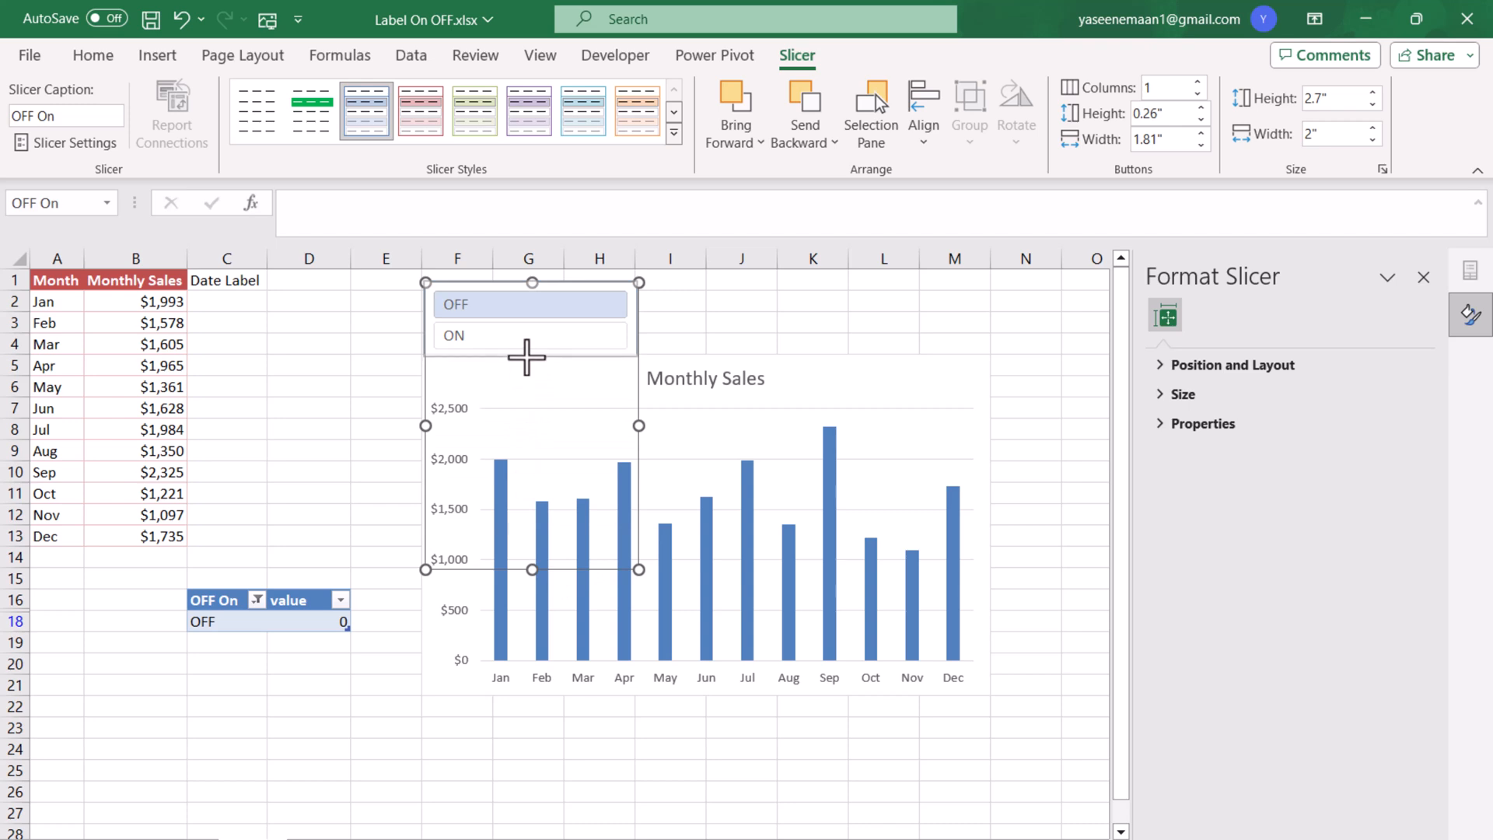
{"action": "left_click", "coordinate": [1199, 105]}
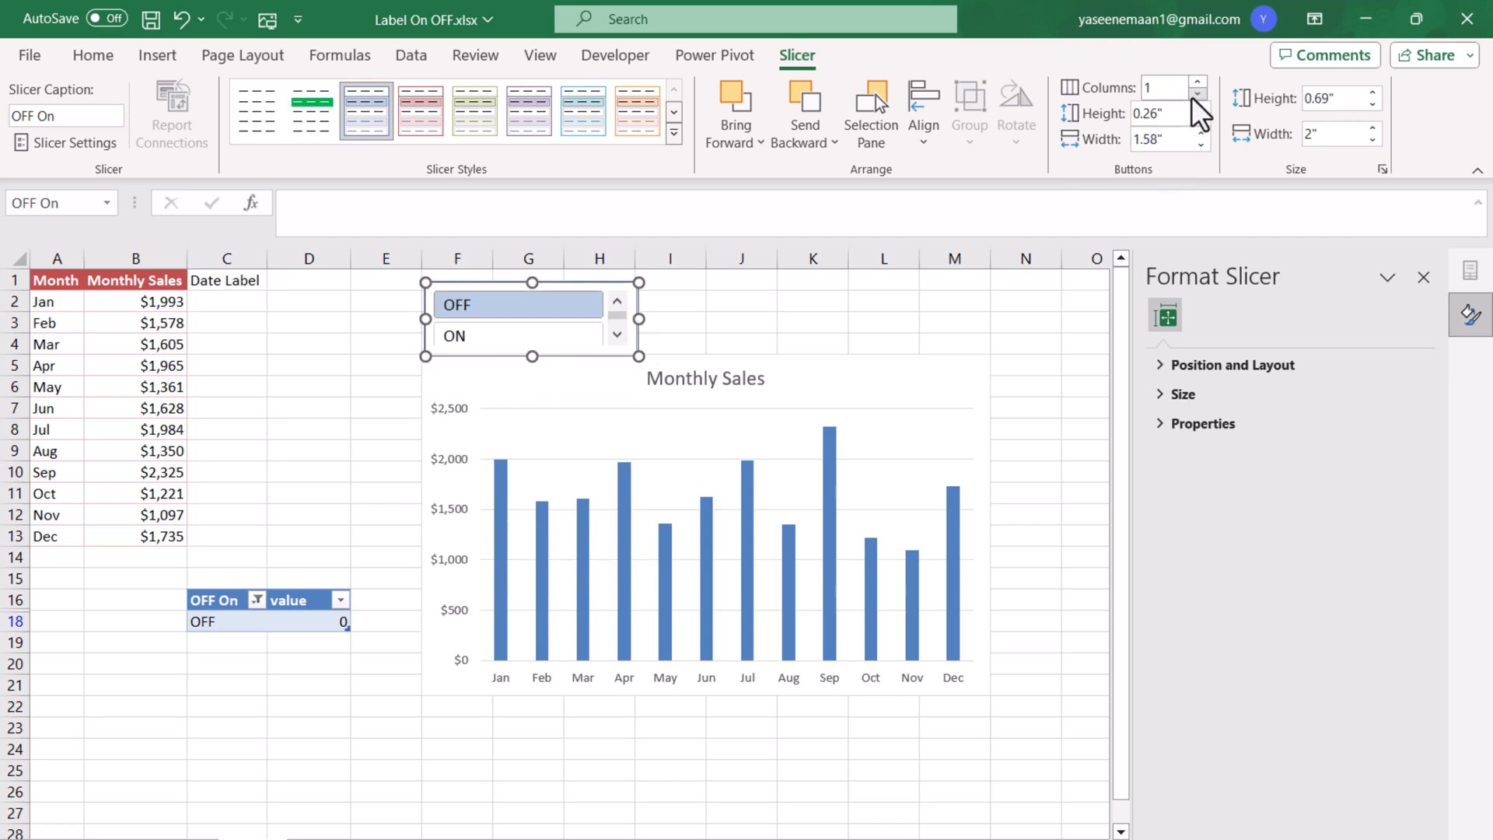
{"action": "left_click", "coordinate": [1197, 81]}
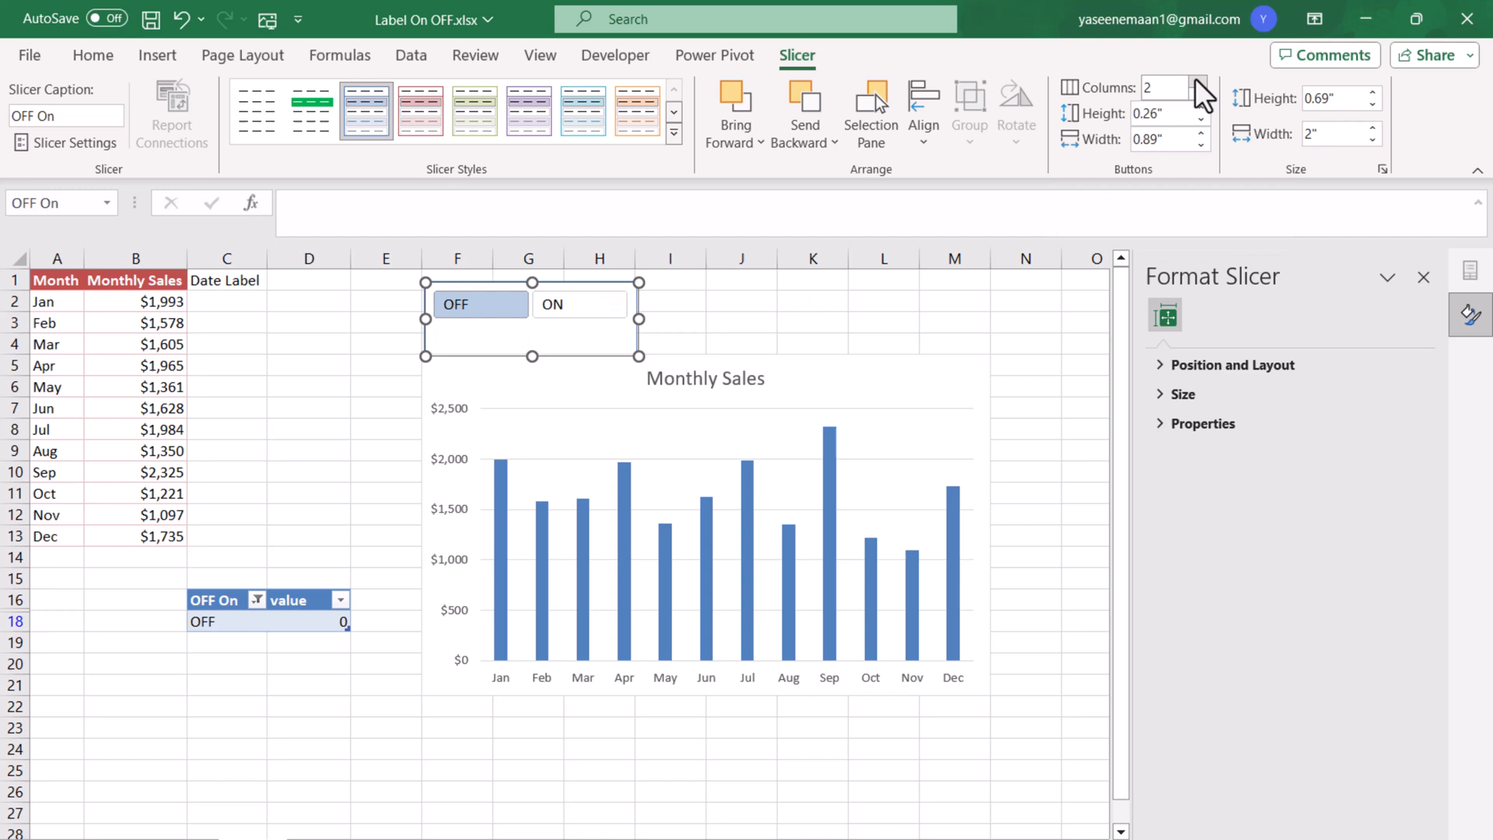
{"action": "left_click", "coordinate": [1199, 81]}
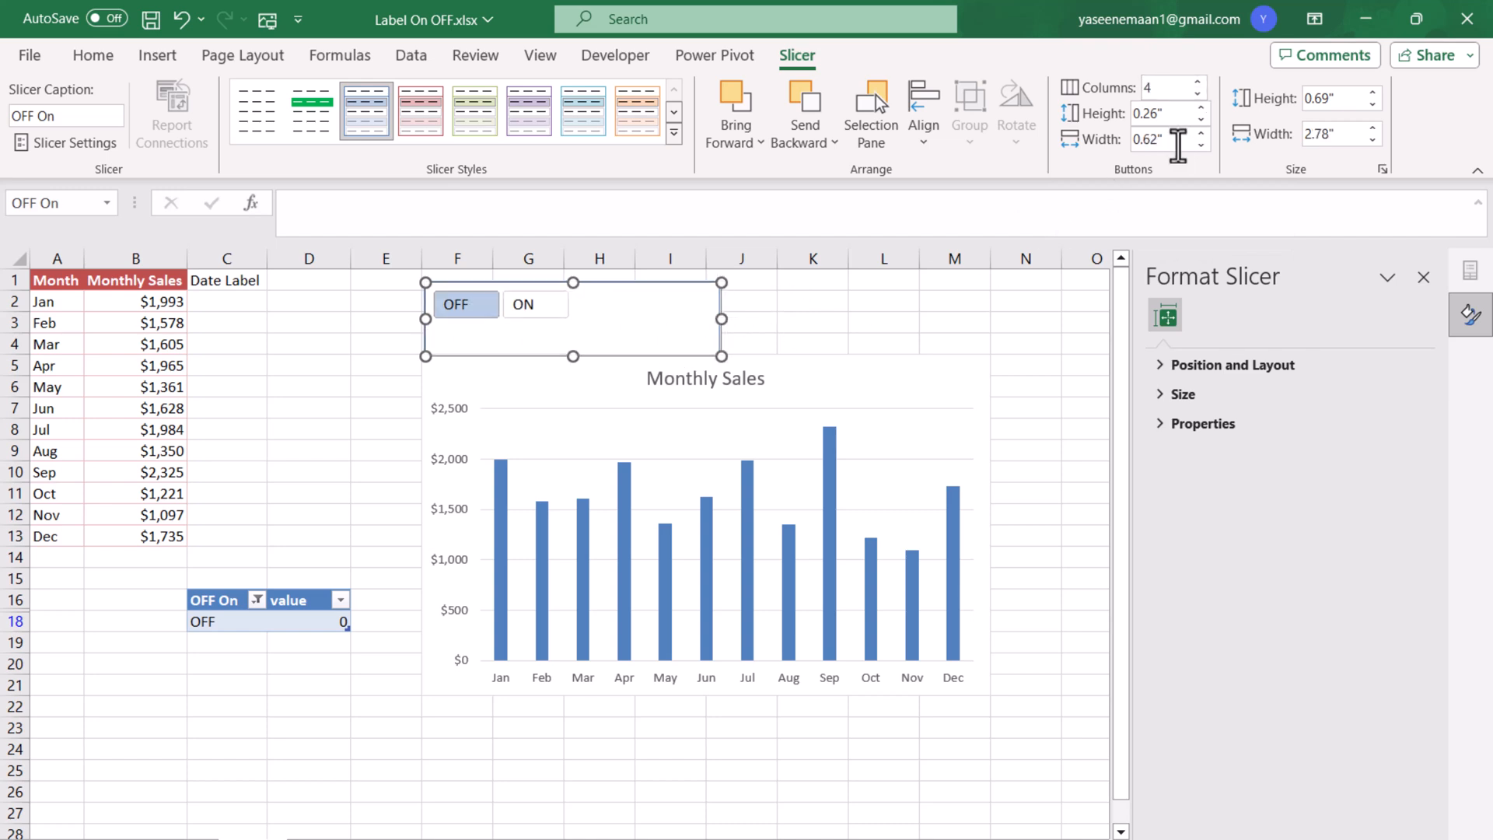
{"action": "left_click", "coordinate": [1197, 81]}
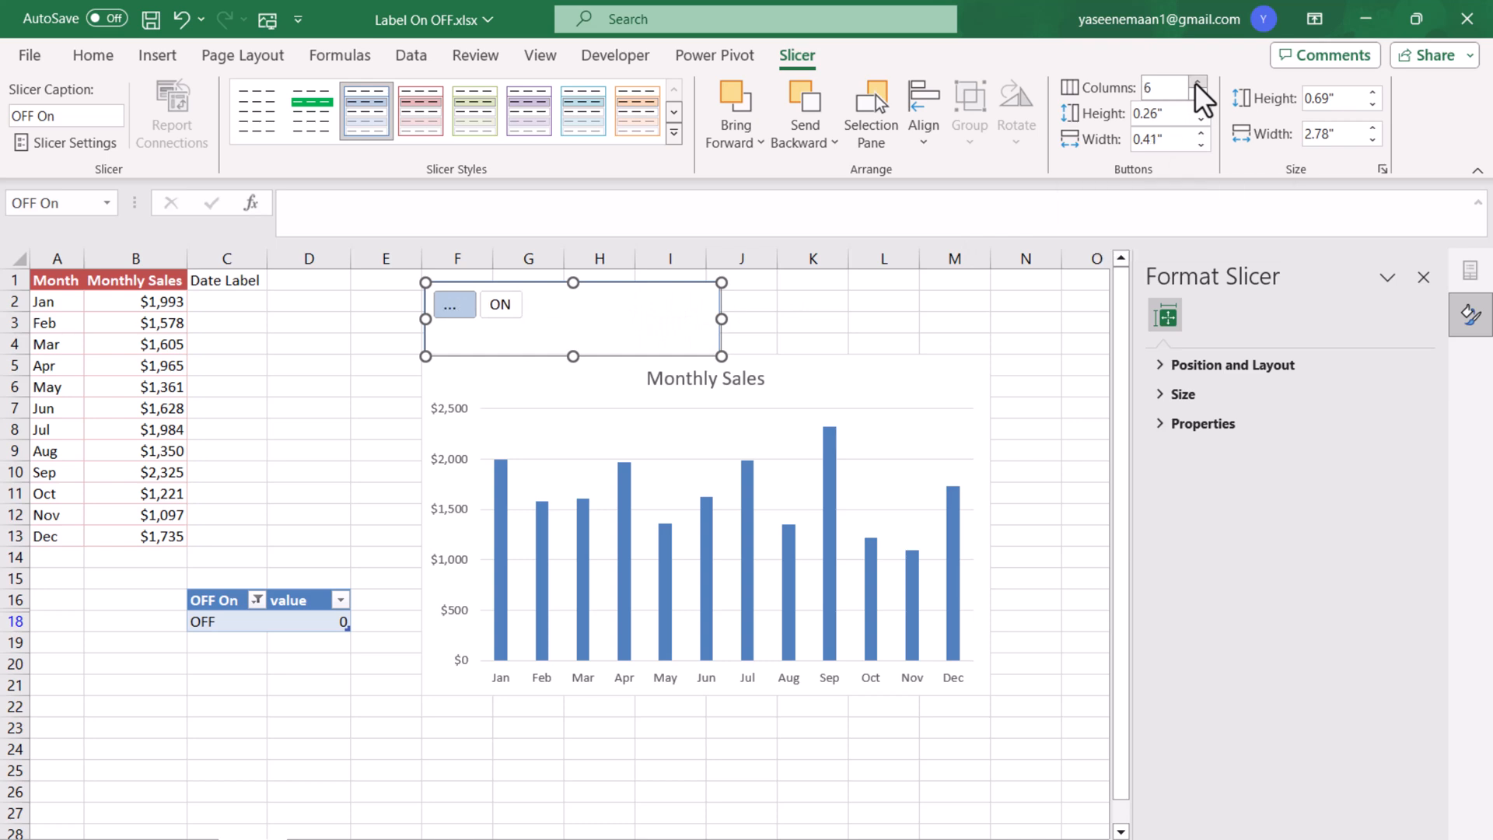
{"action": "mouse_move", "coordinate": [1201, 107]}
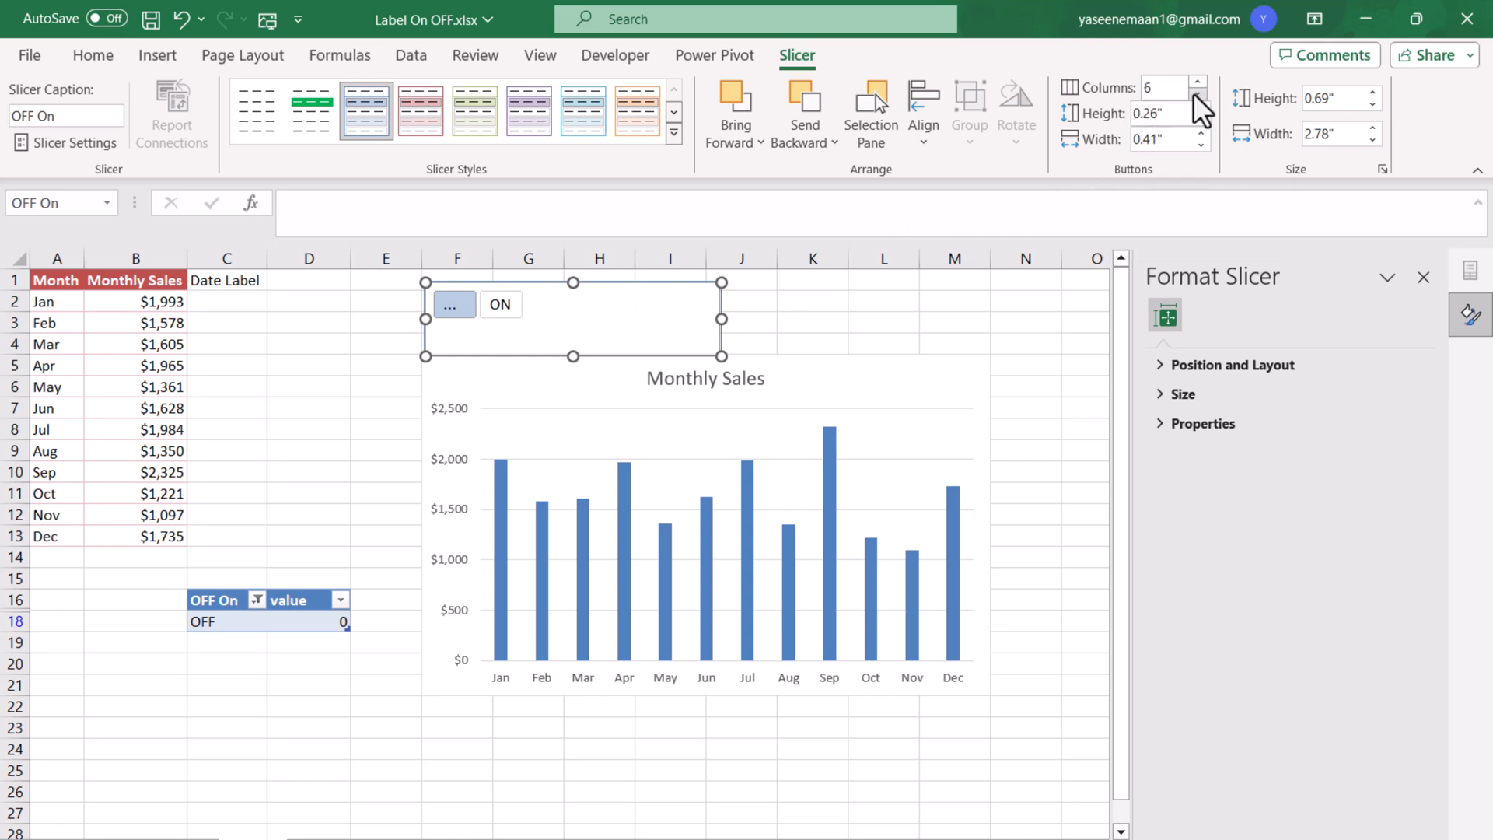
{"action": "left_click", "coordinate": [1199, 92]}
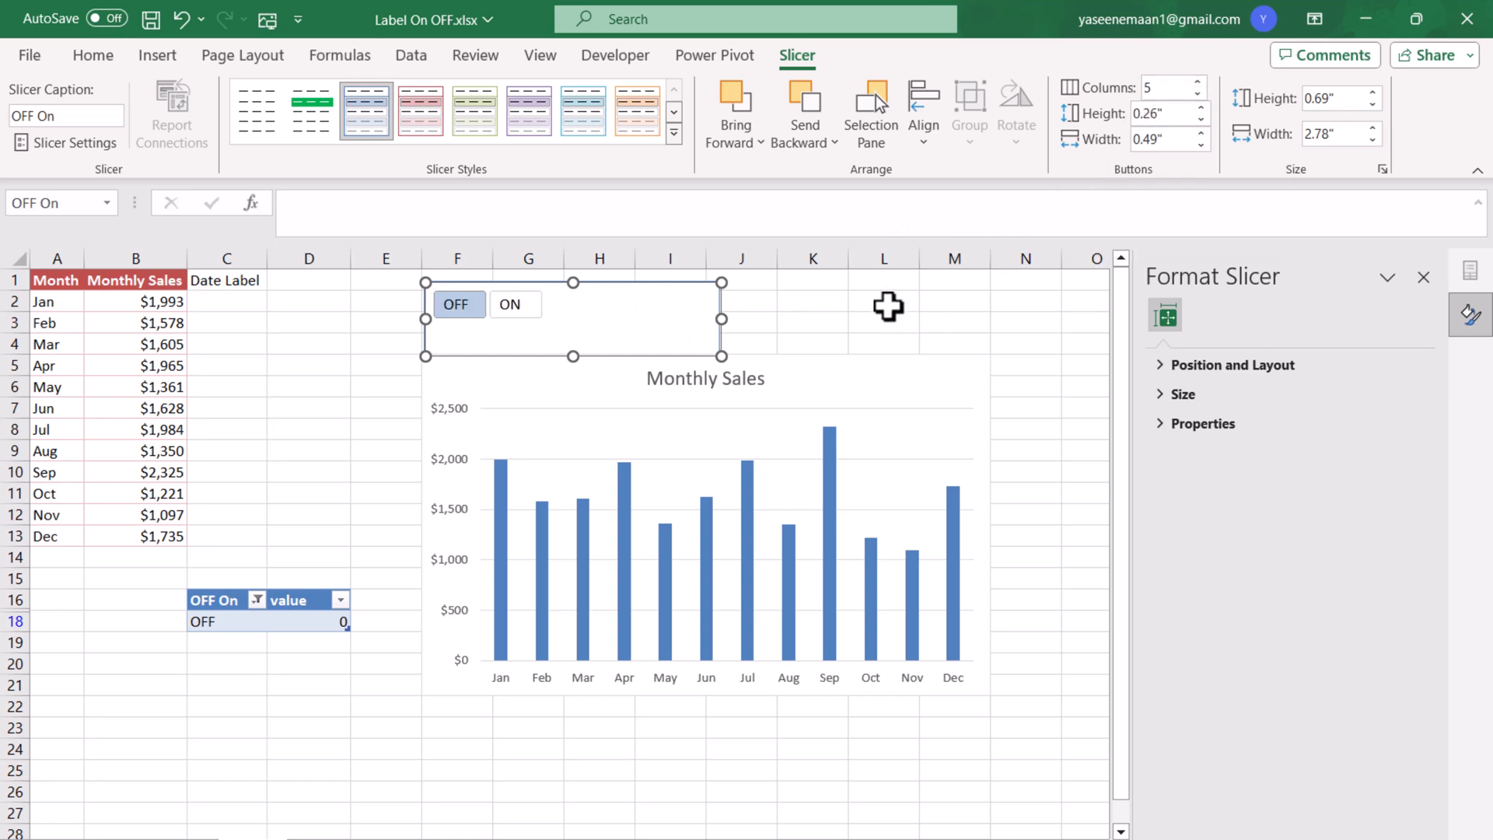
{"action": "mouse_move", "coordinate": [595, 372]}
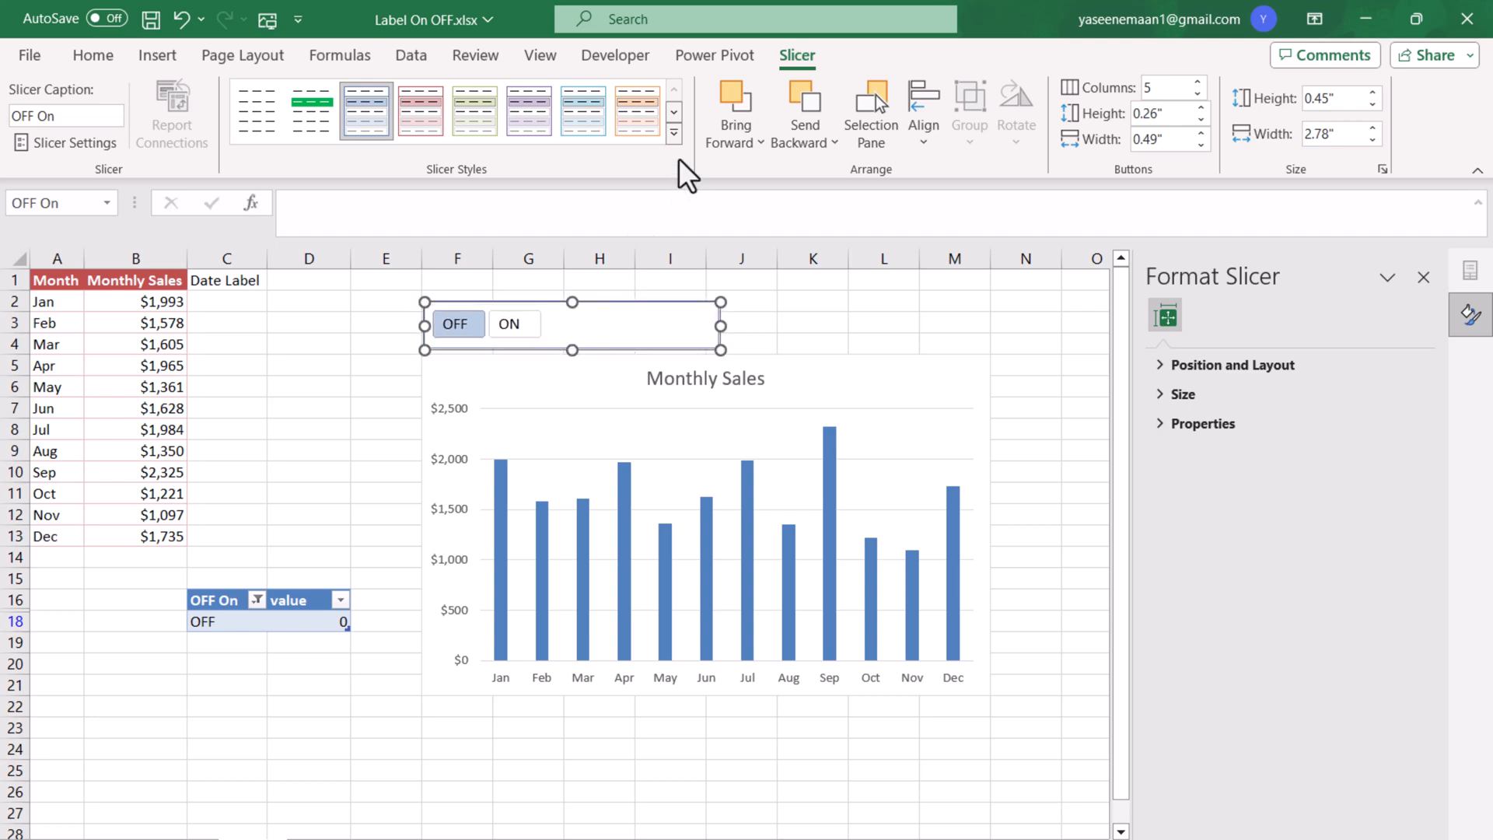
{"action": "left_click", "coordinate": [674, 133]}
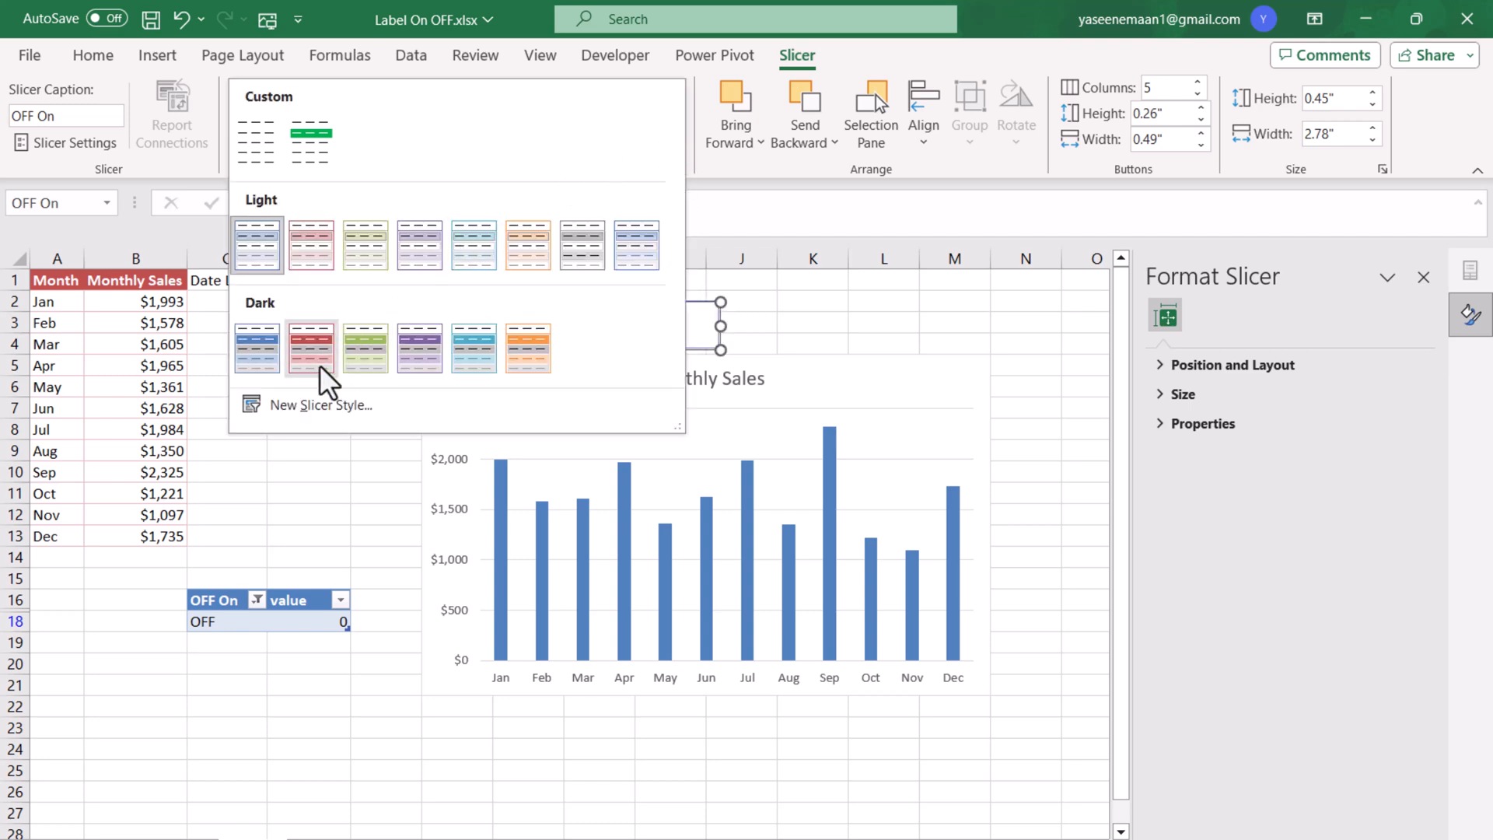
{"action": "left_click", "coordinate": [310, 346]}
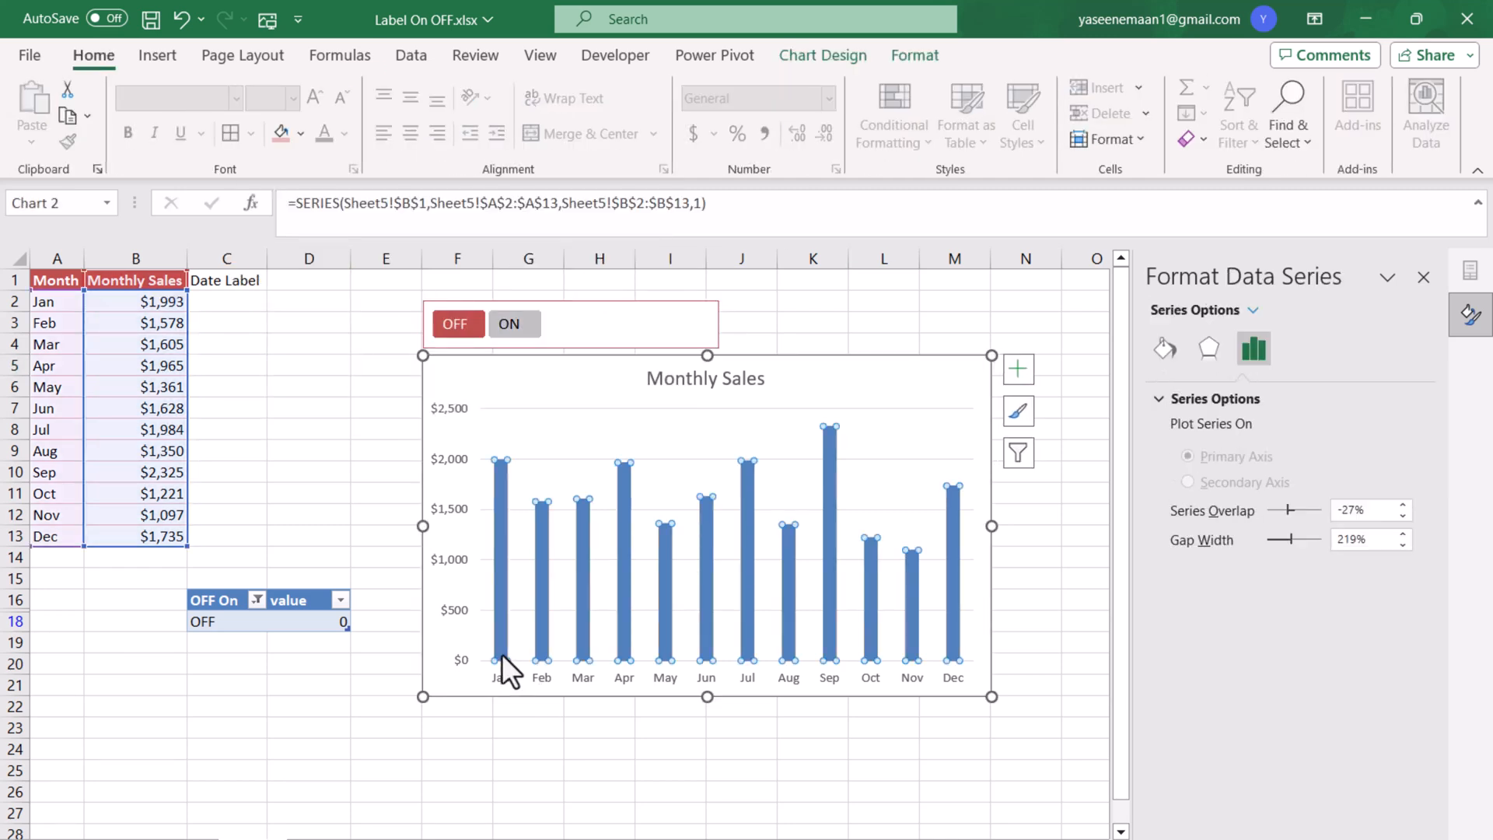
- Reduce the Monthly Sales series gap width to 14% in Format Data Series
{"action": "right_click", "coordinate": [503, 655]}
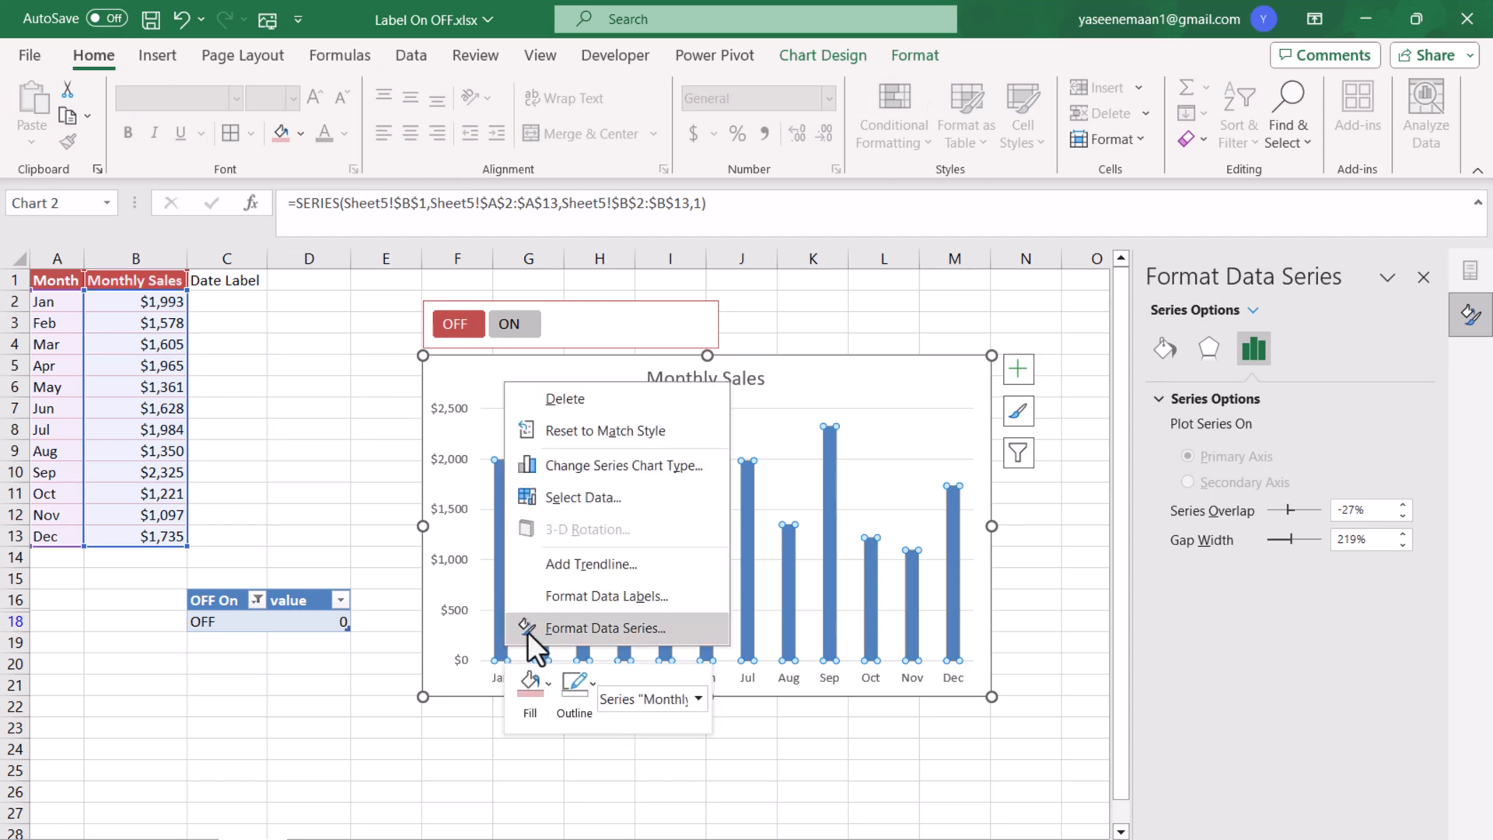
{"action": "left_click", "coordinate": [603, 628]}
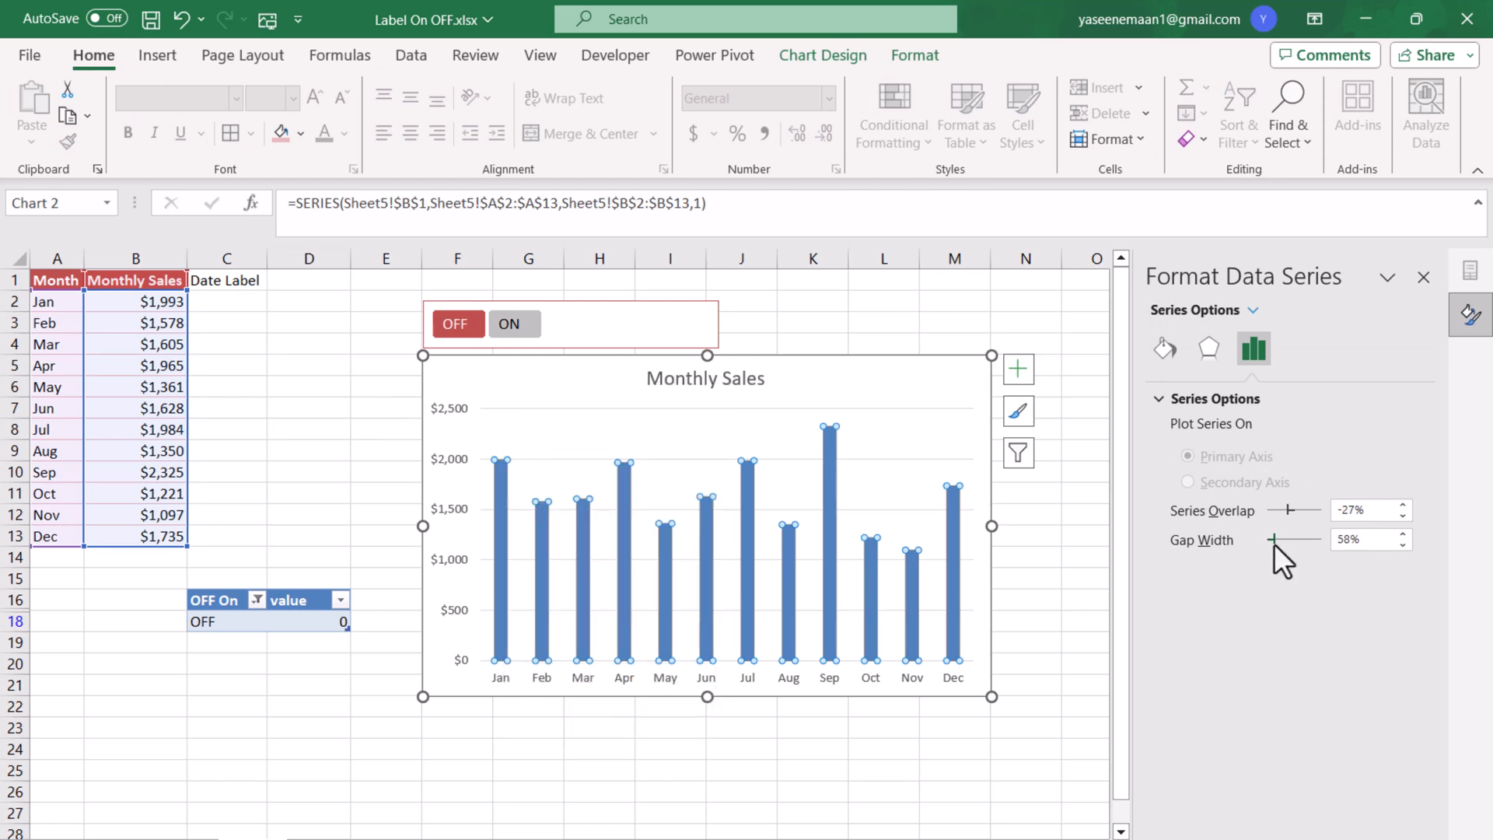
{"action": "left_click", "coordinate": [1400, 545]}
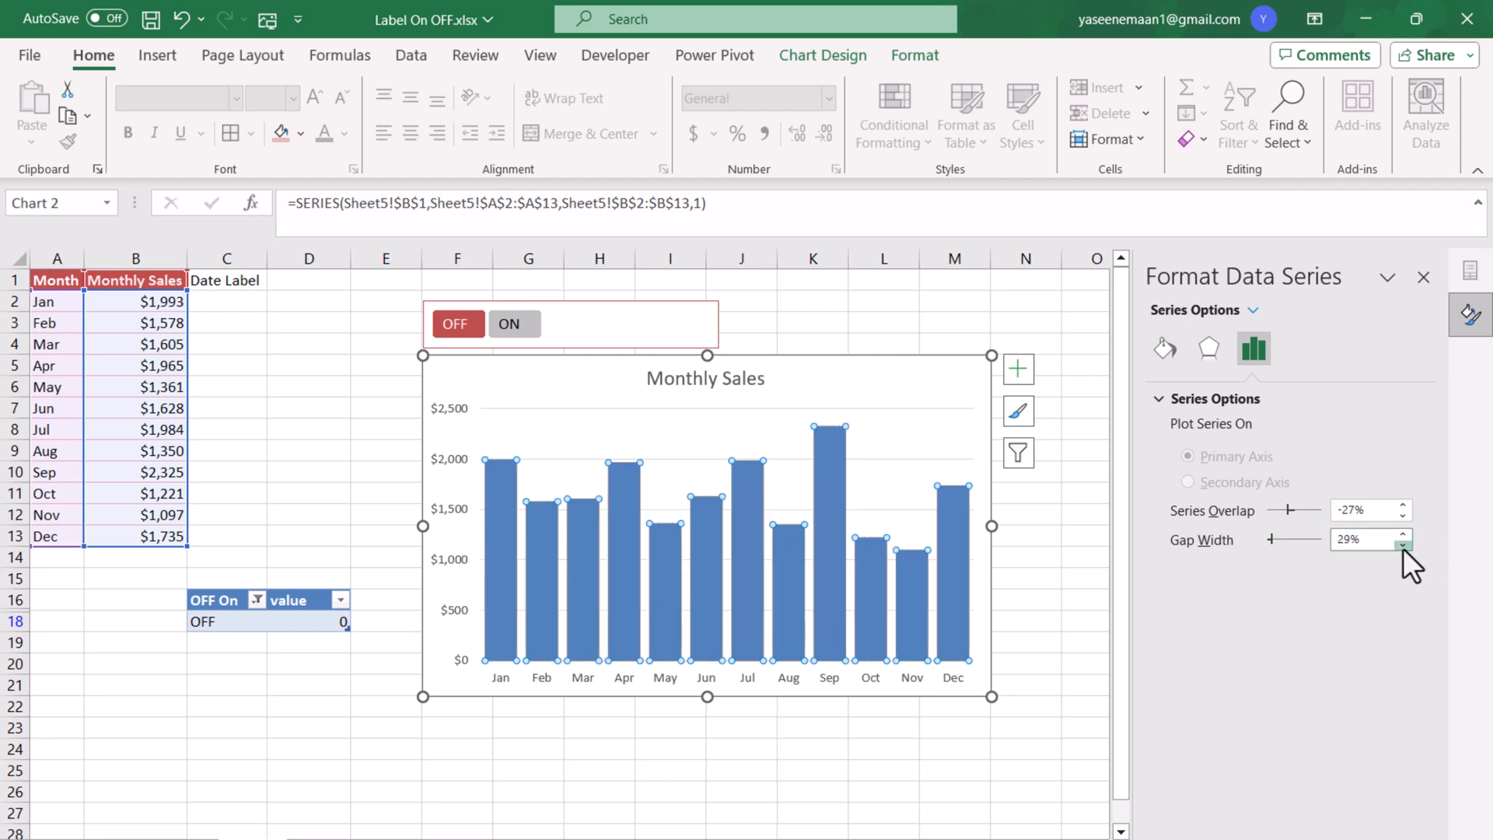
{"action": "left_click", "coordinate": [1401, 544]}
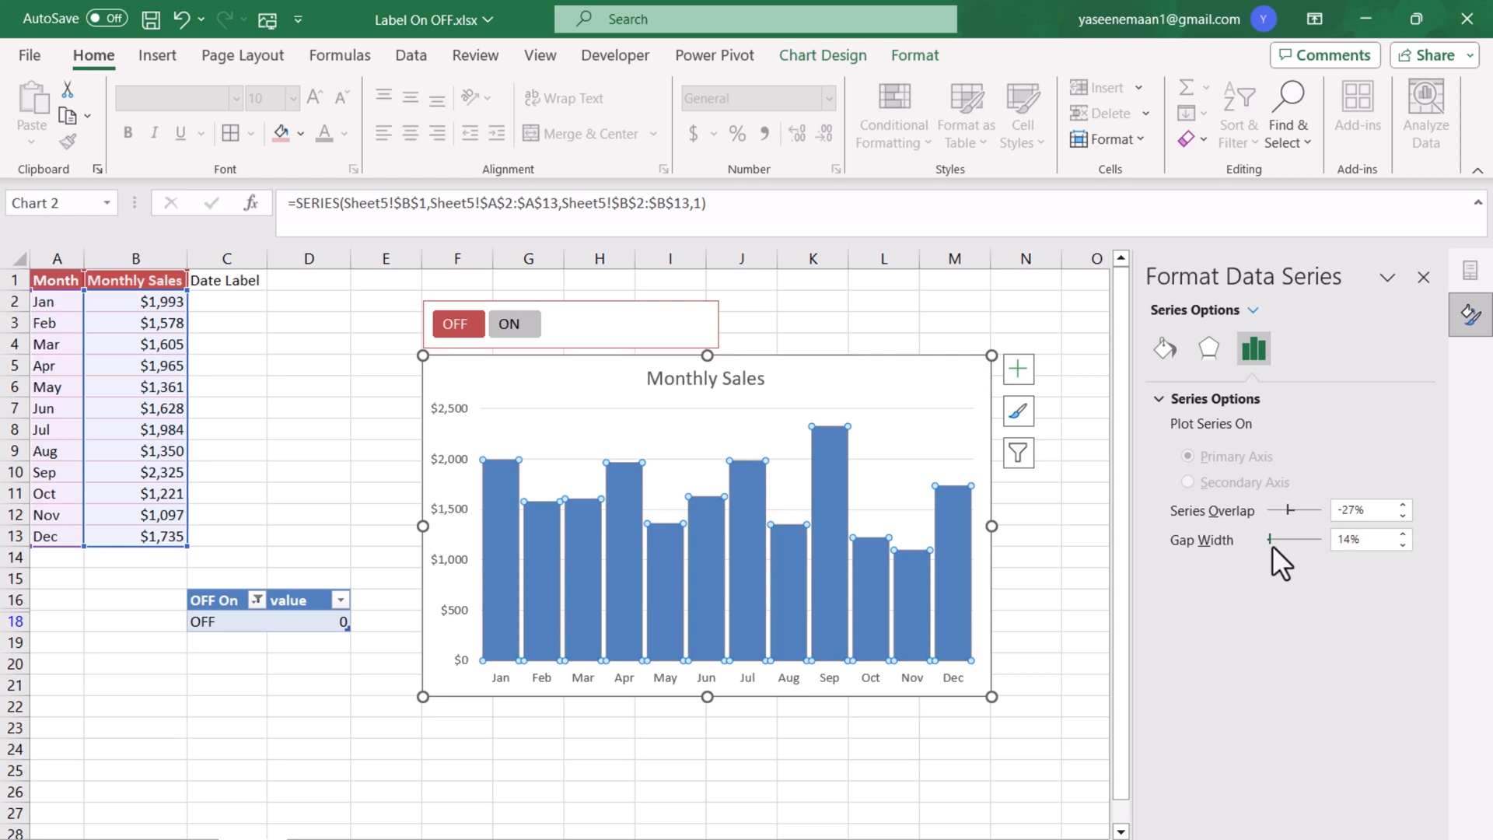
{"action": "mouse_move", "coordinate": [886, 610]}
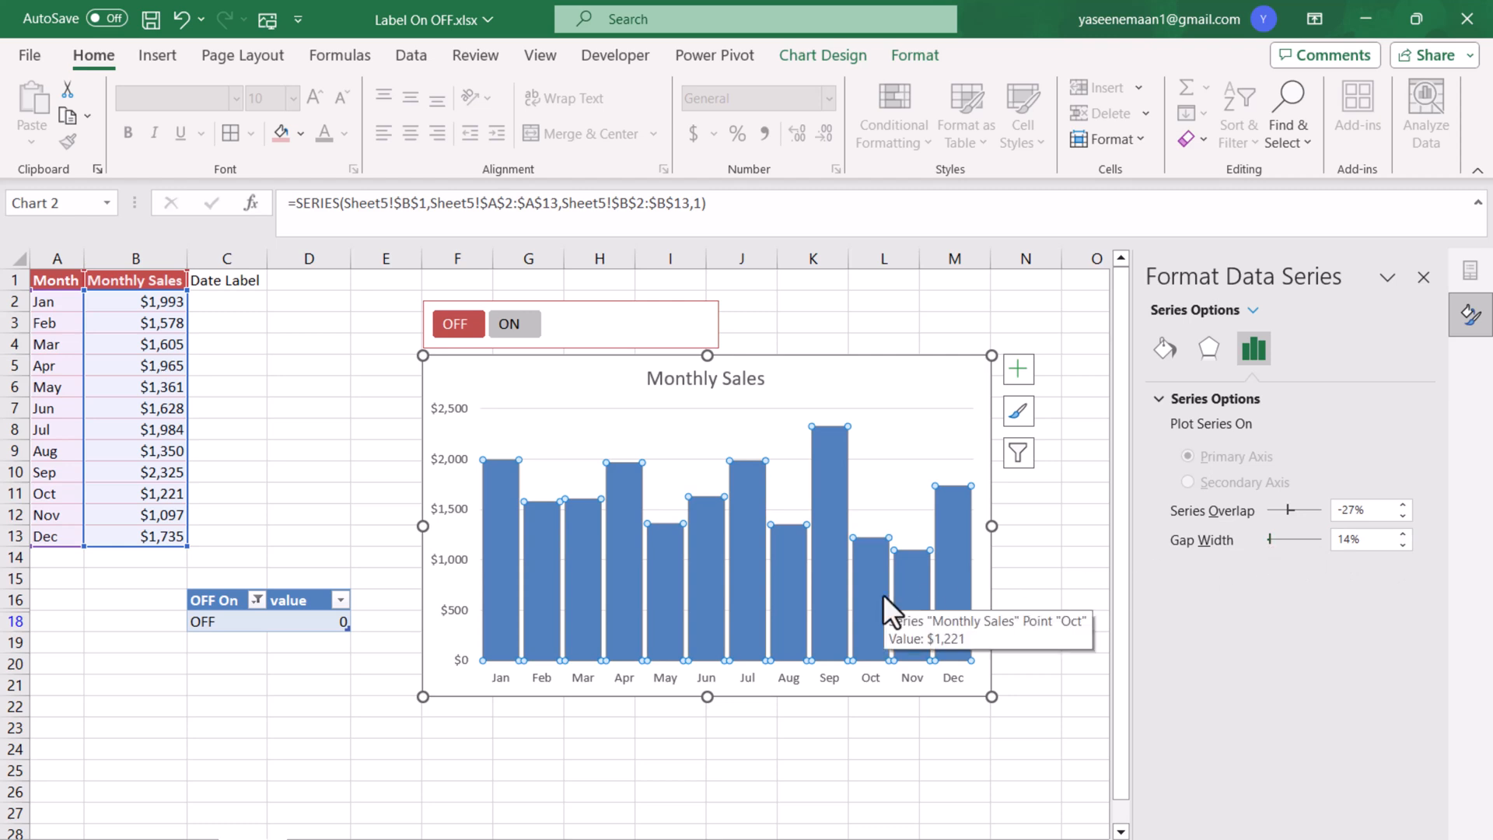
{"action": "left_click", "coordinate": [914, 54]}
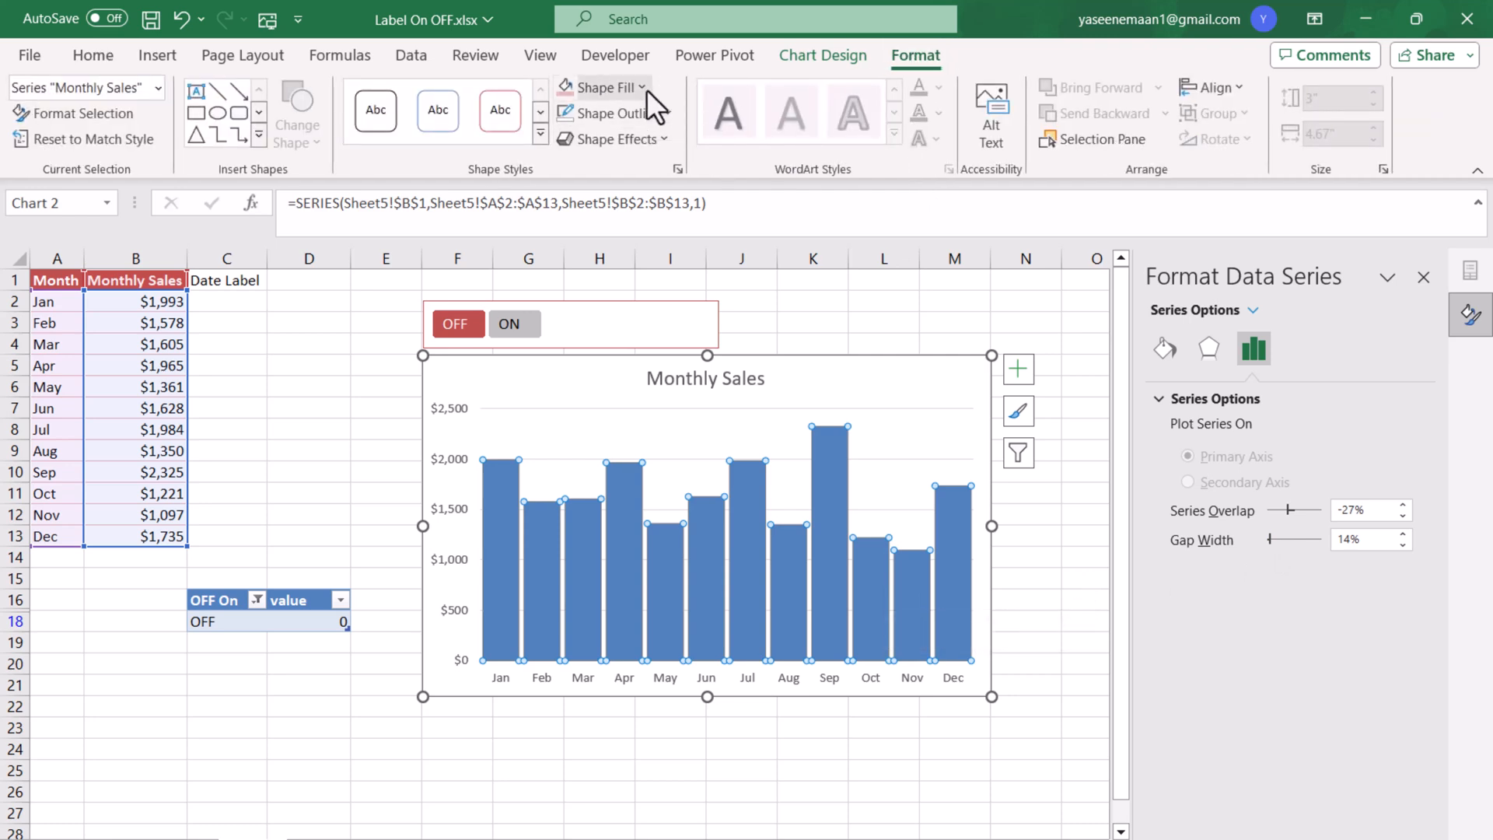
- Switch the slicer to ON and make the chart's data label text red
{"action": "left_click", "coordinate": [598, 87]}
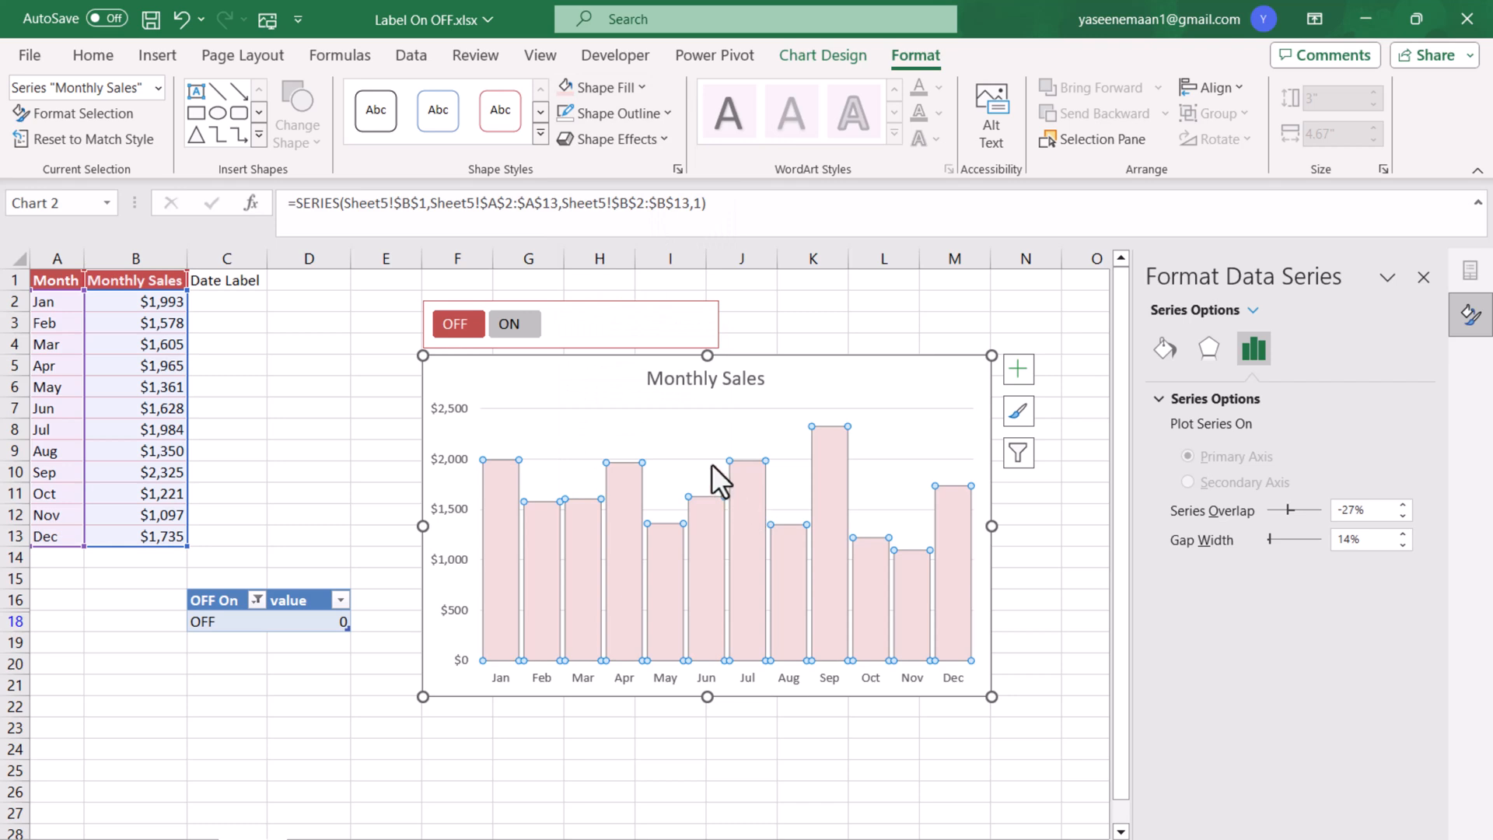
{"action": "left_click", "coordinate": [514, 324]}
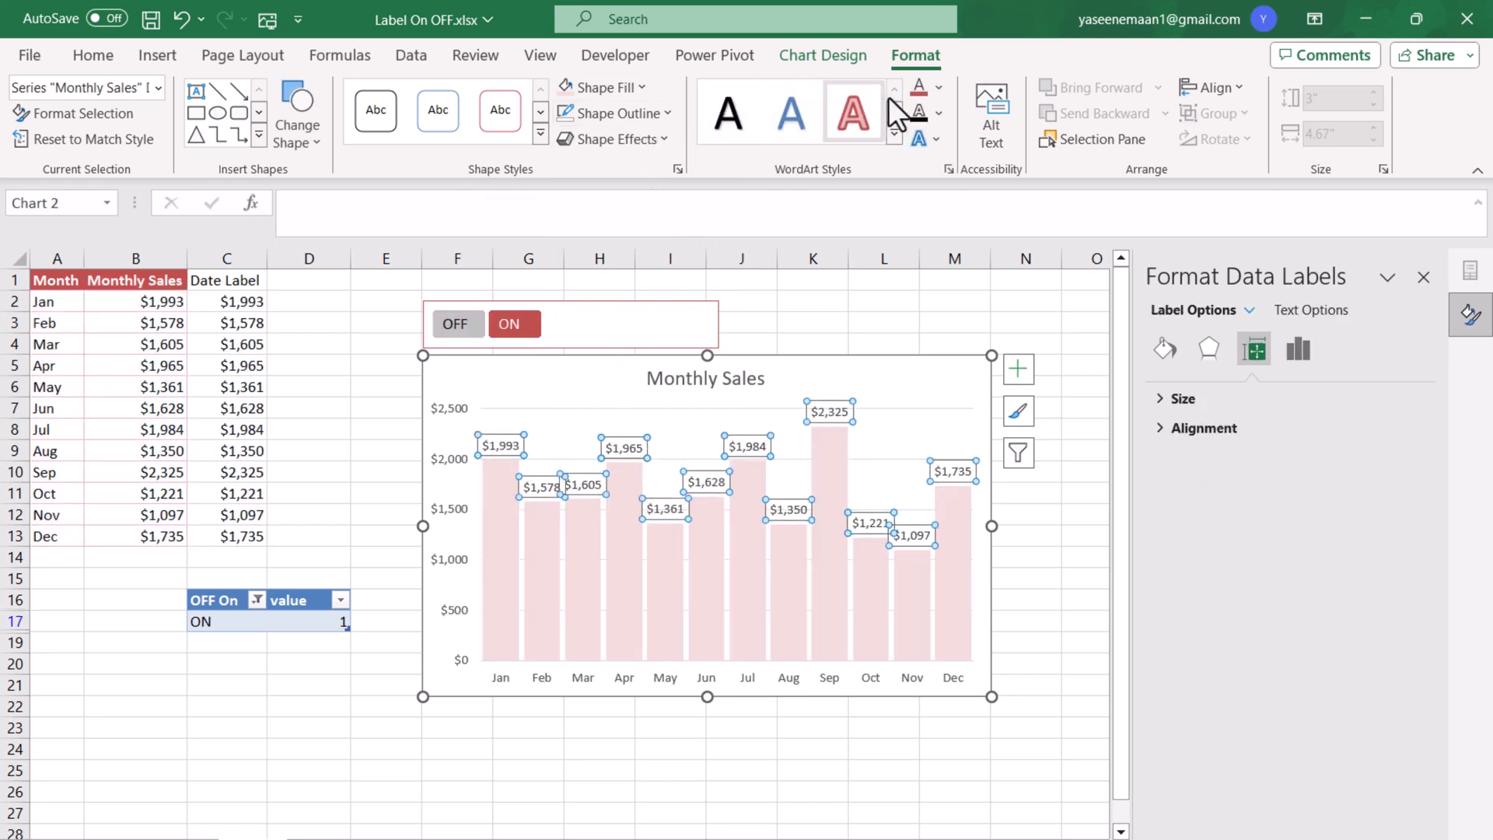
{"action": "left_click", "coordinate": [941, 86]}
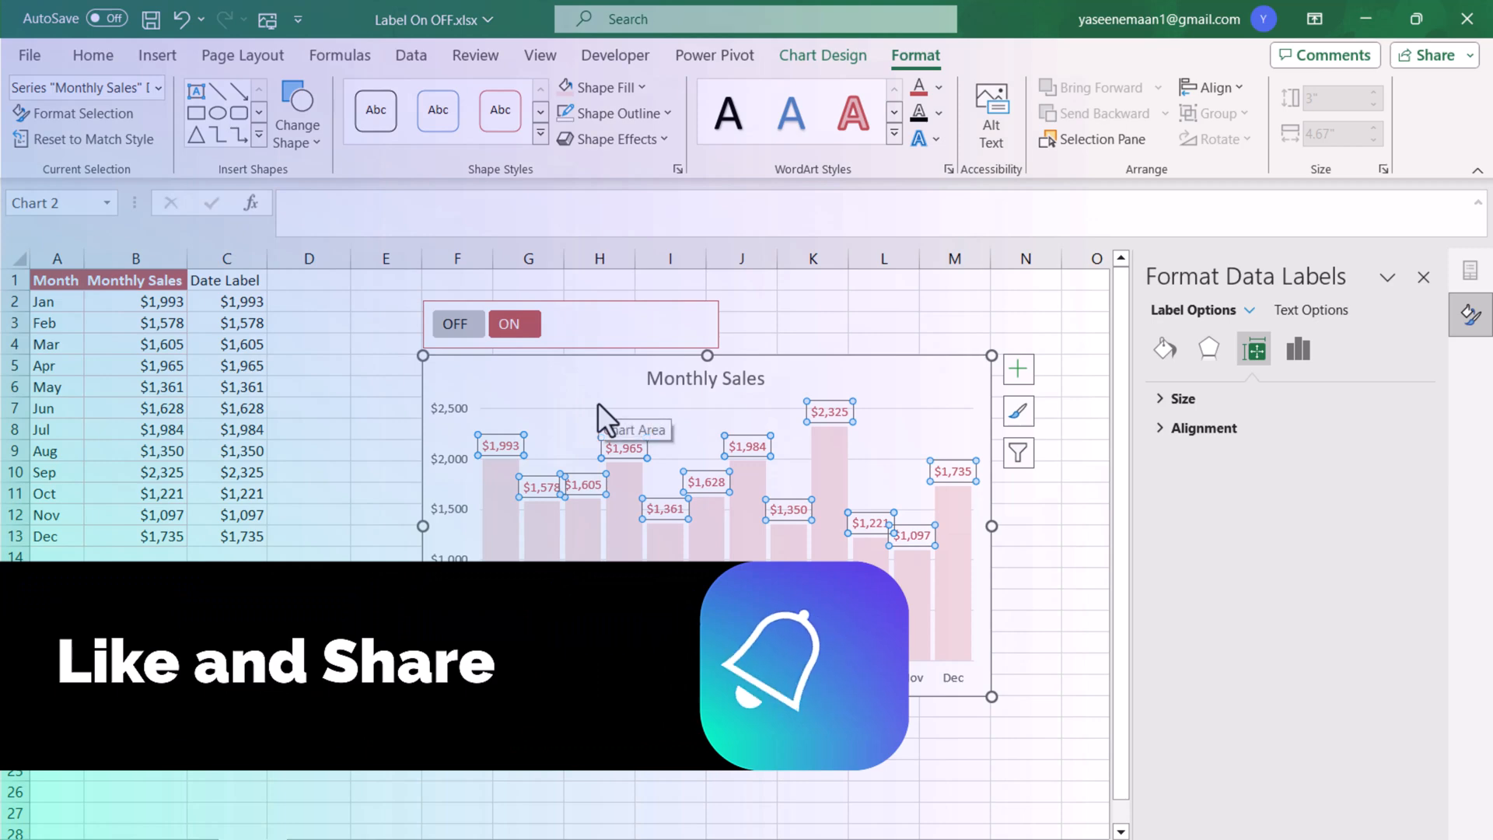
- Set the value and category axis label font colour to red, then deselect the chart
{"action": "left_click", "coordinate": [1017, 370]}
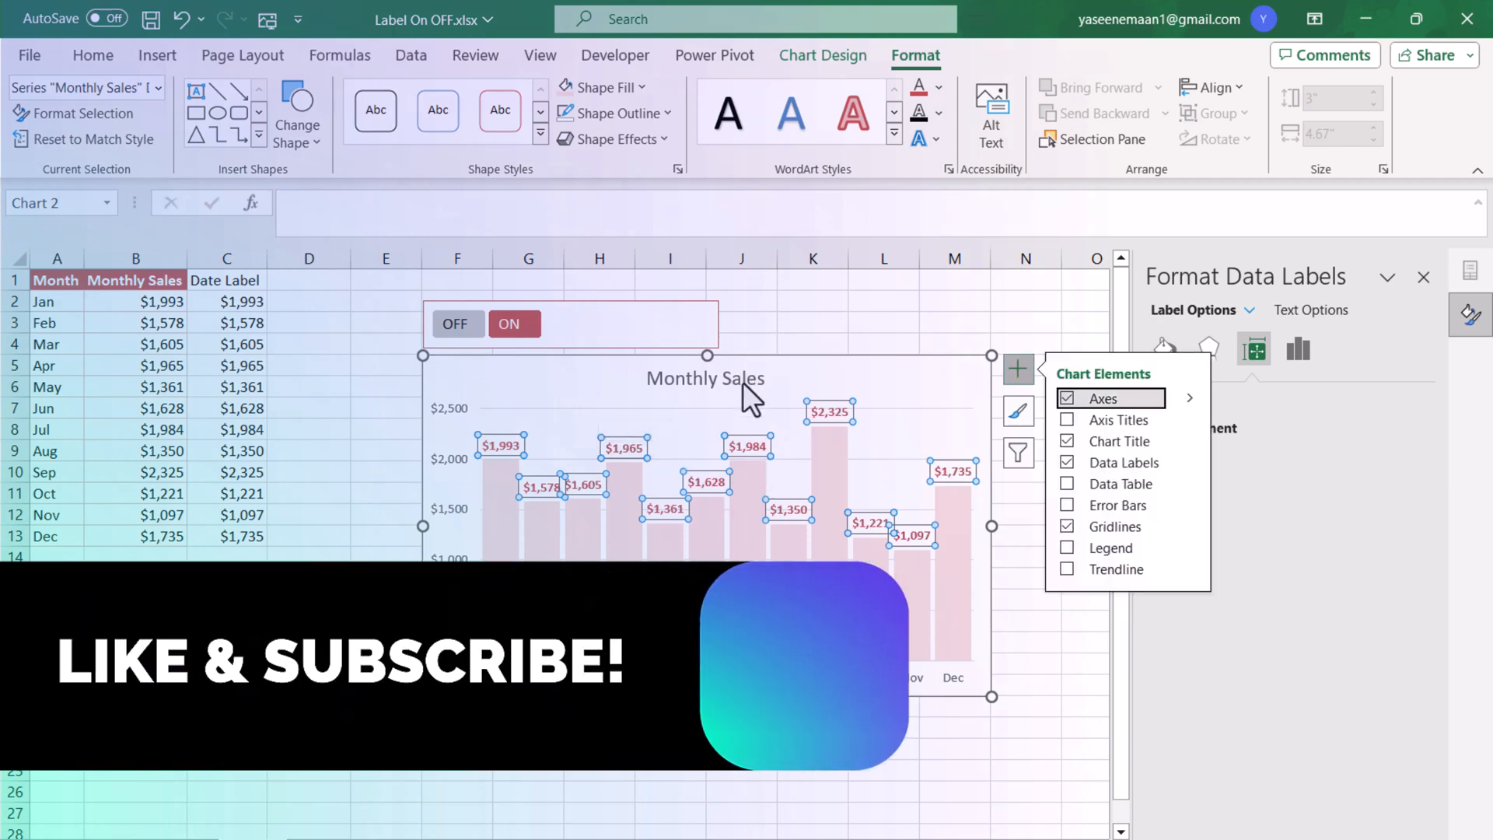
{"action": "left_click", "coordinate": [704, 378]}
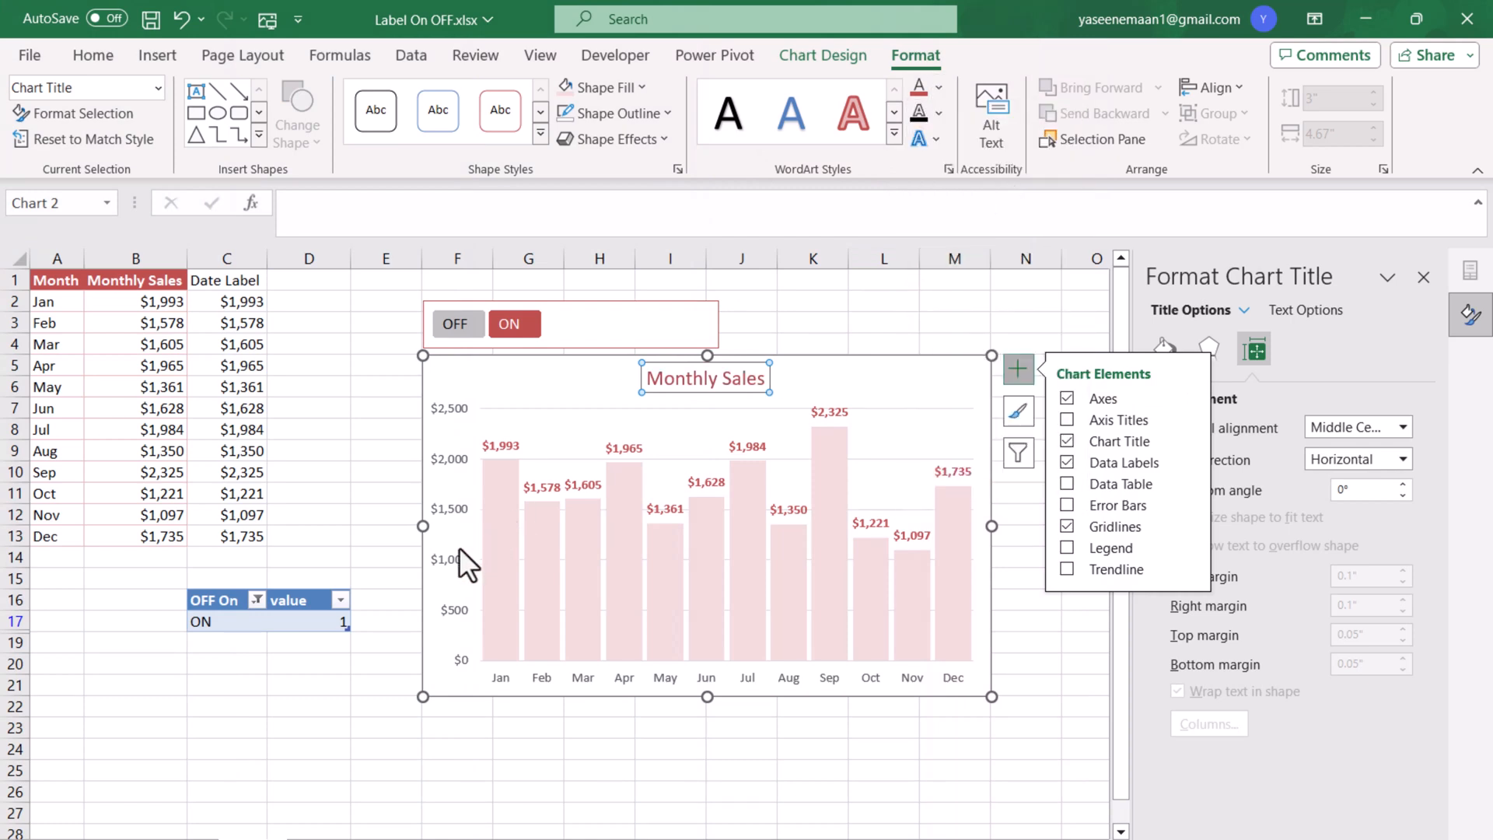
{"action": "left_click", "coordinate": [453, 529]}
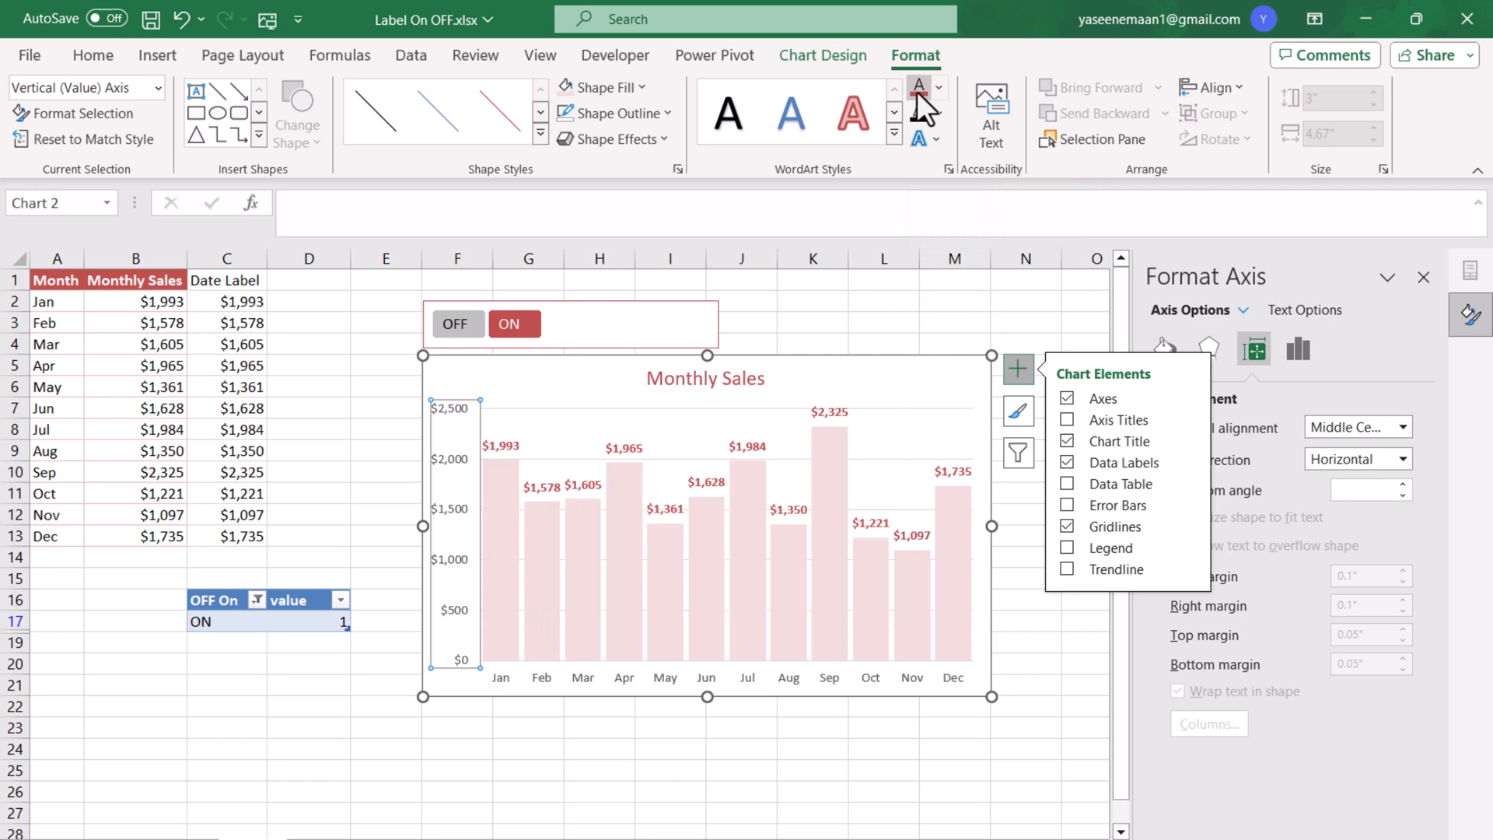
{"action": "left_click", "coordinate": [547, 679]}
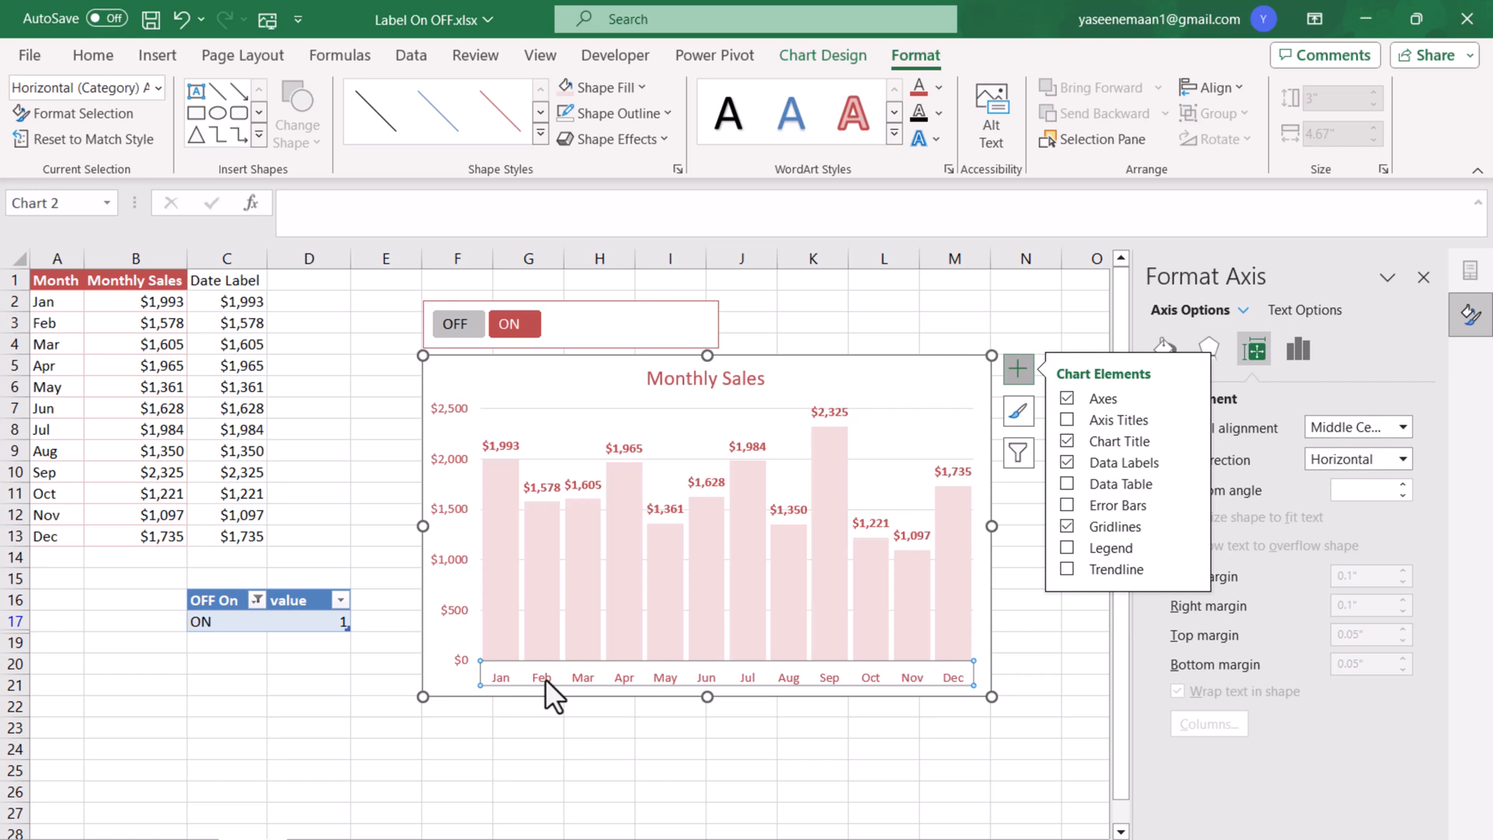
{"action": "mouse_move", "coordinate": [541, 687]}
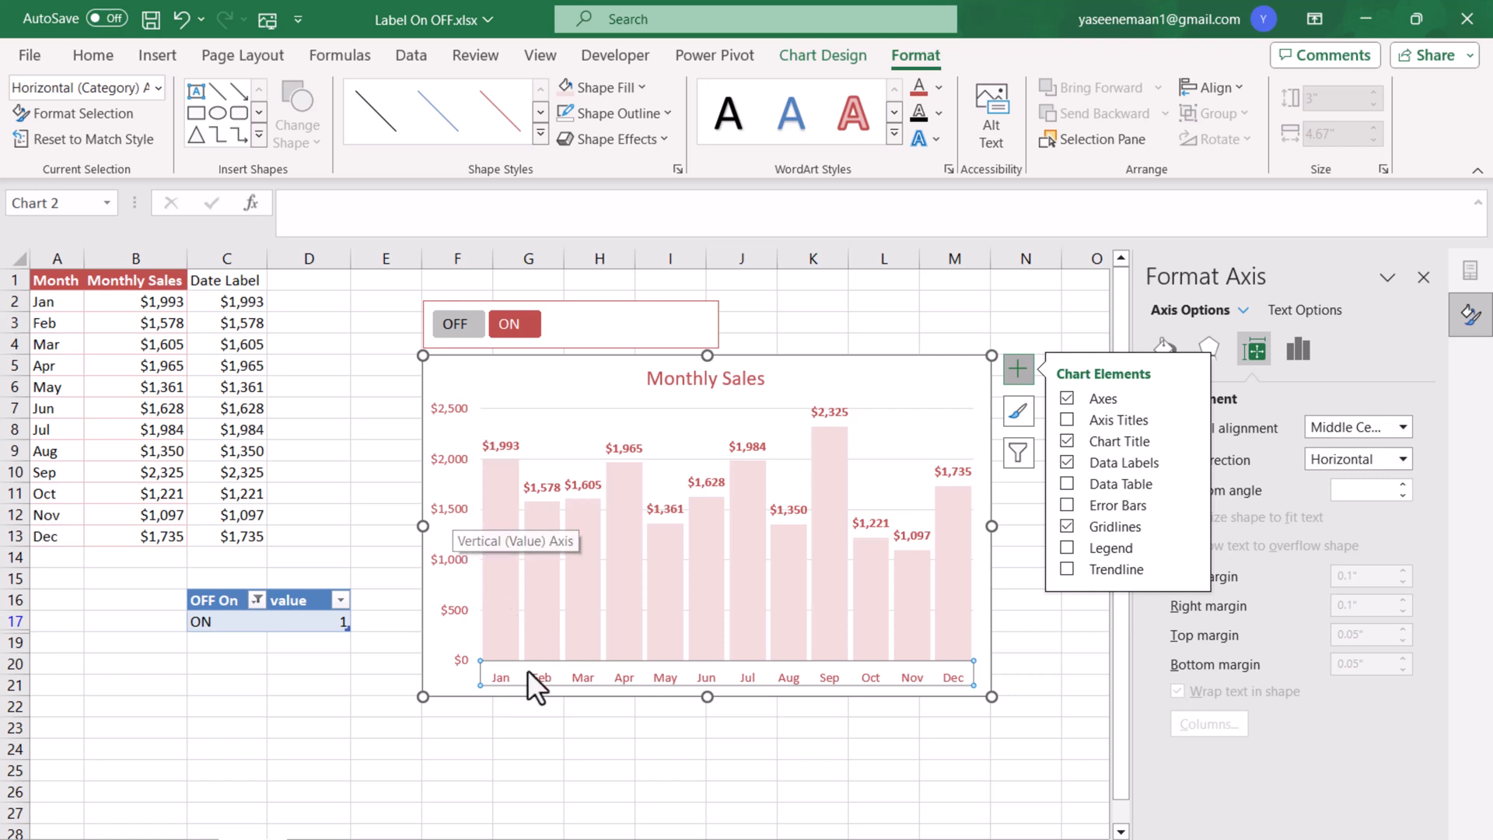
{"action": "mouse_move", "coordinate": [551, 700]}
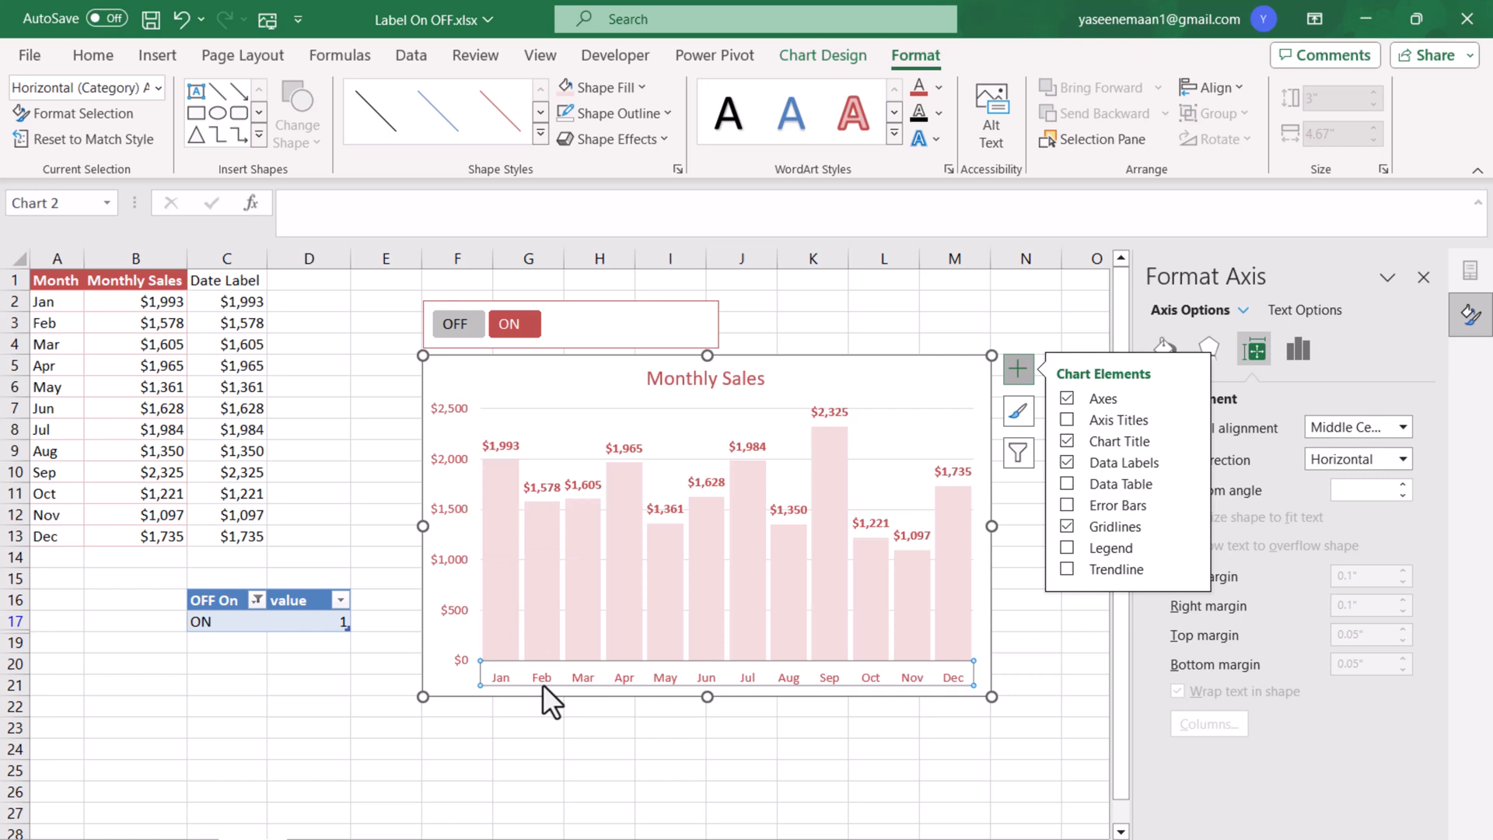
{"action": "left_click", "coordinate": [598, 745]}
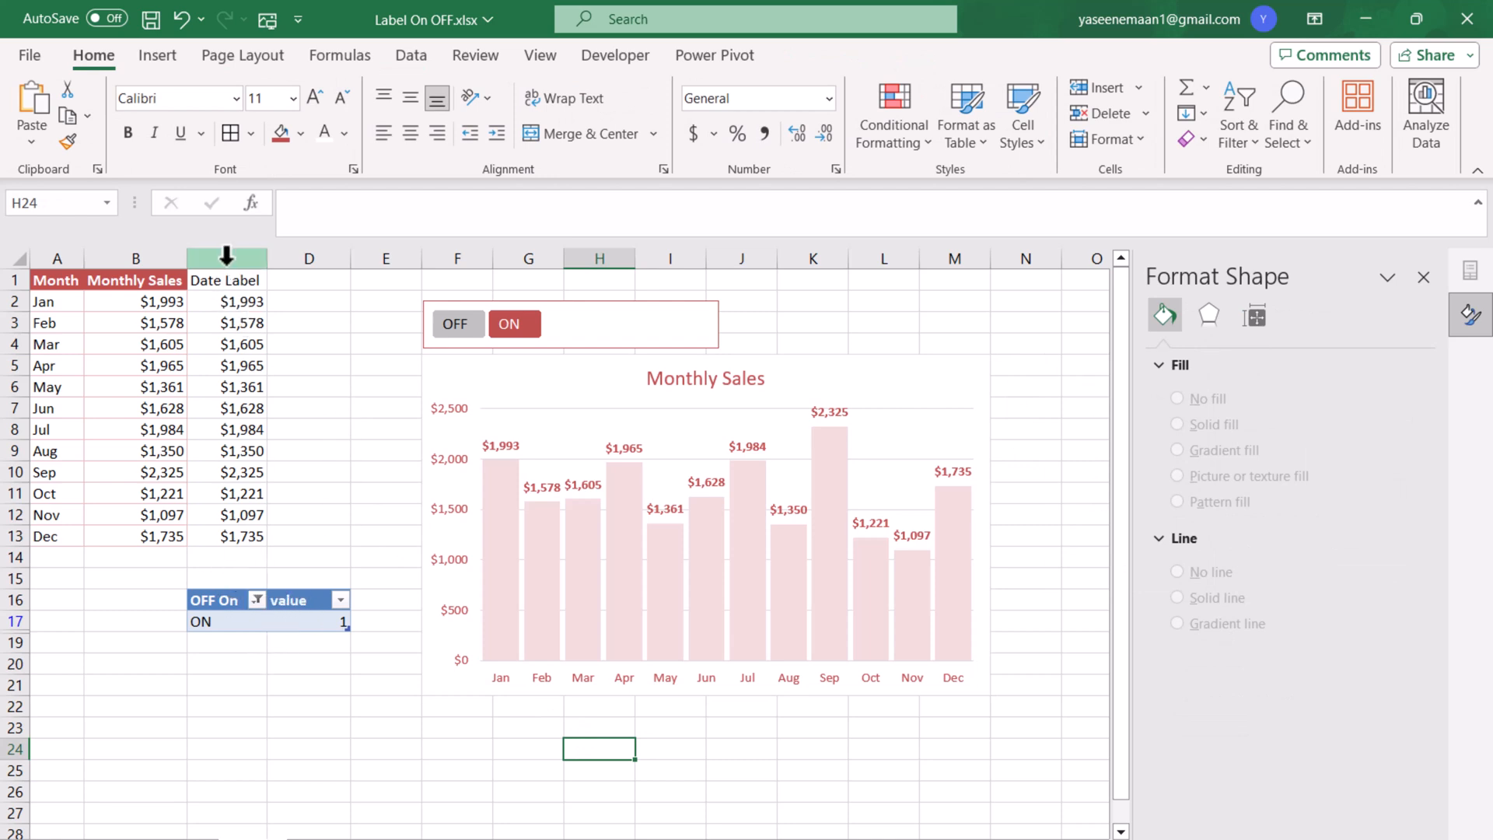
- Hide columns C:D and set the chart to show data in hidden rows and columns
{"action": "right_click", "coordinate": [225, 258]}
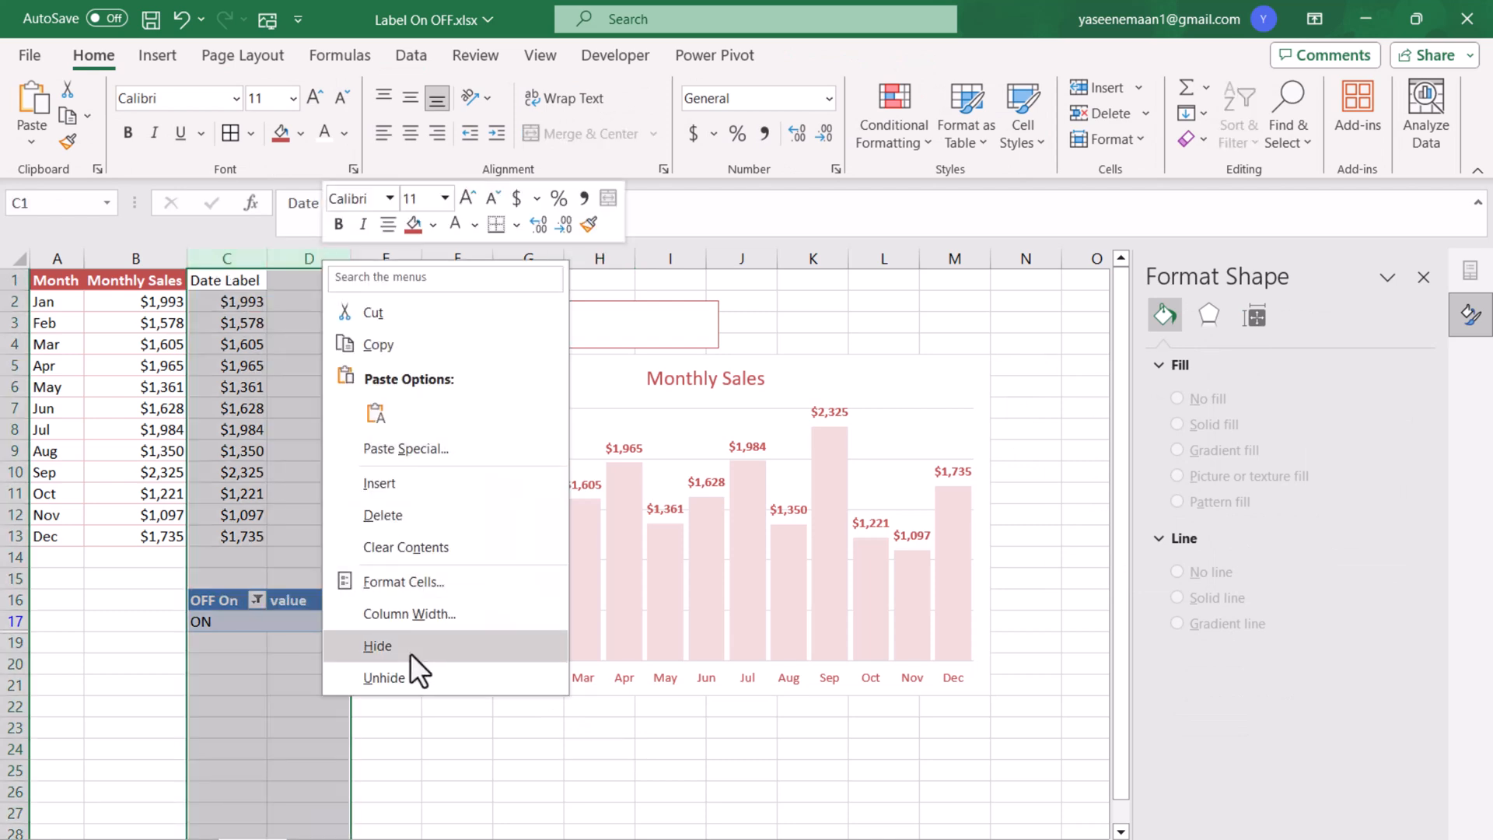
{"action": "left_click", "coordinate": [377, 646]}
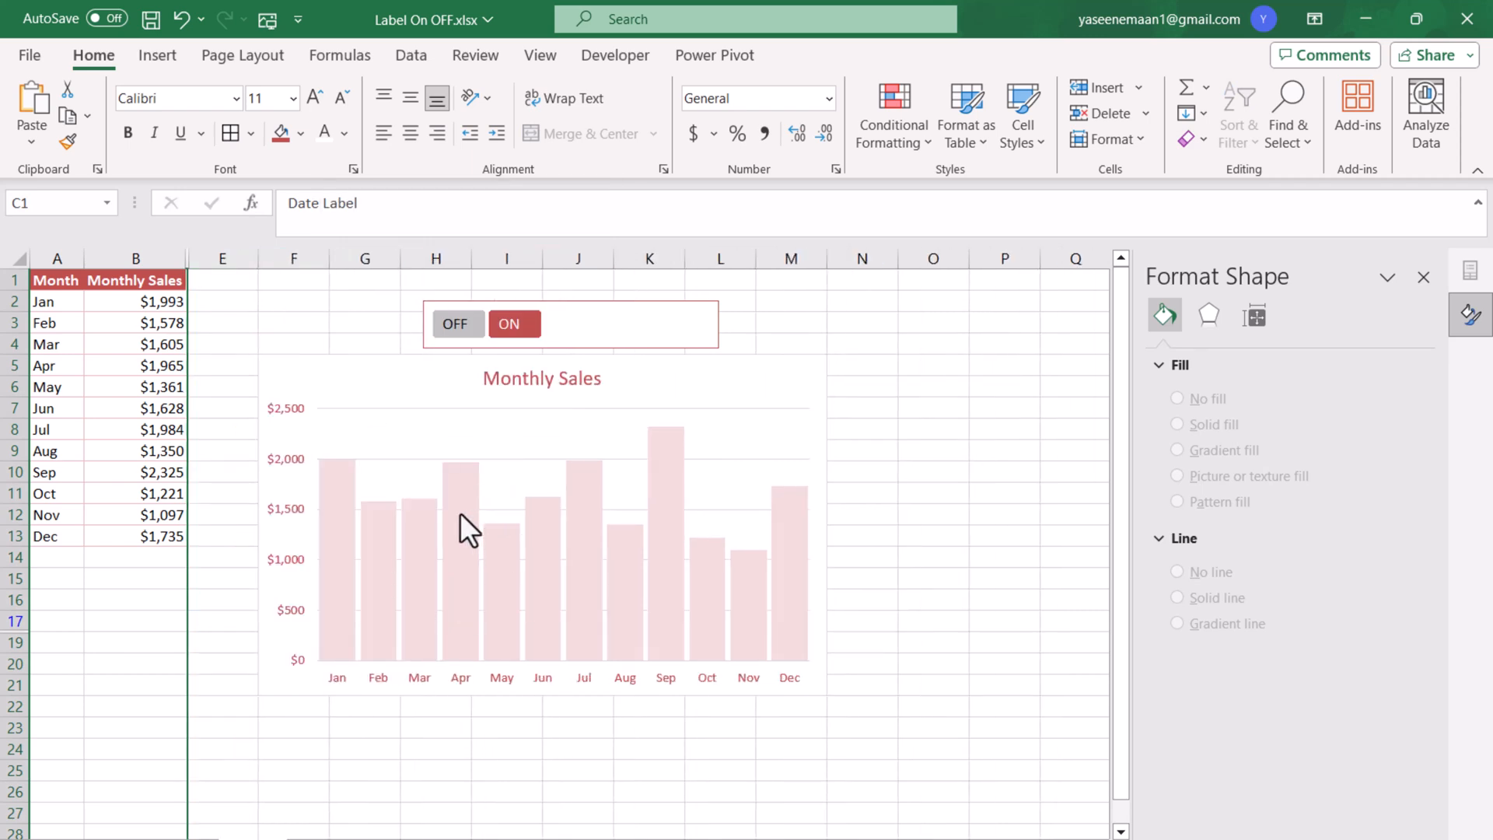
{"action": "mouse_move", "coordinate": [369, 387]}
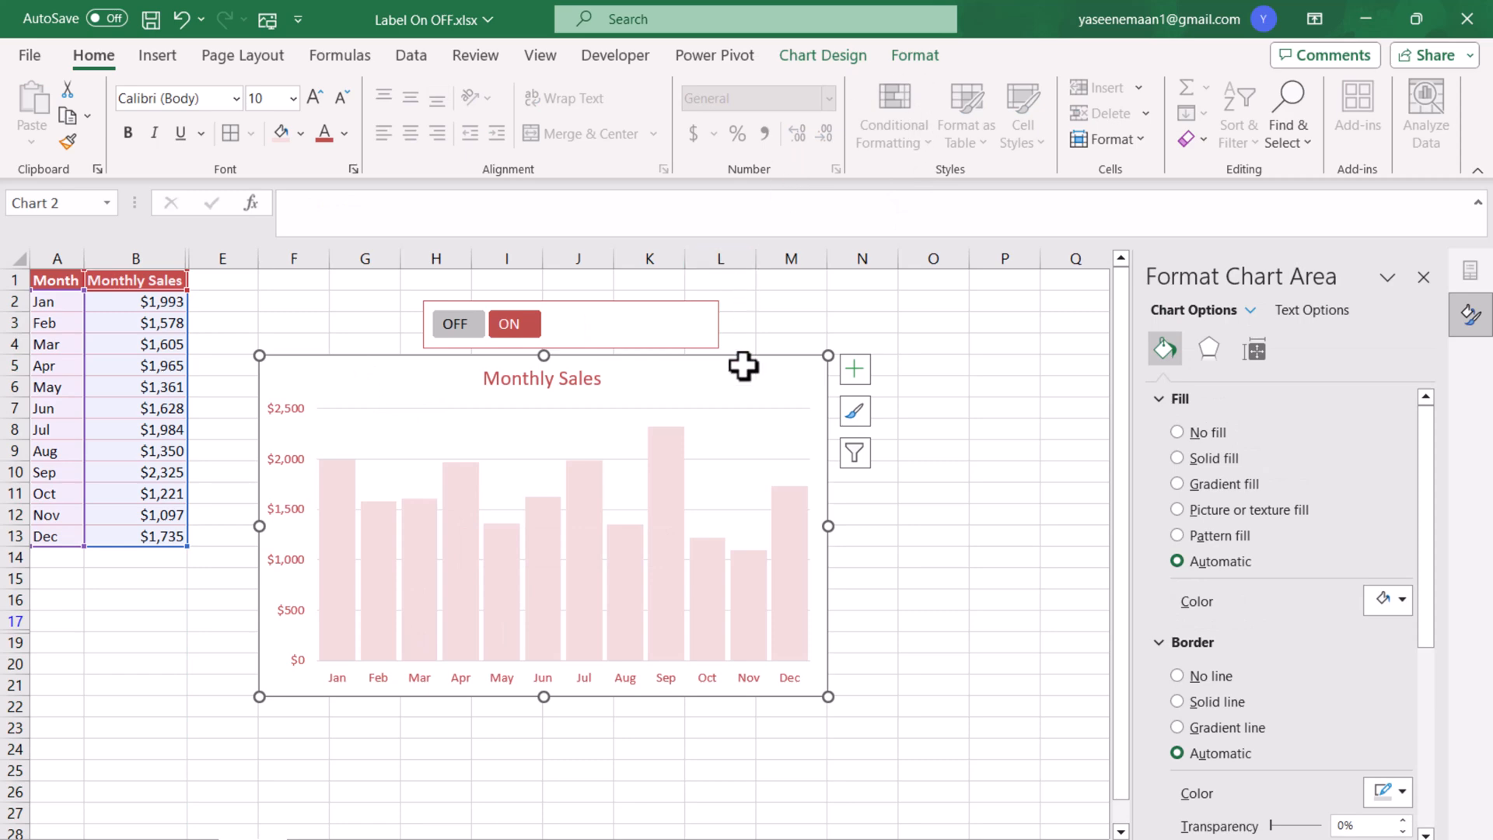
{"action": "left_click", "coordinate": [823, 55]}
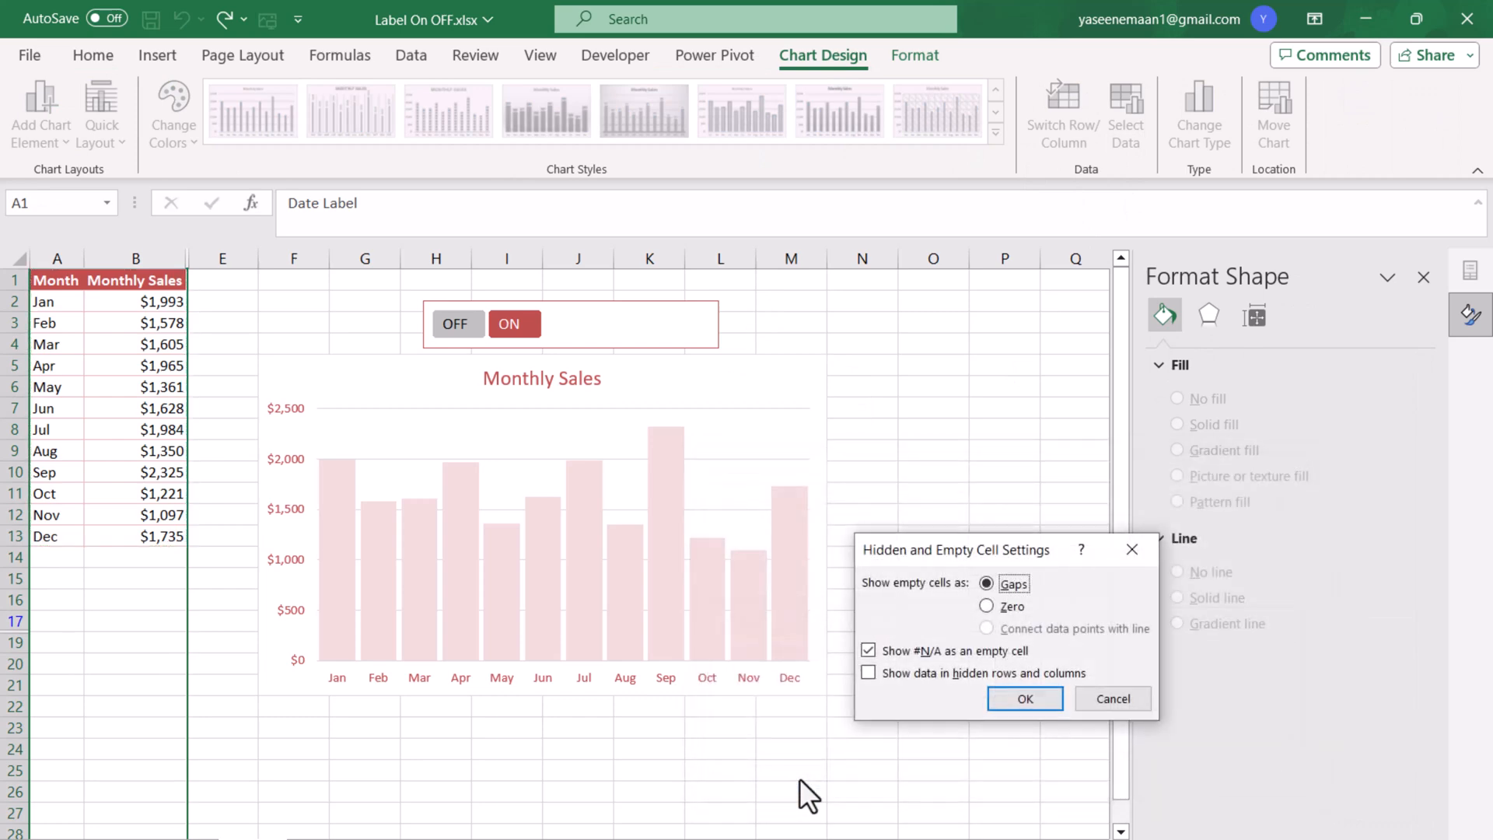
{"action": "left_click", "coordinate": [868, 674]}
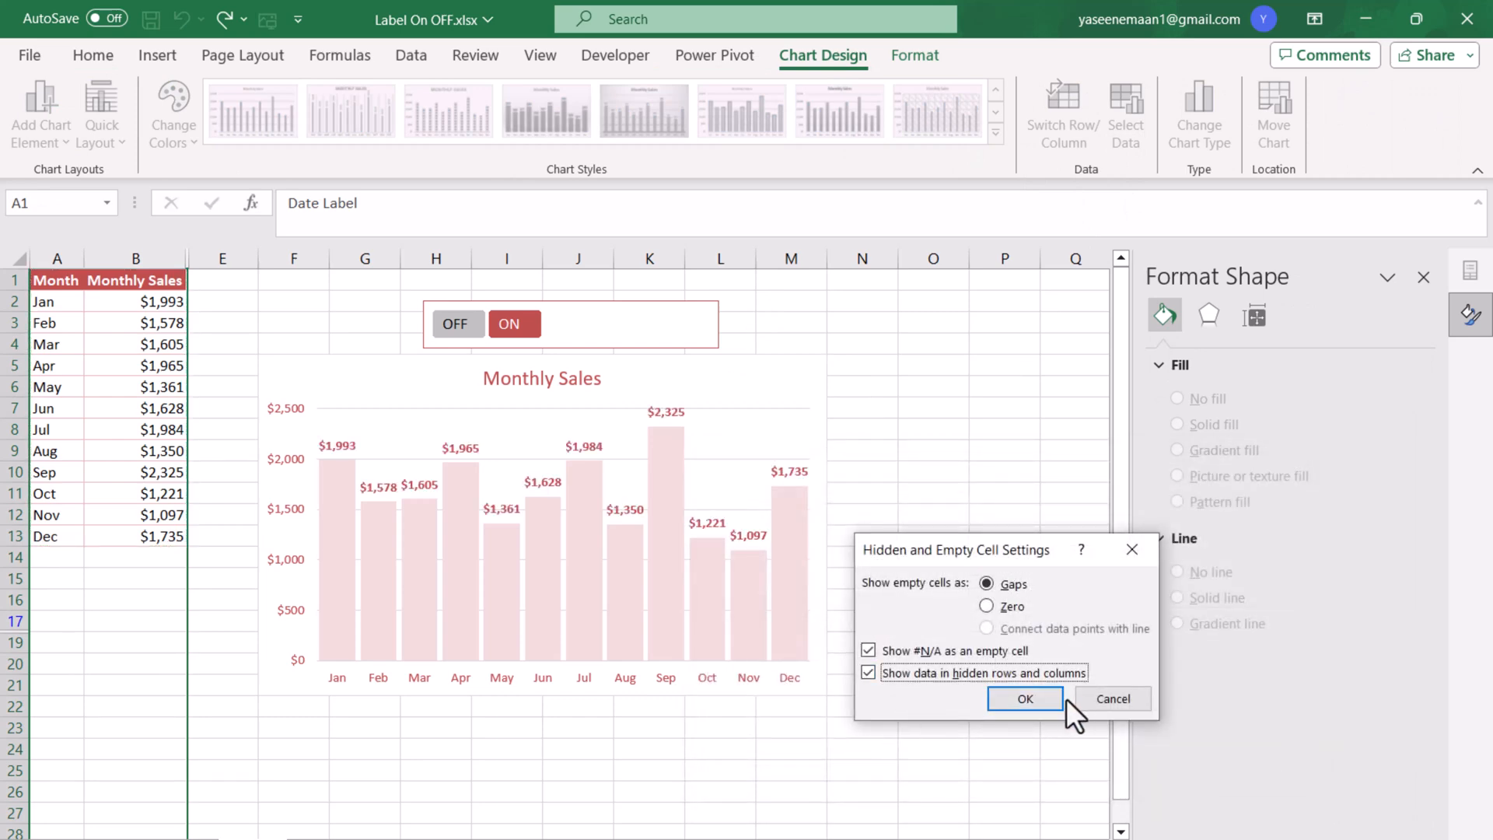
{"action": "left_click", "coordinate": [1025, 699]}
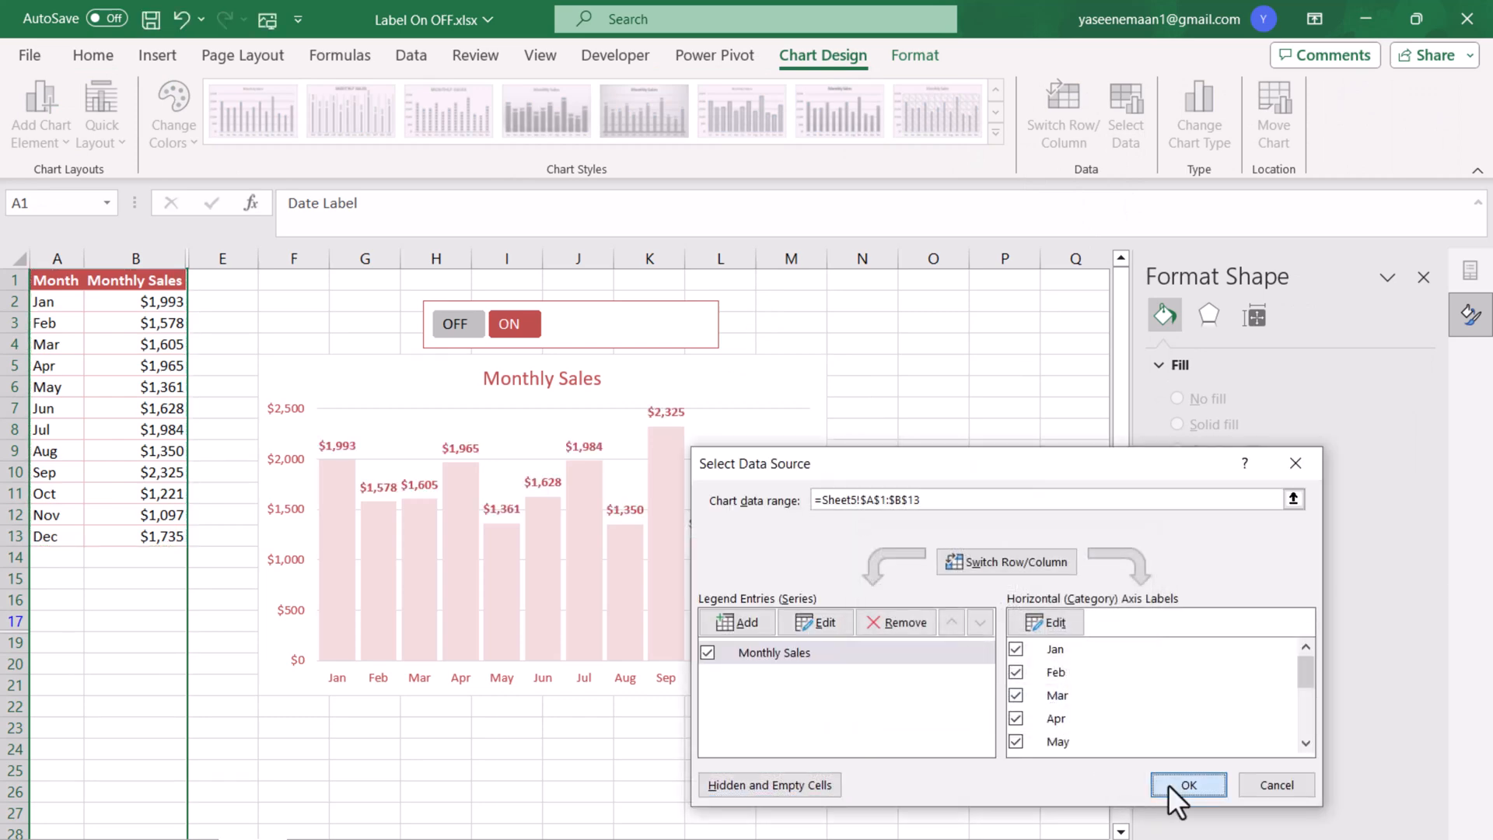
{"action": "left_click", "coordinate": [1187, 784]}
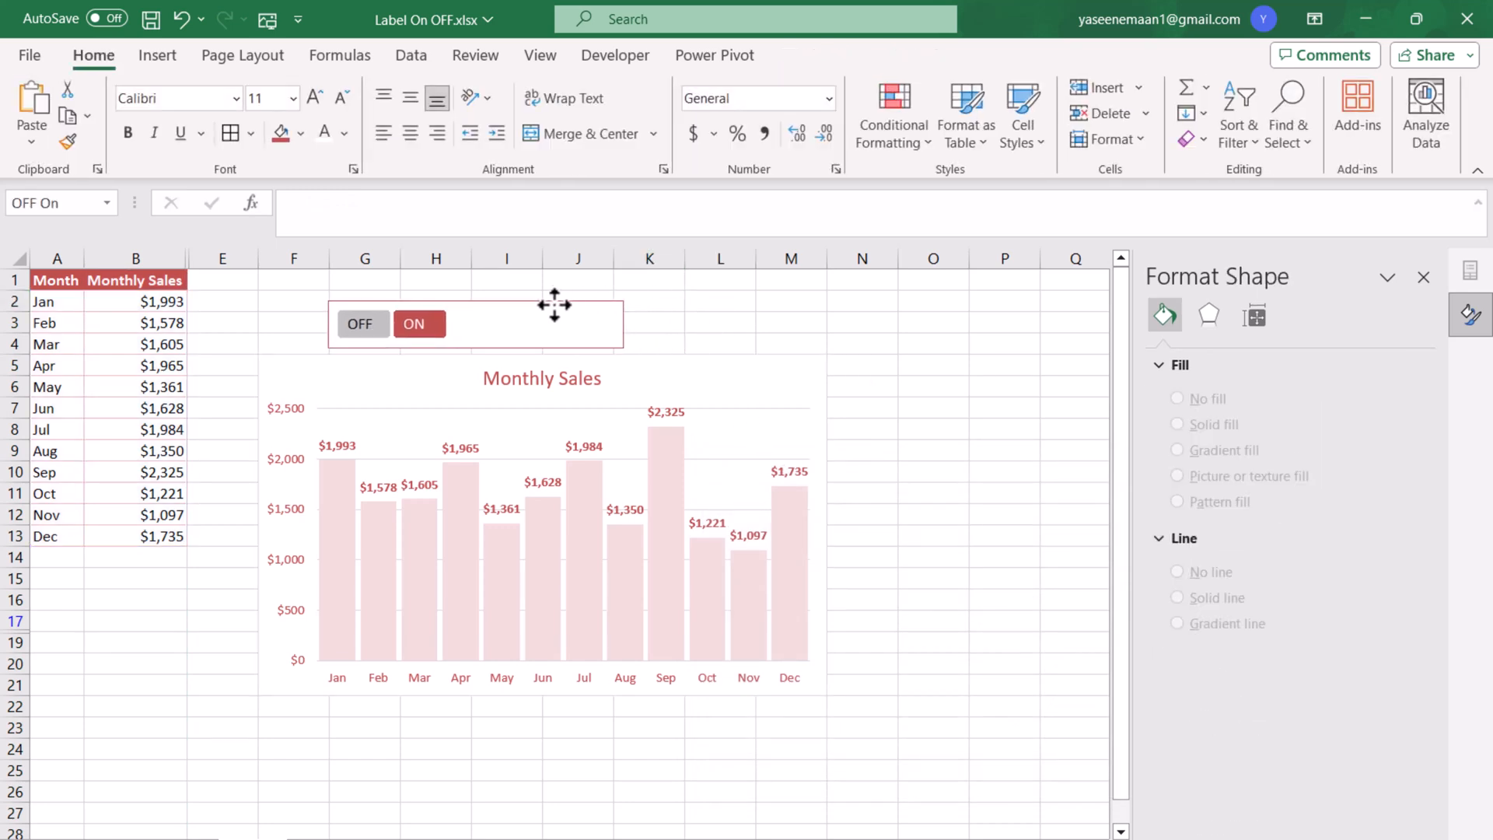
- Move the OFF/ON slicer left and add a 'Label ON,OFF' text box in its frame
{"action": "left_click_drag", "start_coordinate": [552, 305], "coordinate": [492, 305]}
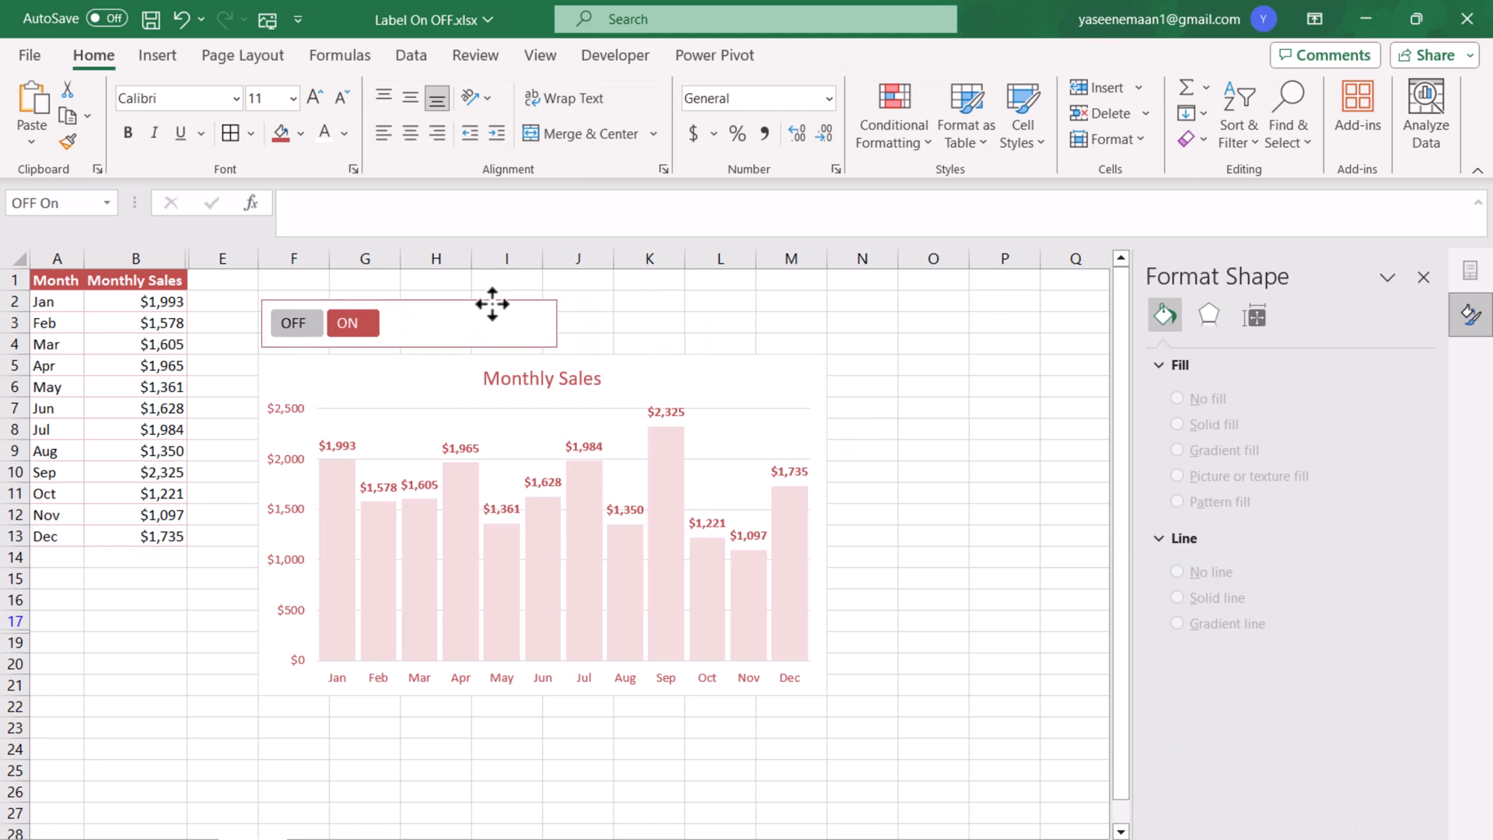
{"action": "left_click", "coordinate": [649, 322]}
{"action": "type", "text": "L"}
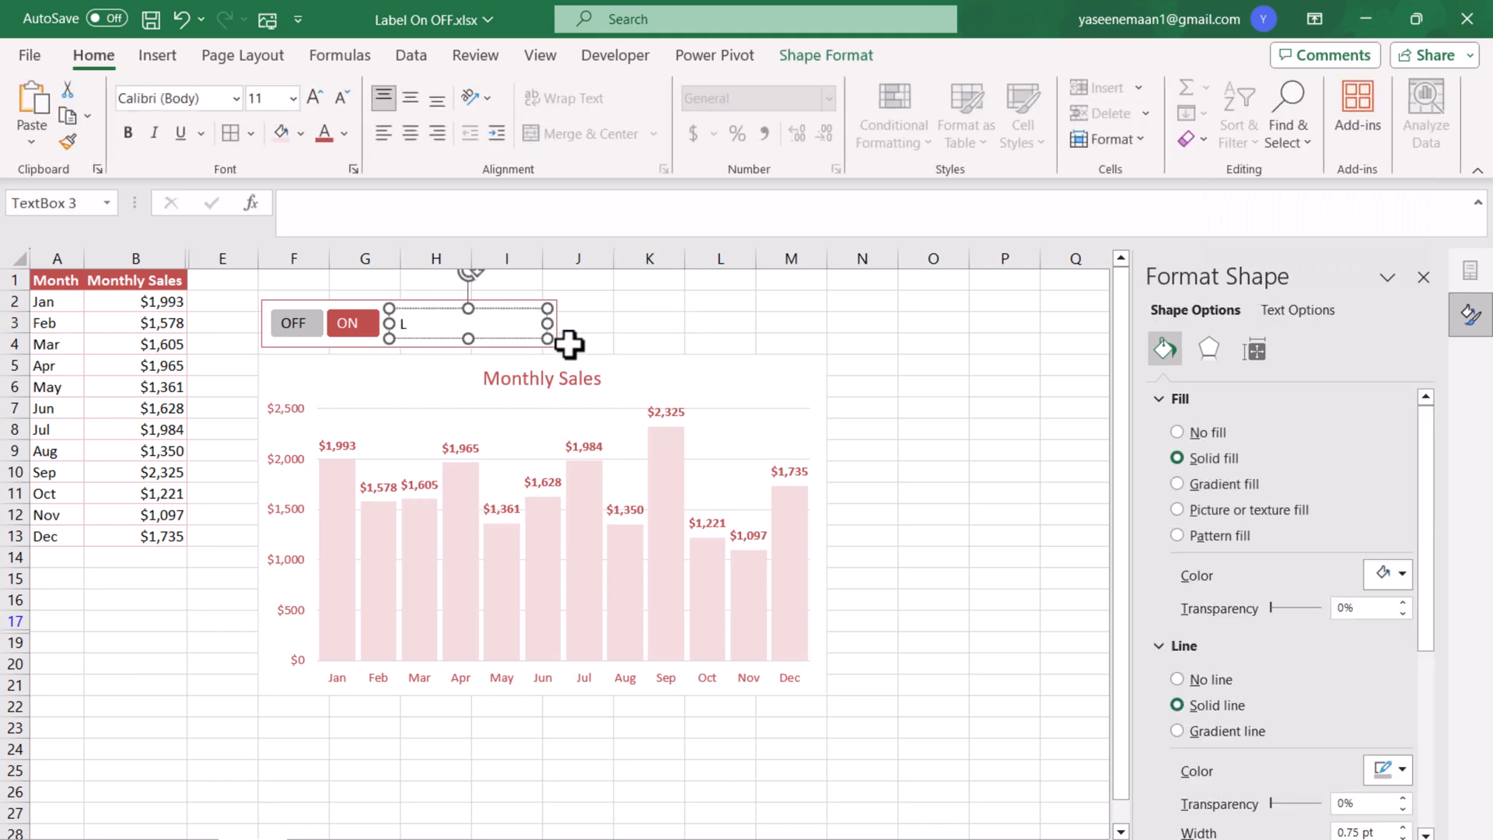
{"action": "type", "text": "abel ON"}
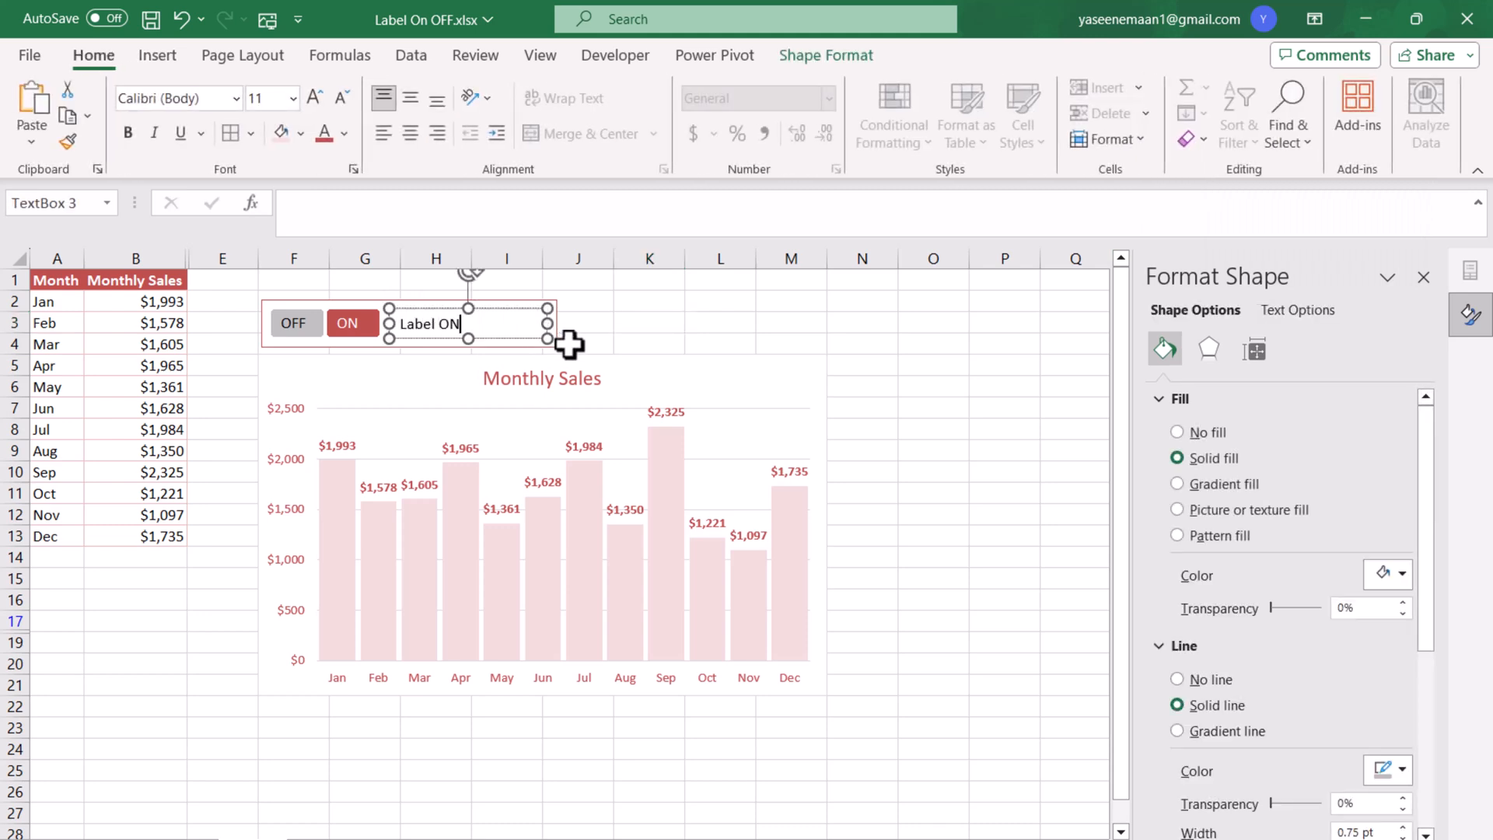
{"action": "type", "text": ",OFF"}
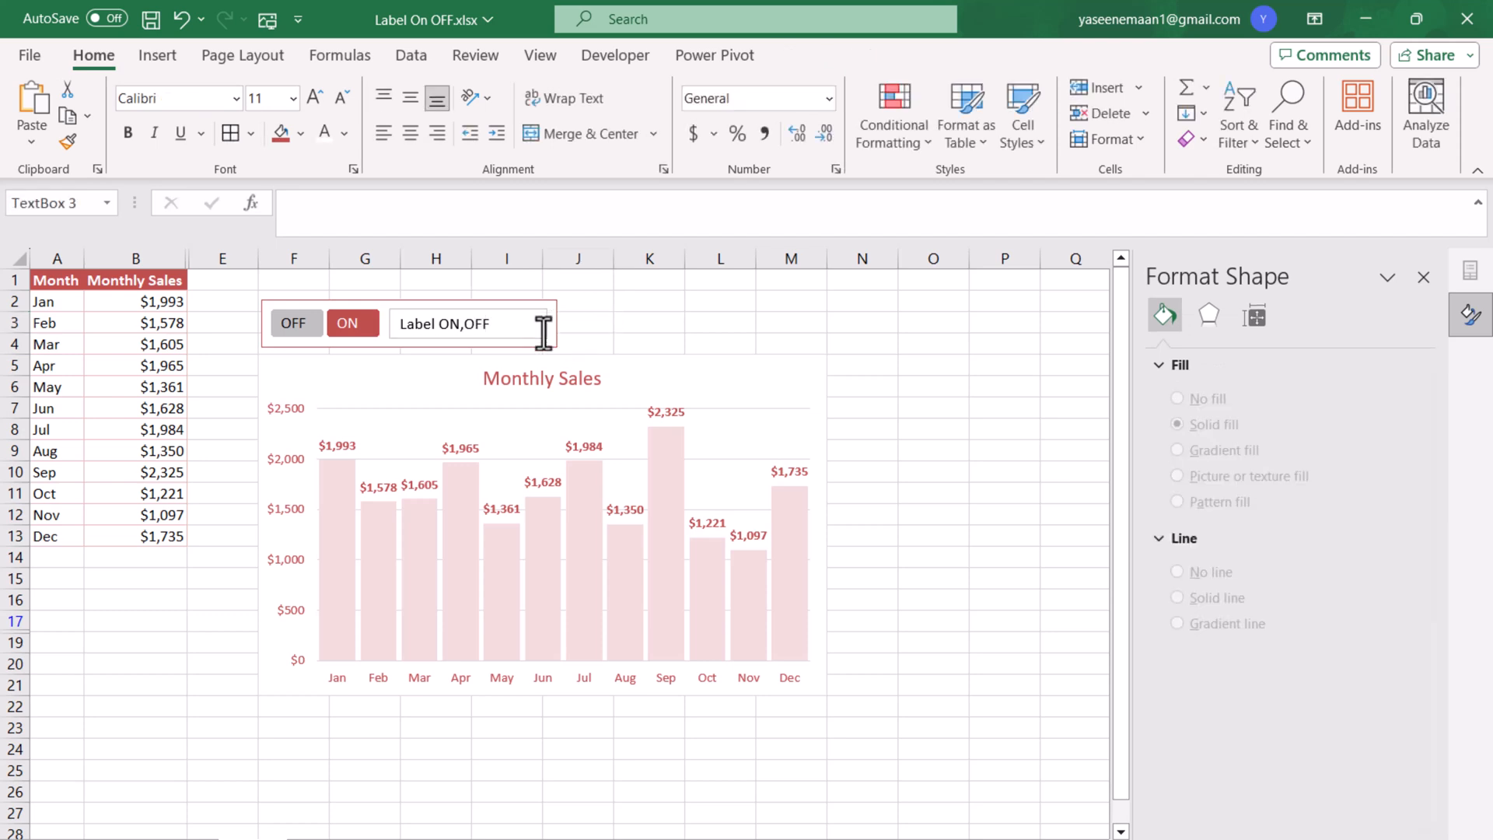
- Set the 'Label ON,OFF' caption text fill to Red, Accent 2
{"action": "left_click", "coordinate": [467, 322]}
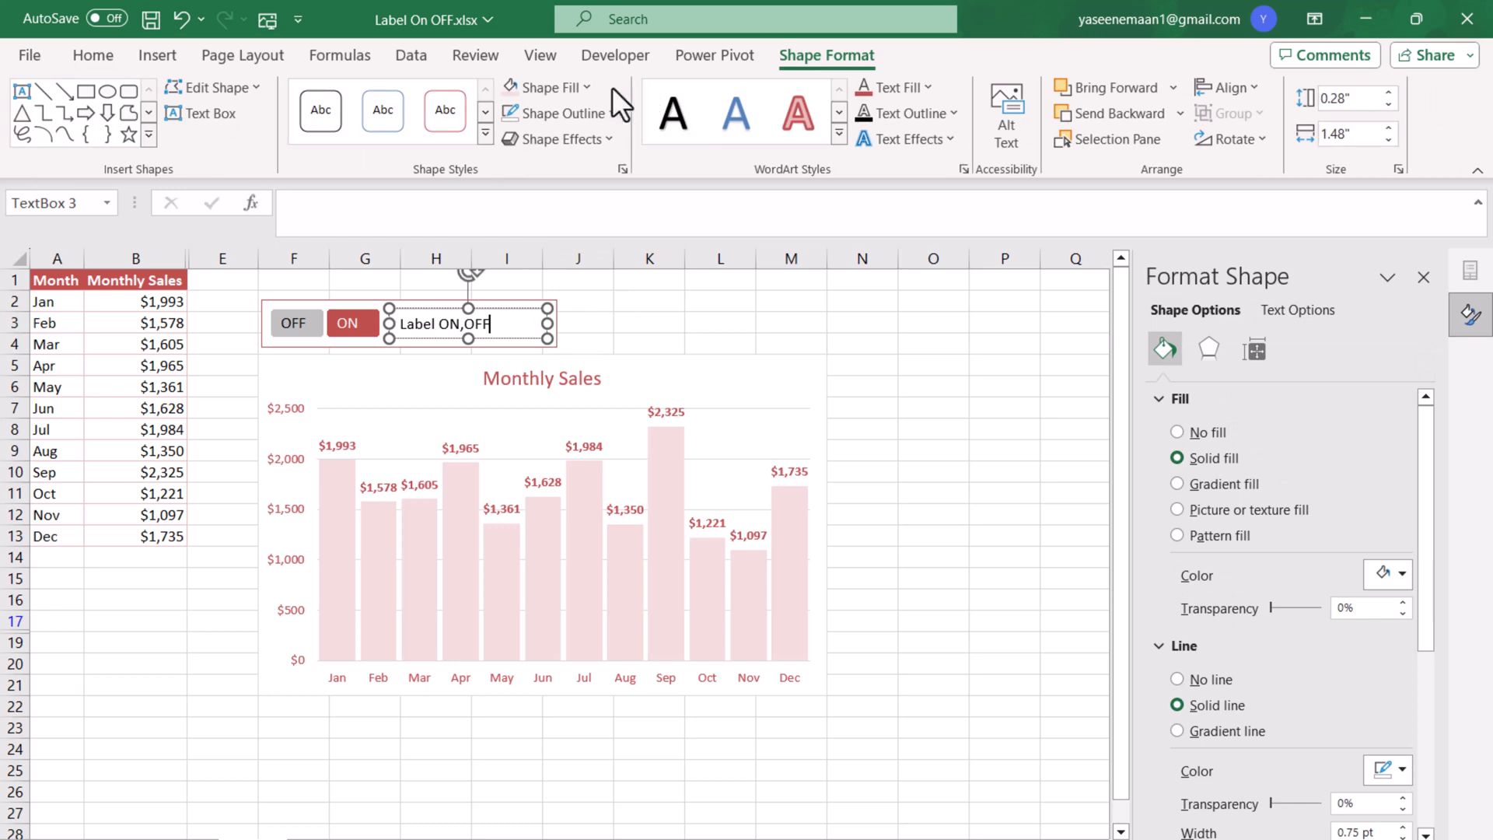
{"action": "mouse_move", "coordinate": [565, 114]}
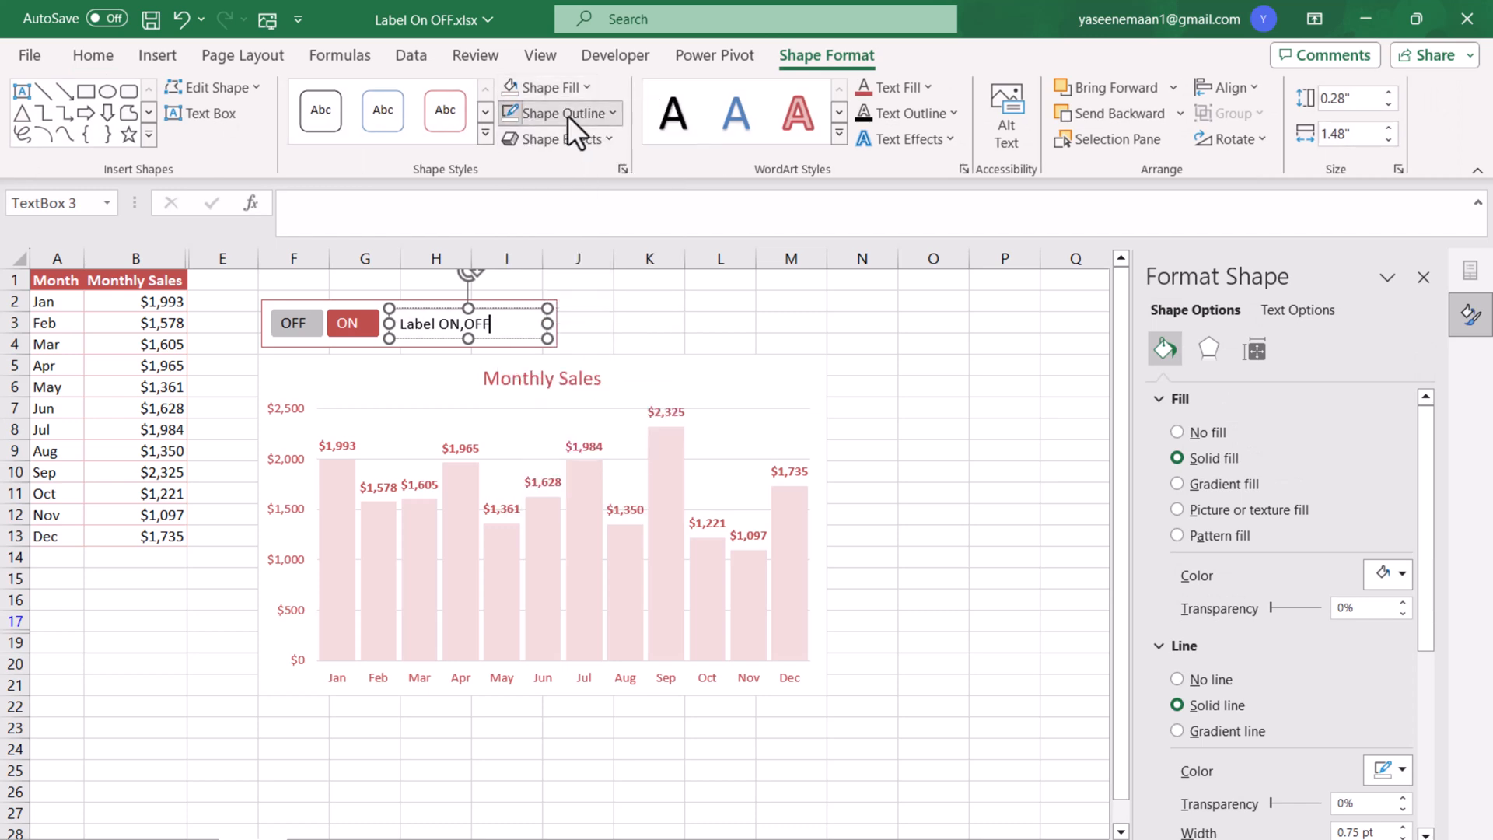
{"action": "mouse_move", "coordinate": [876, 122]}
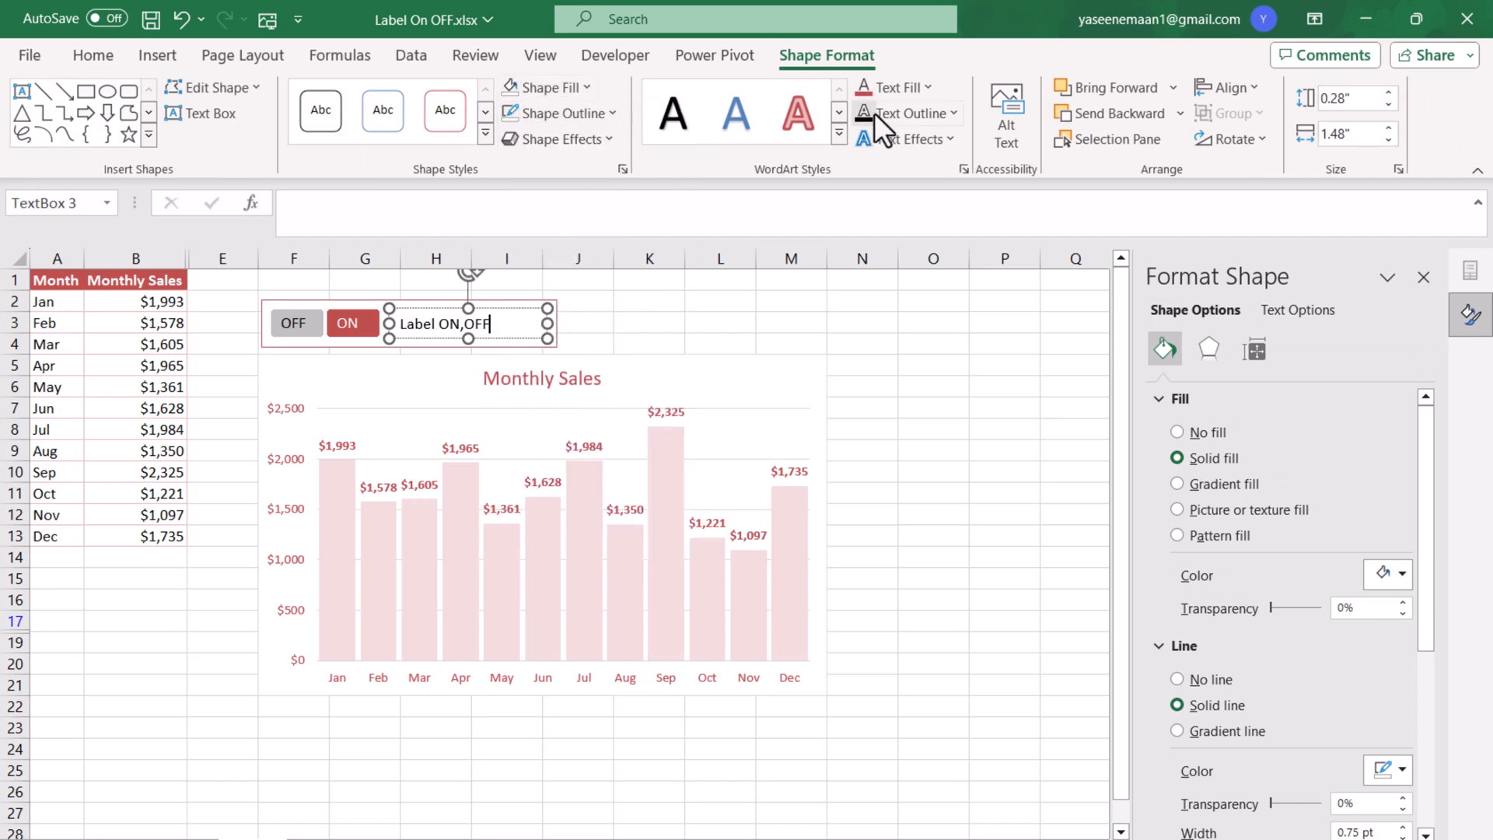
{"action": "left_click", "coordinate": [923, 86]}
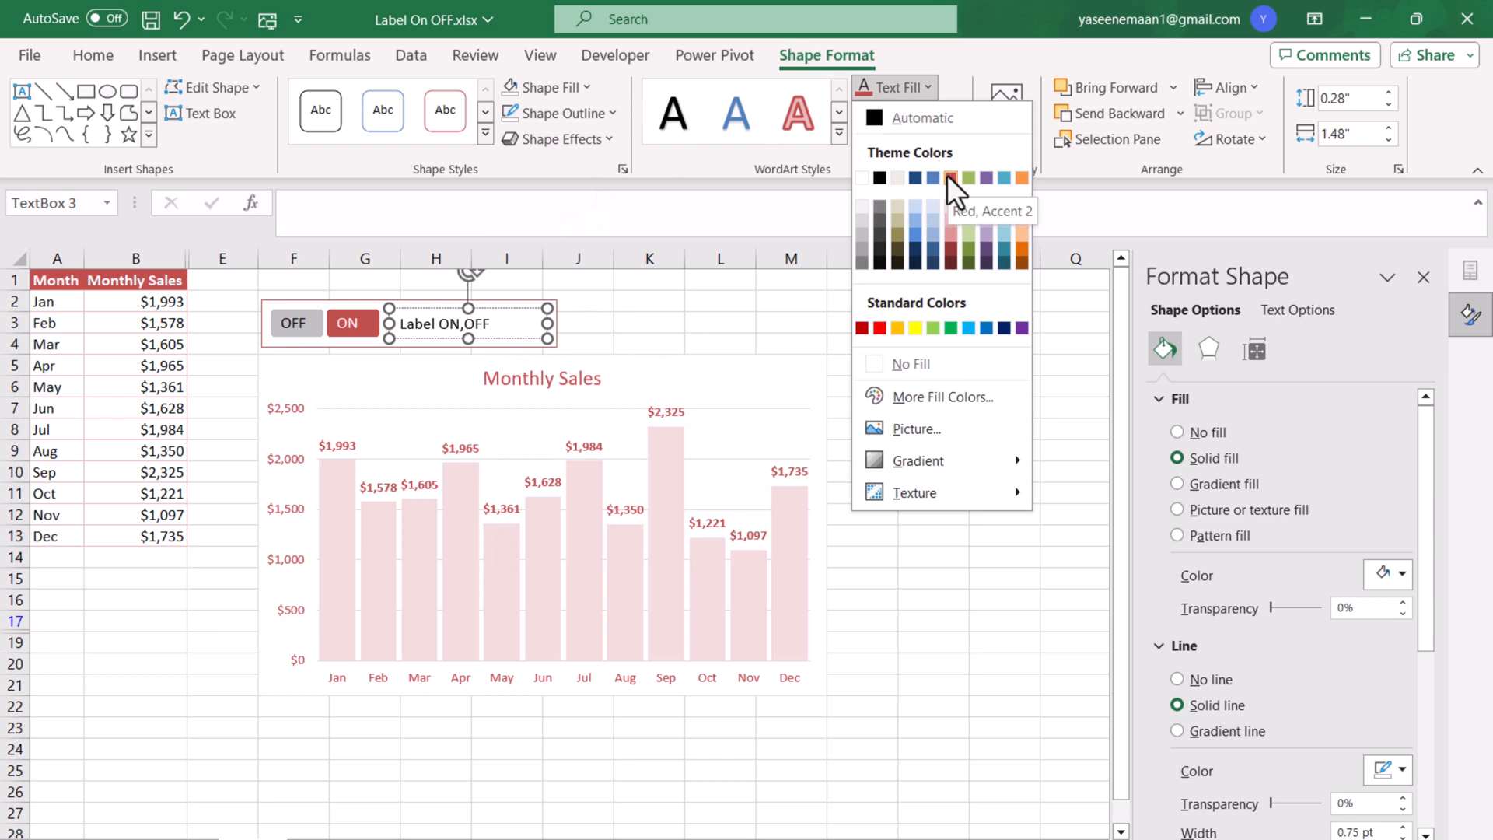
{"action": "left_click", "coordinate": [911, 363]}
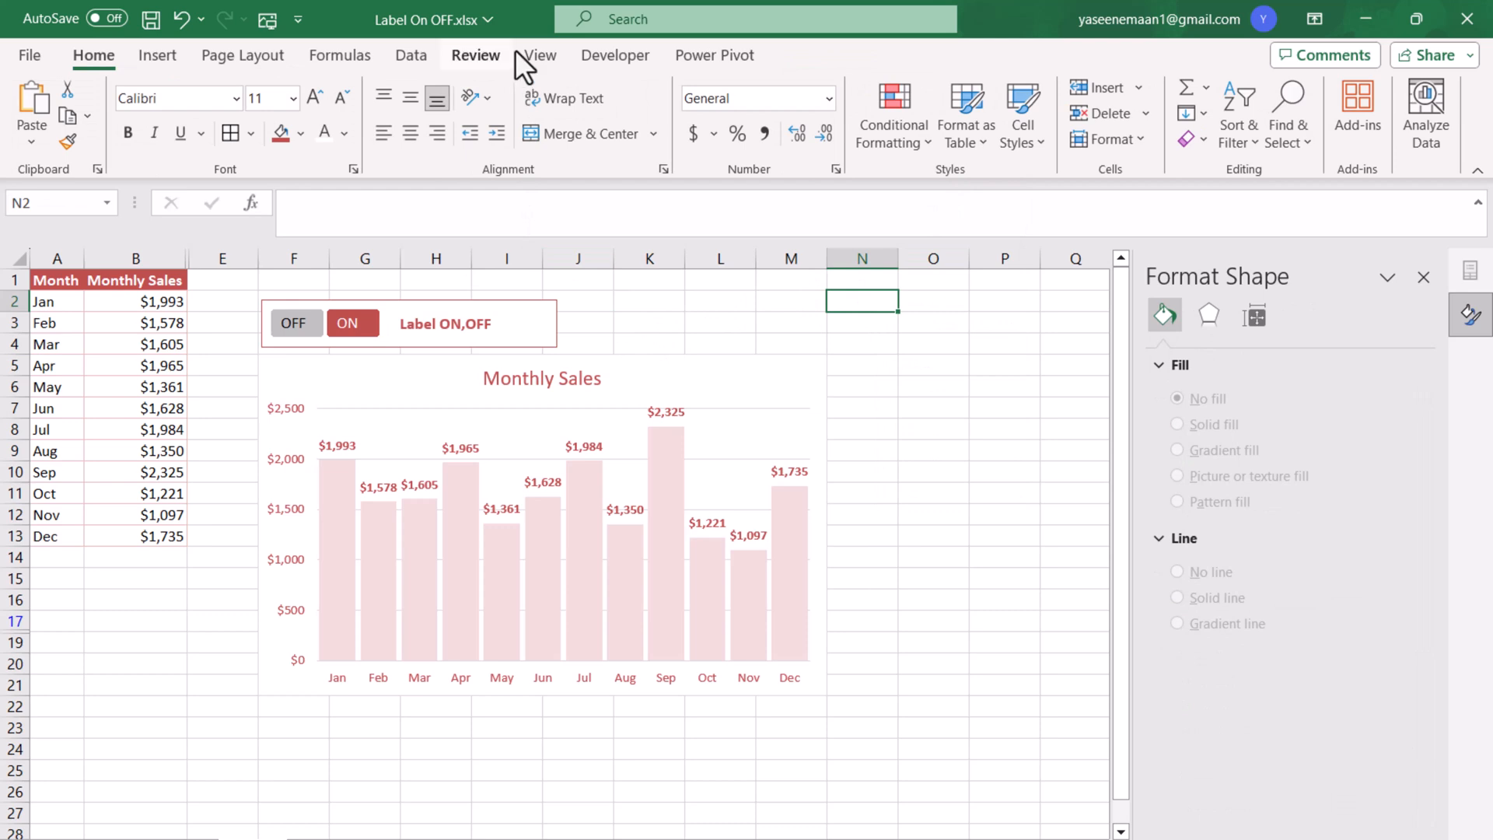
- Turn off sheet gridlines, then test the slicer by switching labels OFF and back ON
{"action": "left_click", "coordinate": [539, 54]}
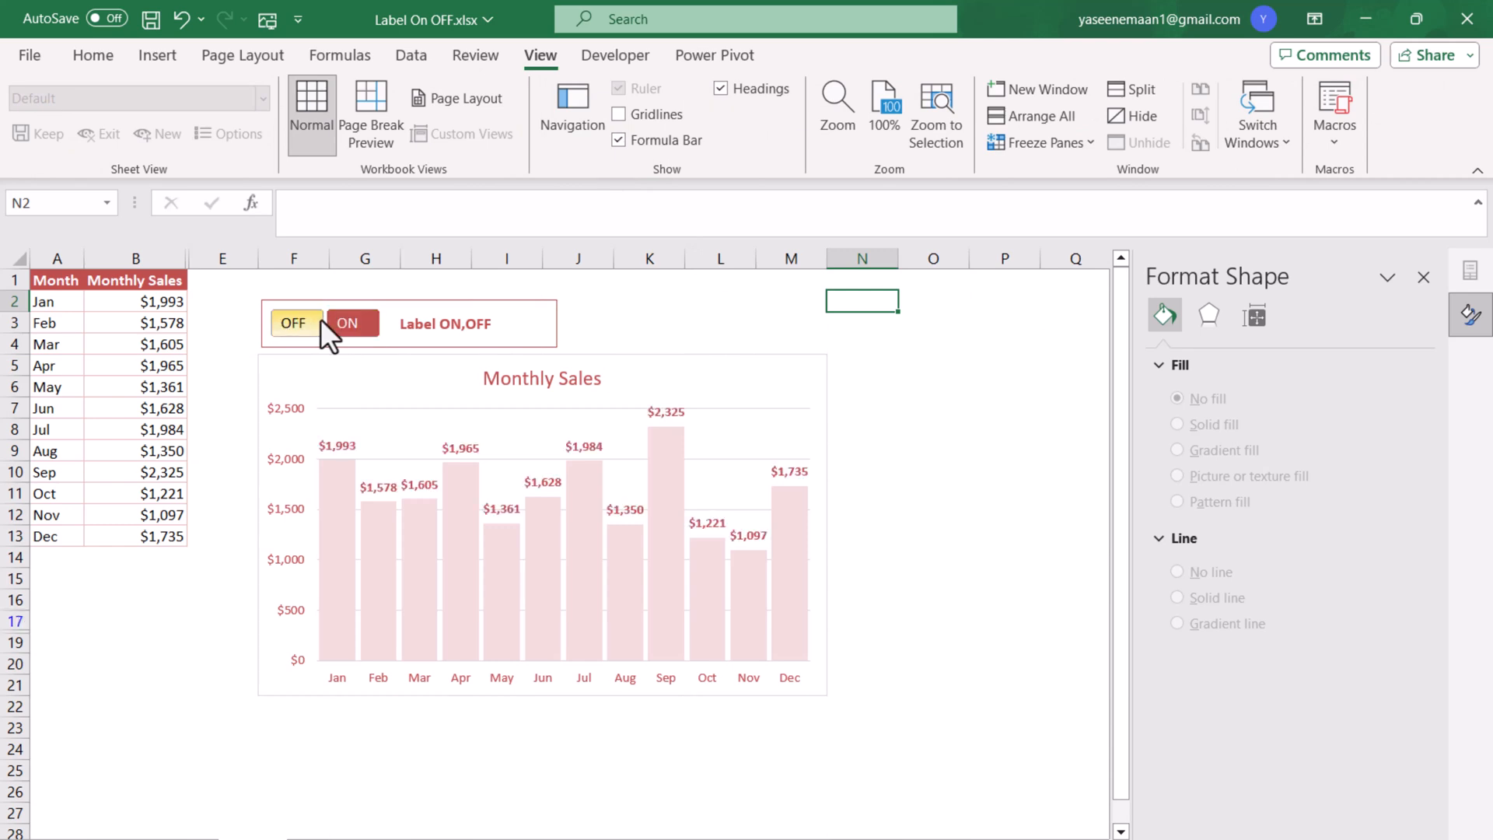
{"action": "left_click", "coordinate": [351, 323]}
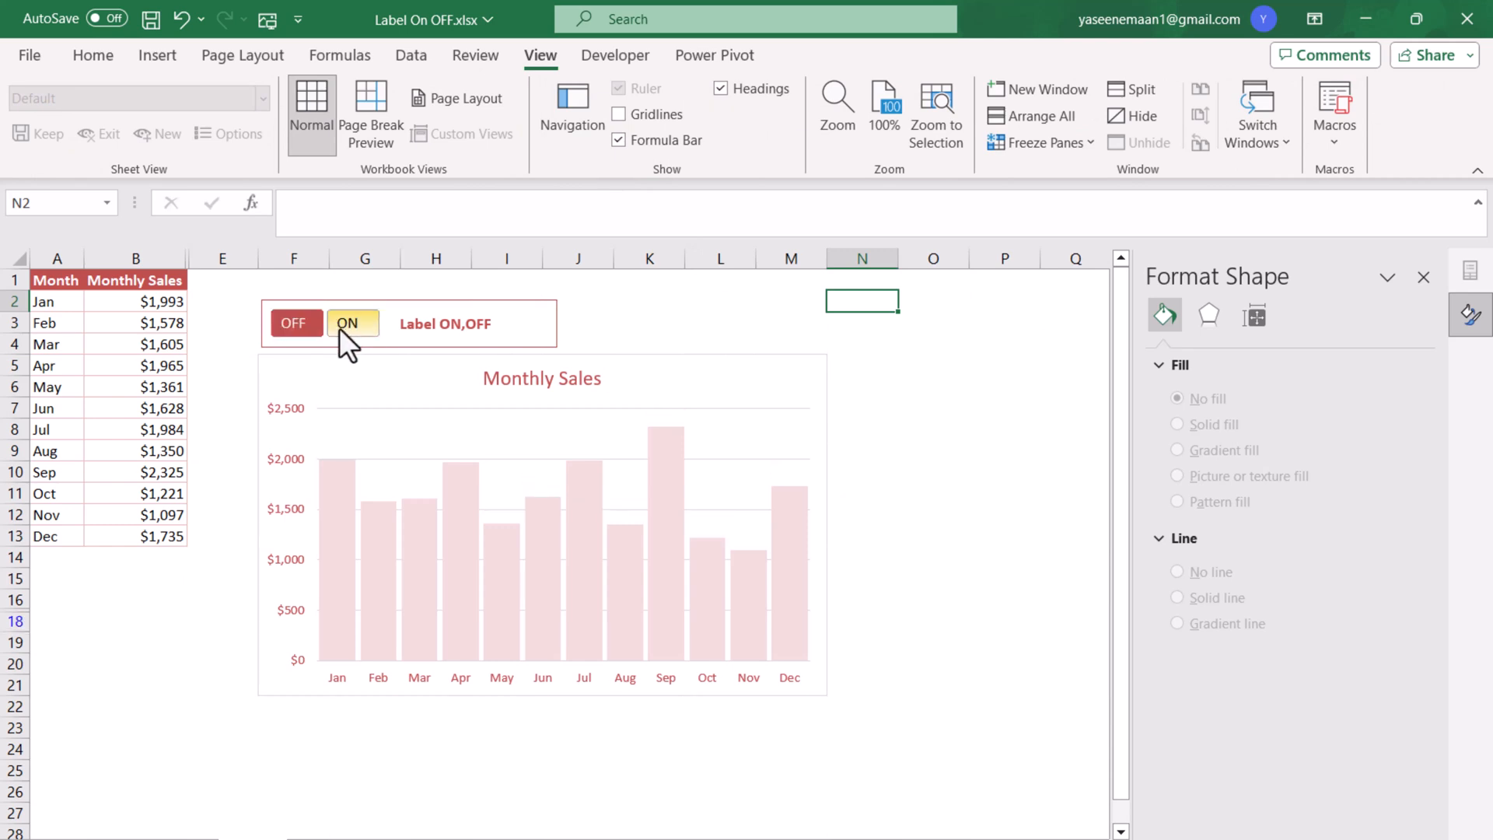
{"action": "left_click", "coordinate": [353, 323]}
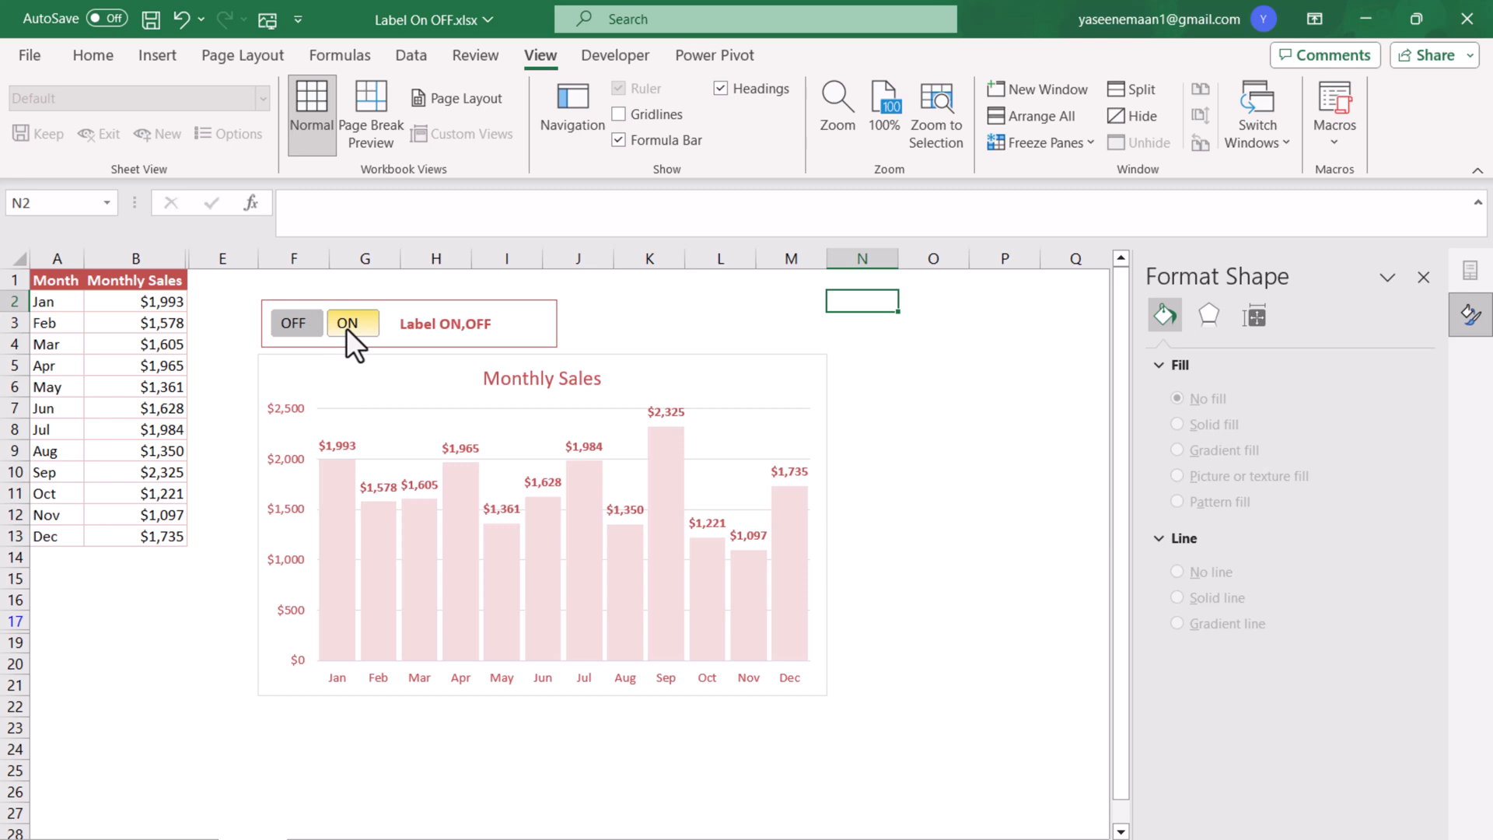
{"action": "mouse_move", "coordinate": [369, 340]}
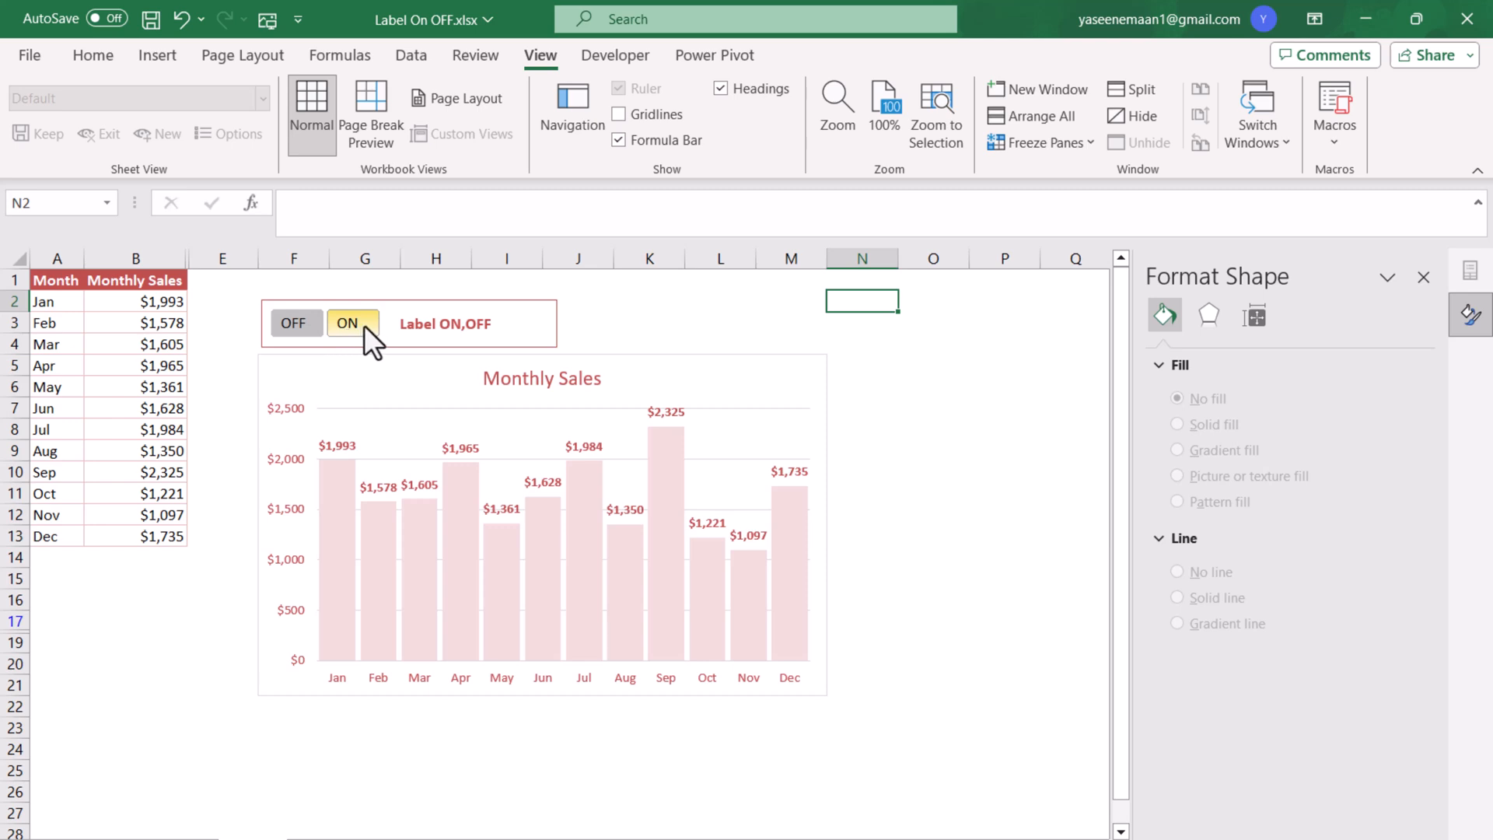